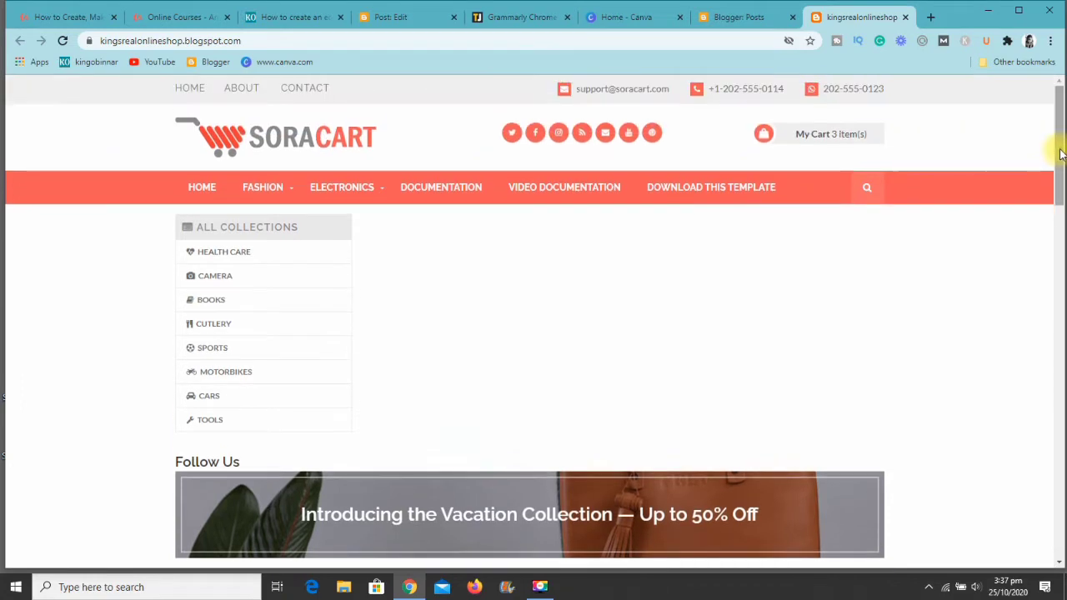
mouse_move(401, 156)
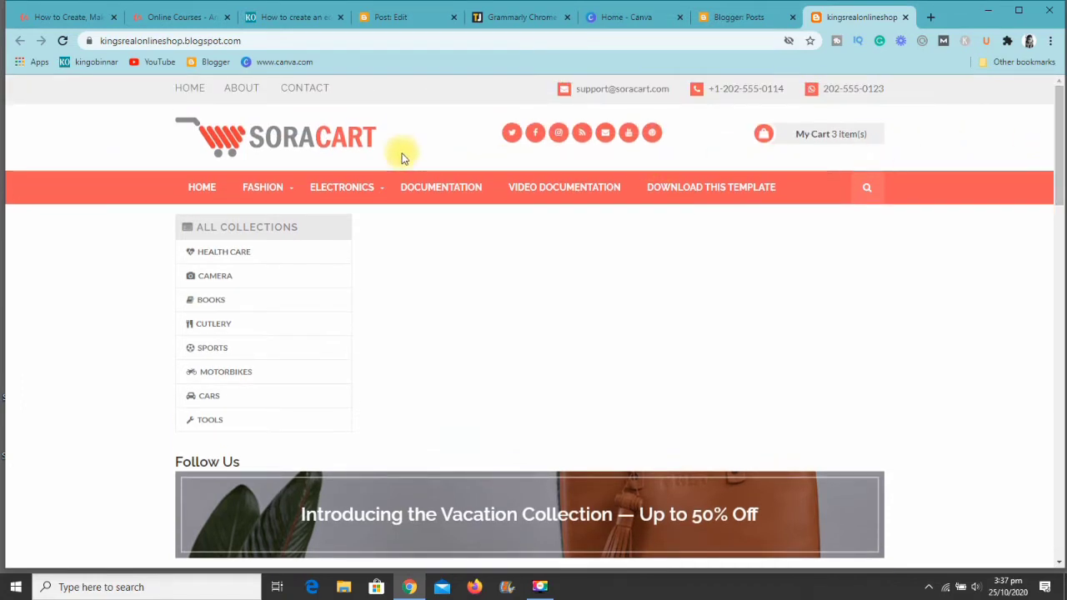
mouse_move(463, 100)
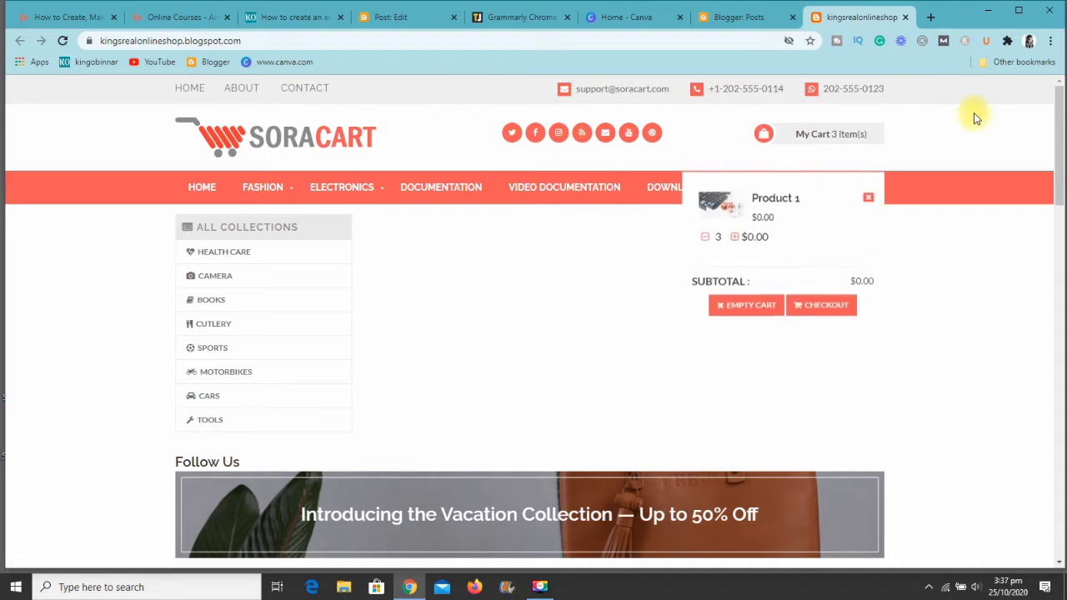
Scroll through the currently open page's contents.
scroll(down, 3)
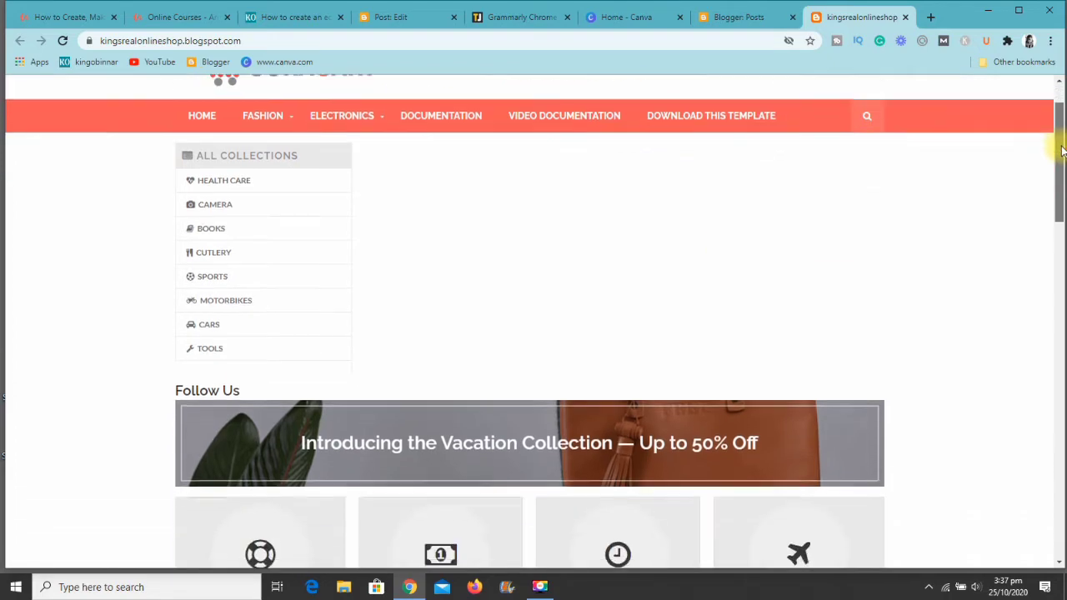
scroll(down, 3)
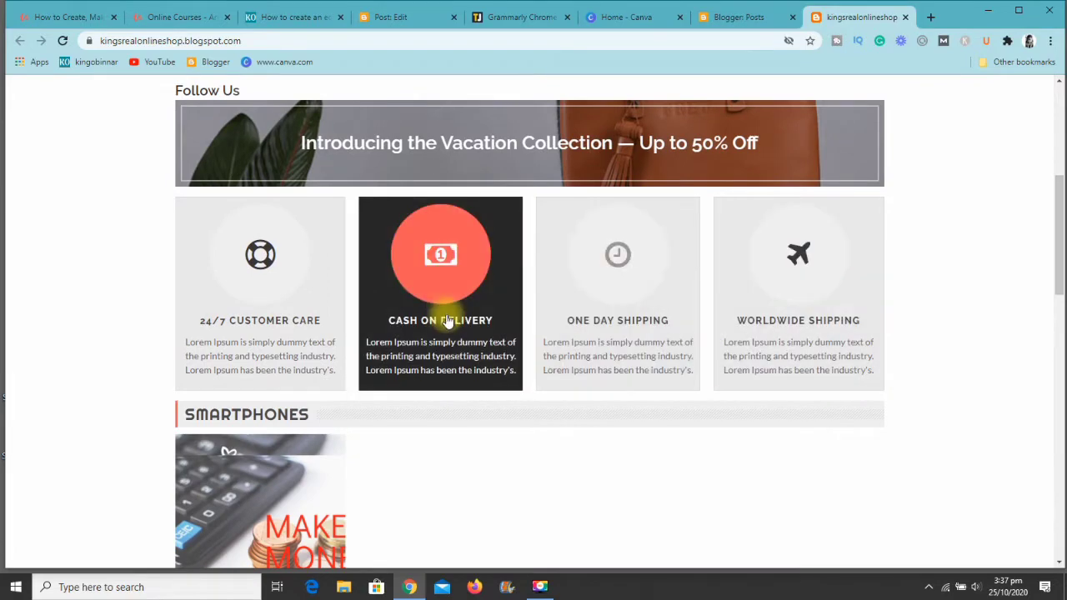
mouse_move(617, 325)
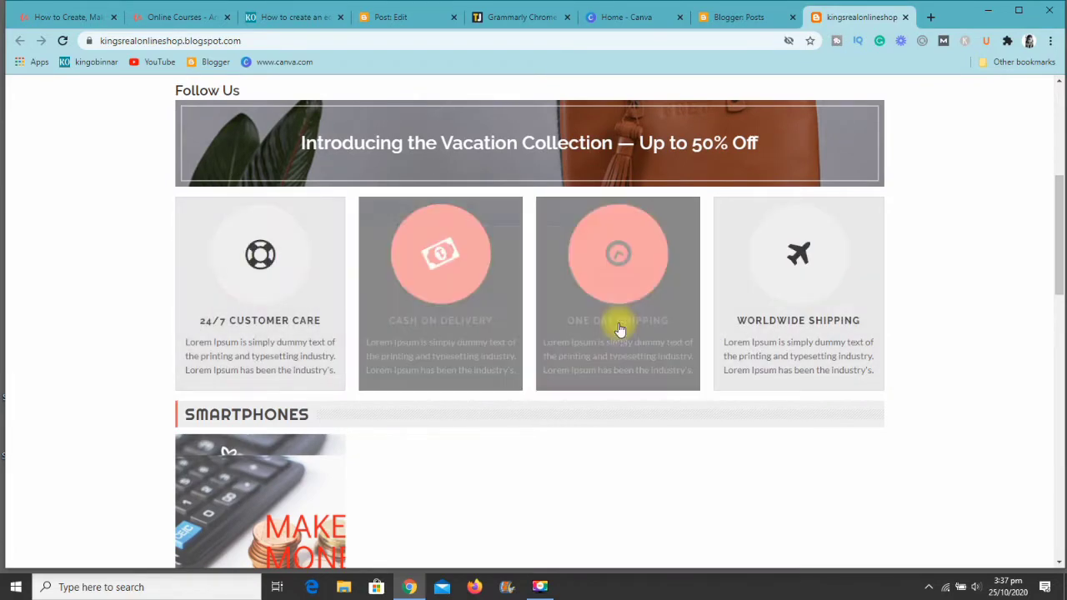
mouse_move(979, 232)
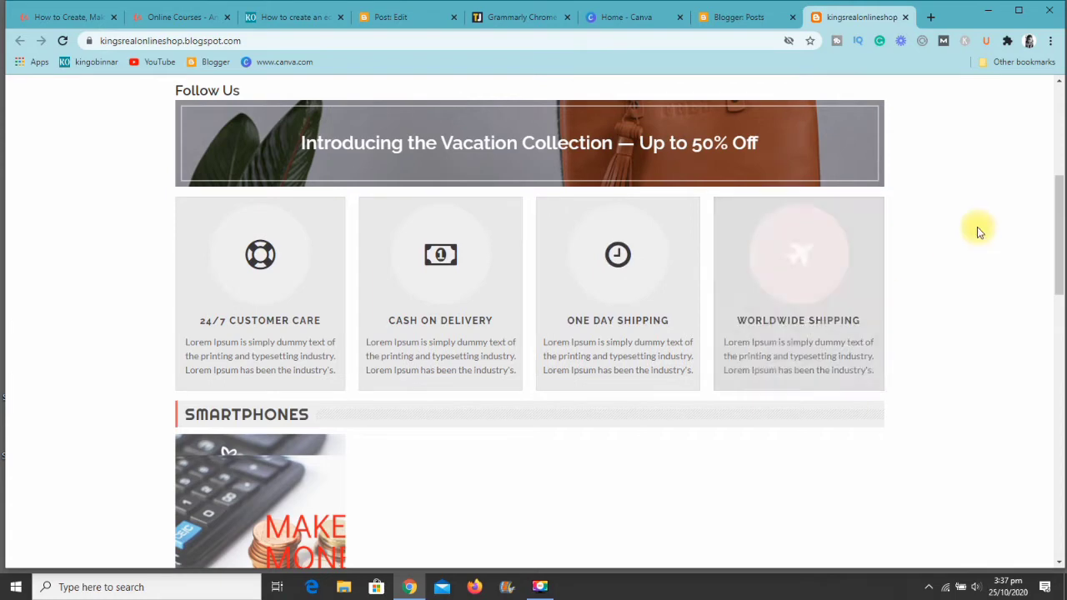
scroll(down, 3)
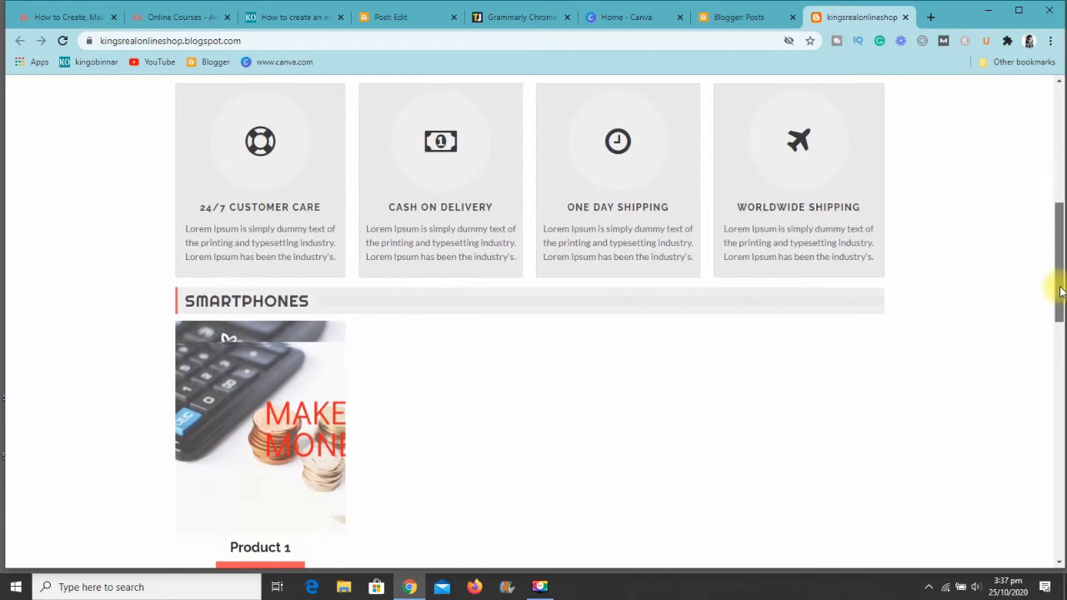
scroll(down, 3)
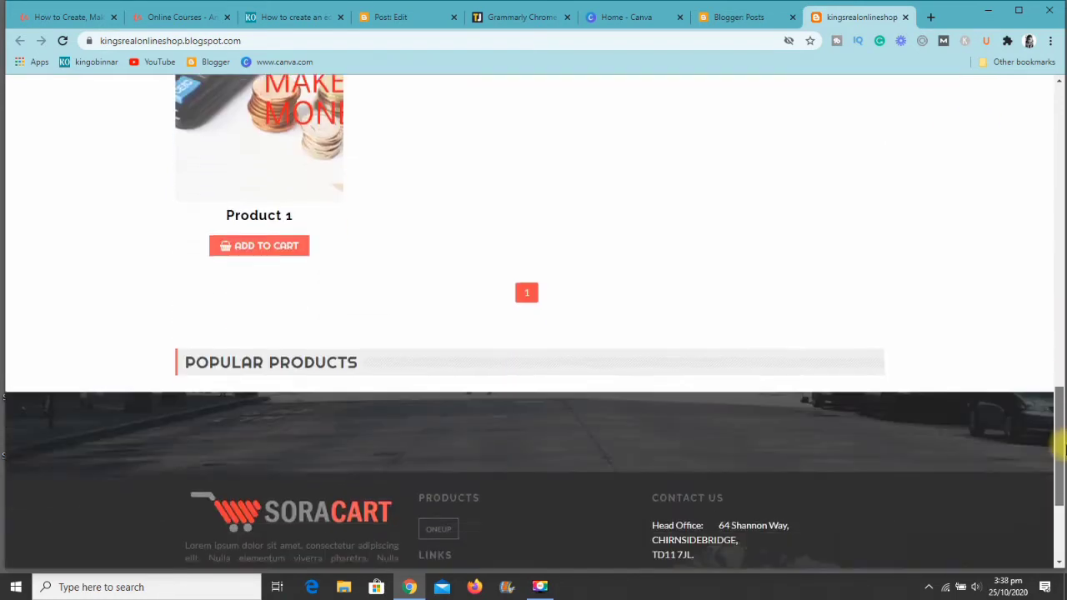
scroll(up, 3)
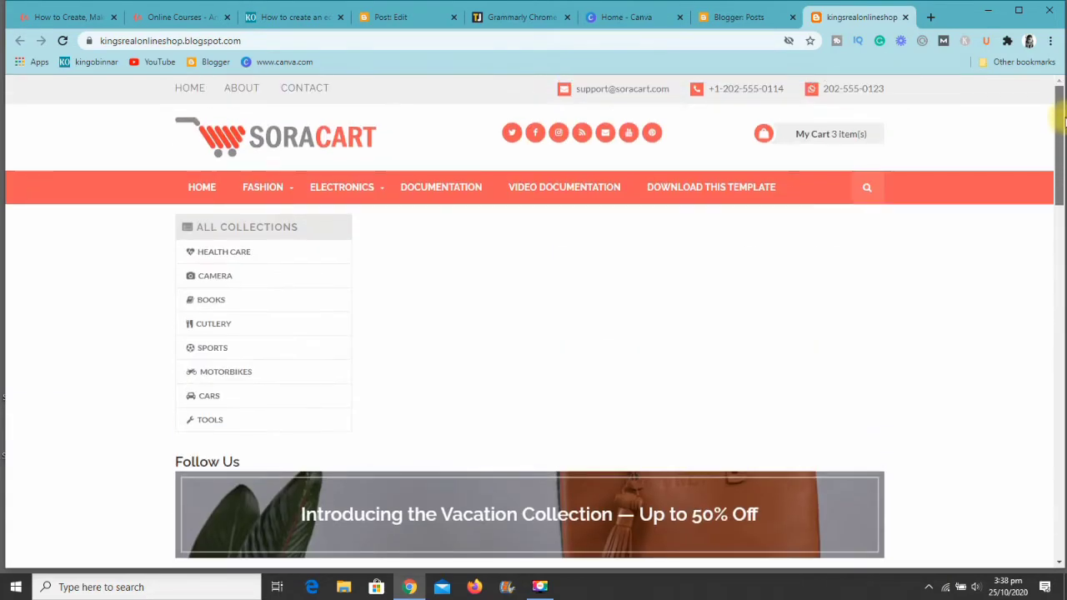
mouse_move(516, 417)
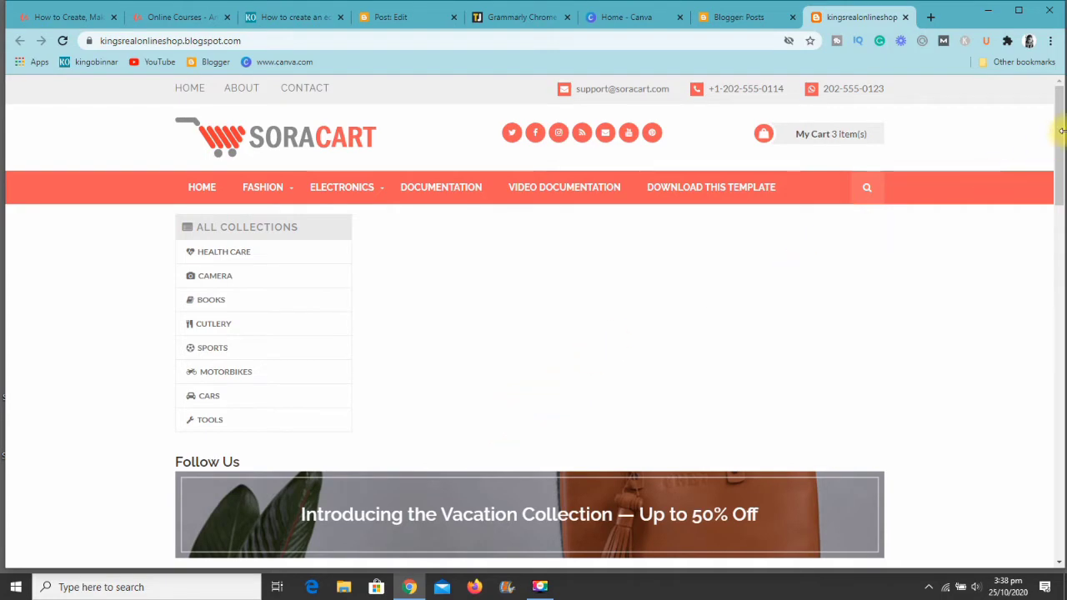
scroll(down, 3)
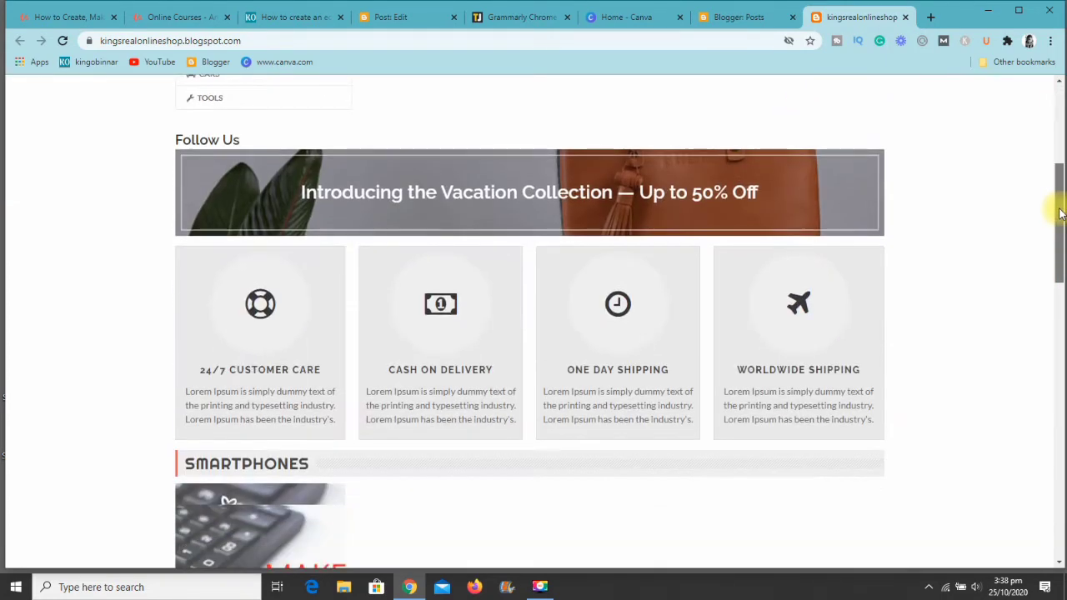
scroll(down, 3)
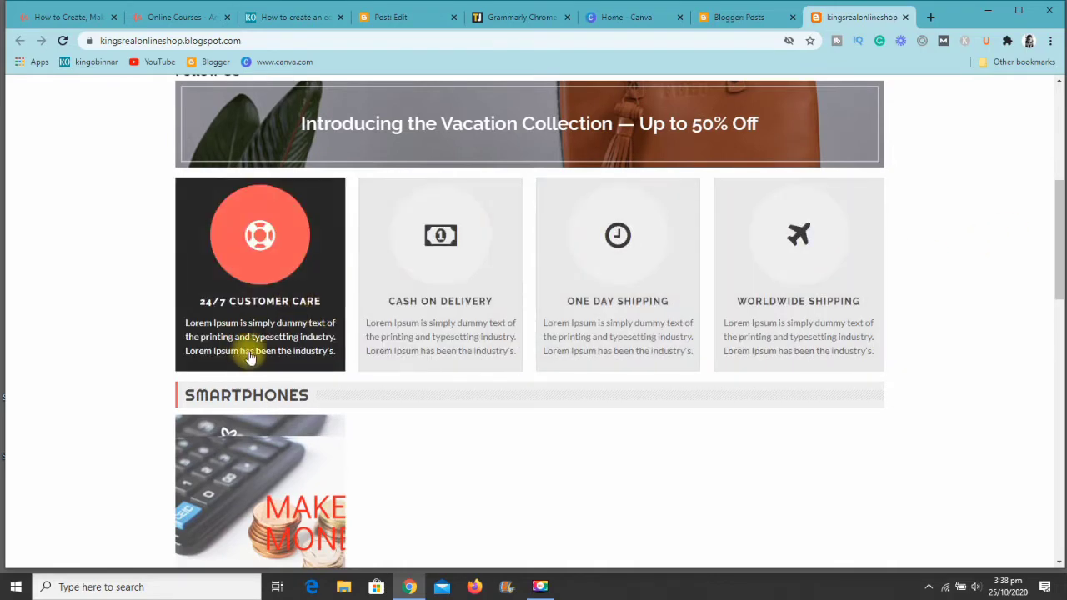
mouse_move(350, 364)
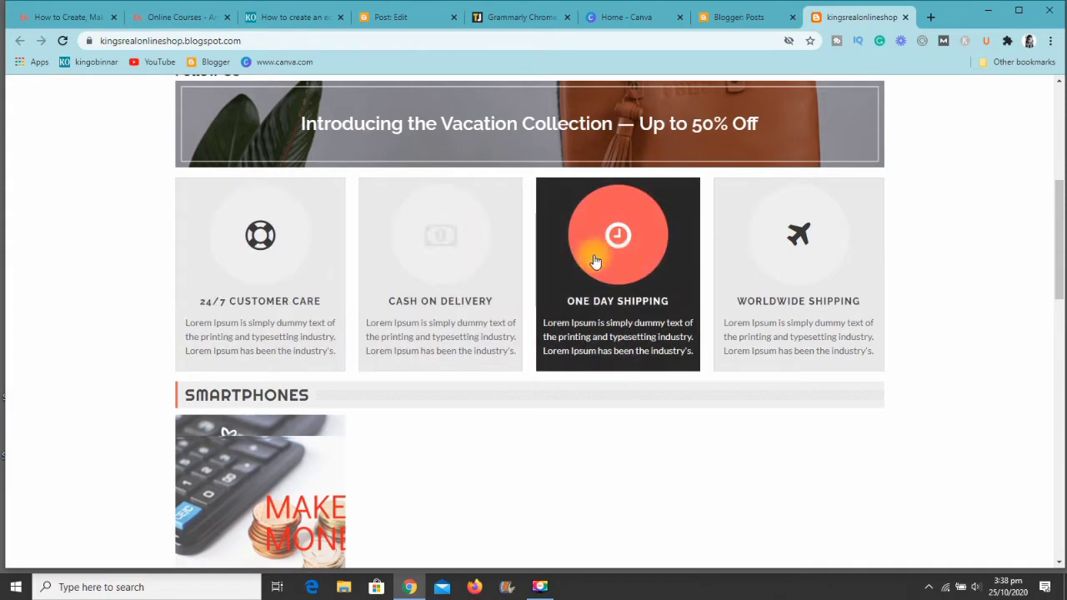
mouse_move(983, 204)
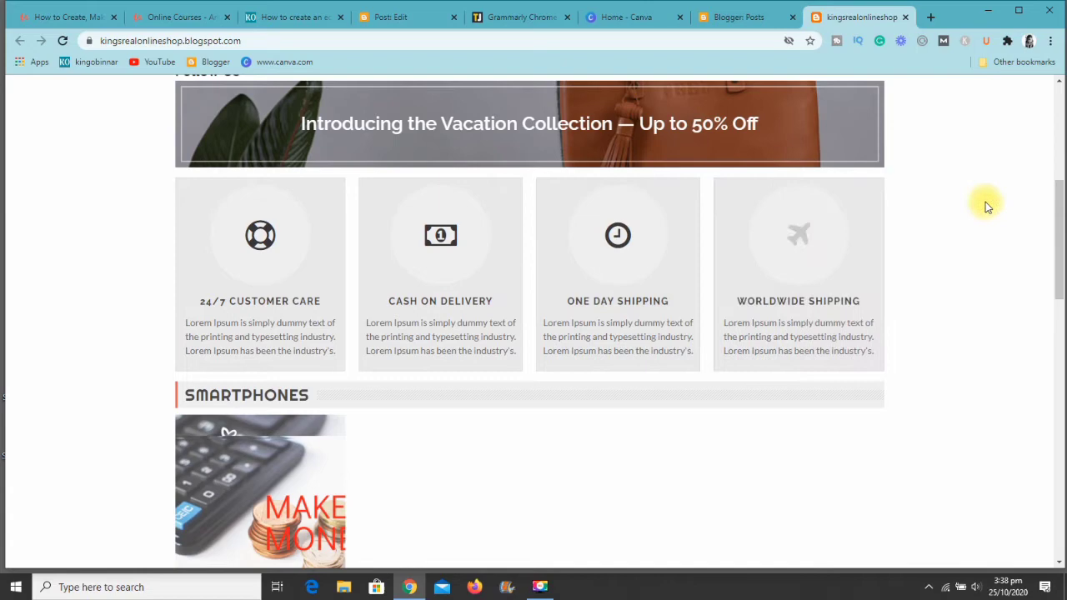
scroll(down, 3)
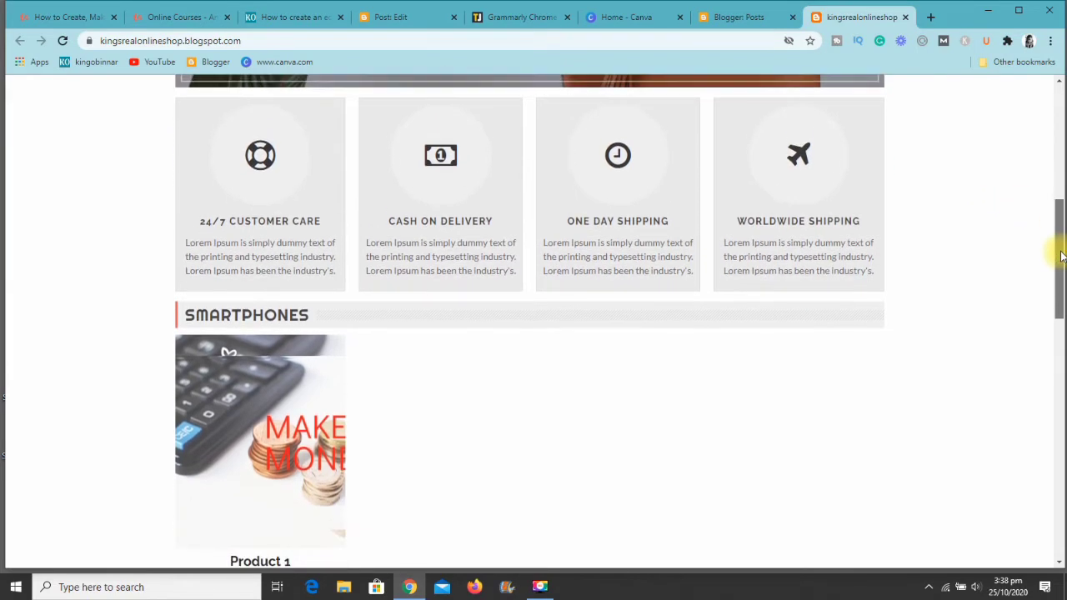
scroll(down, 3)
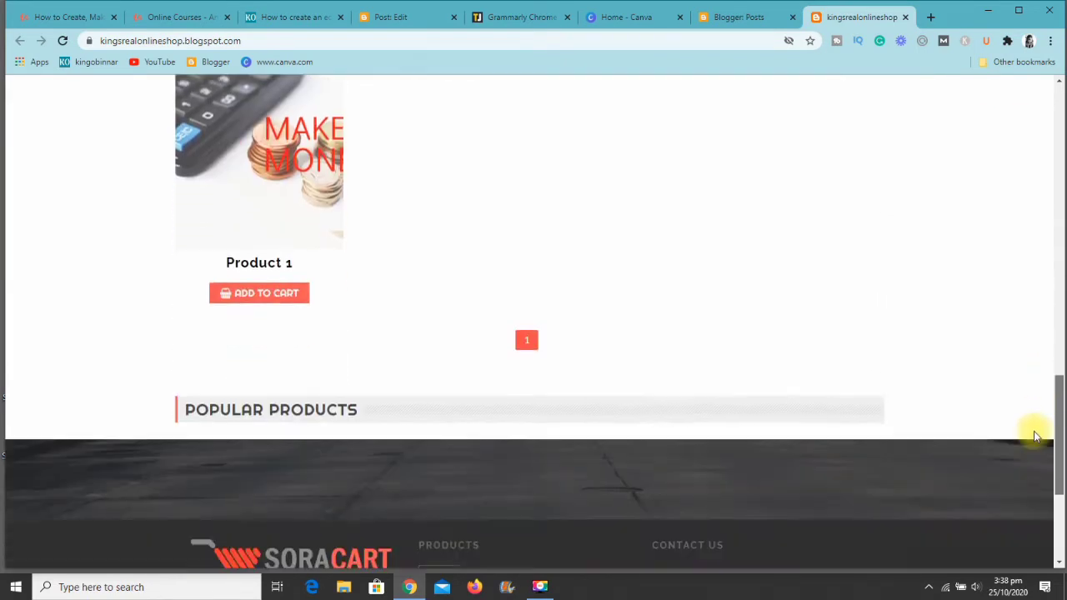
scroll(up, 3)
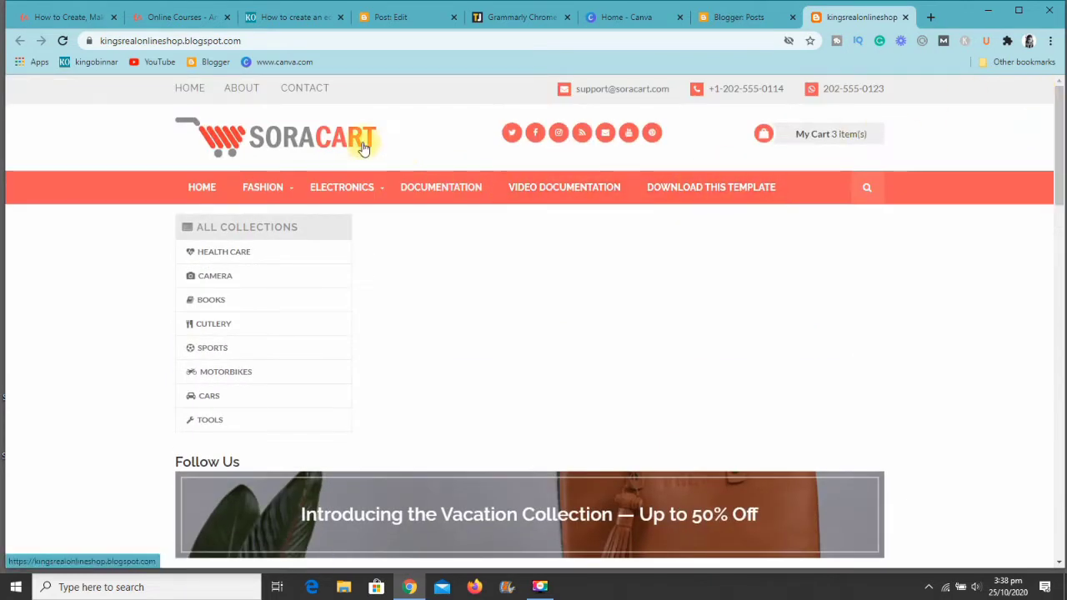
mouse_move(488, 148)
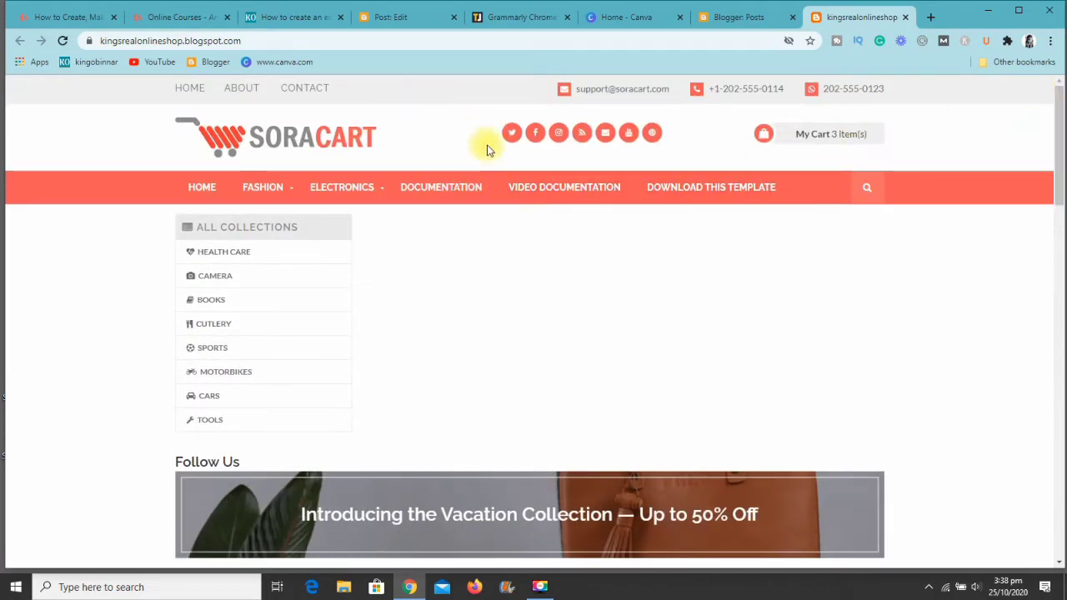
mouse_move(635, 229)
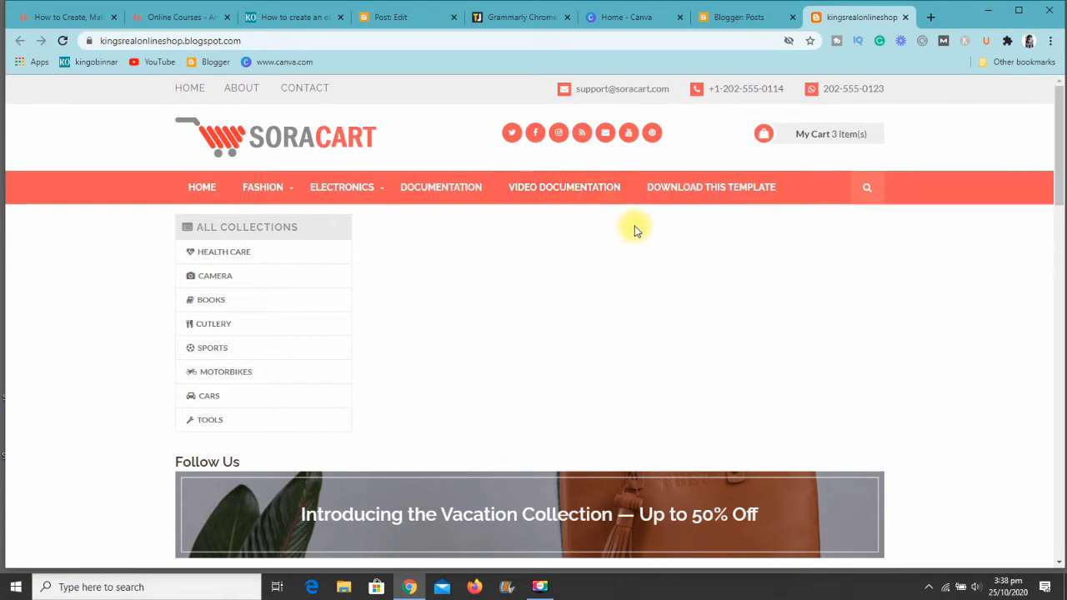
mouse_move(620, 37)
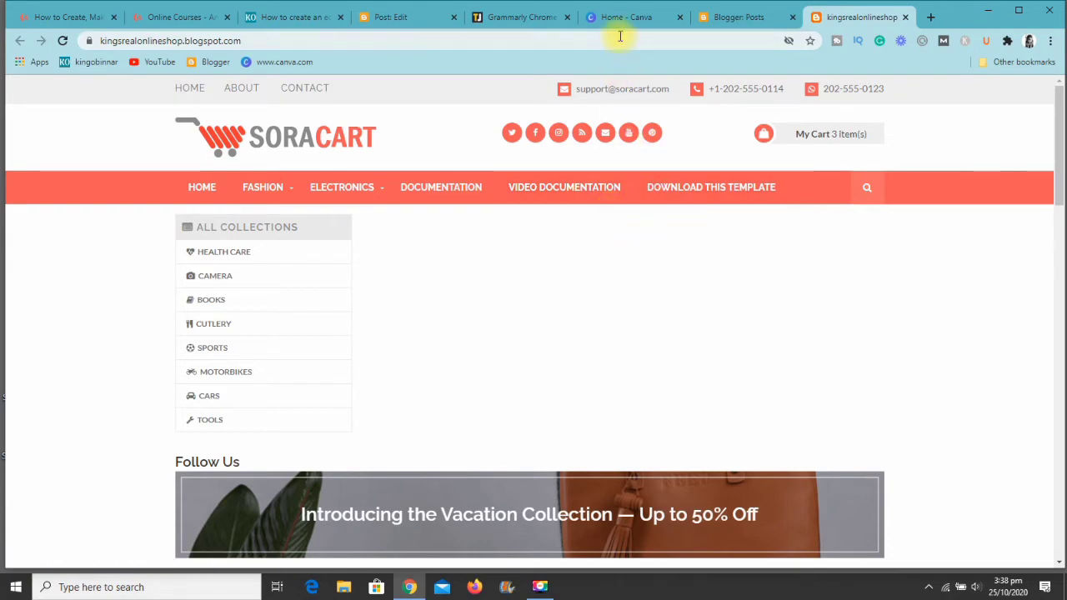
Switch to the Canva home tab, browse all saved designs, then go back Home.
click(633, 17)
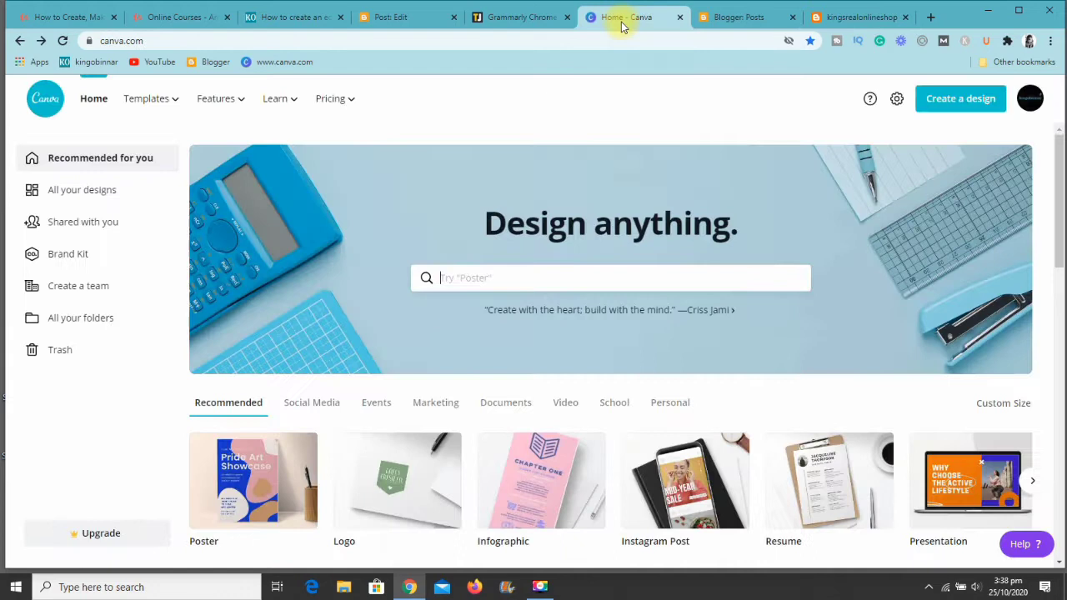
mouse_move(557, 203)
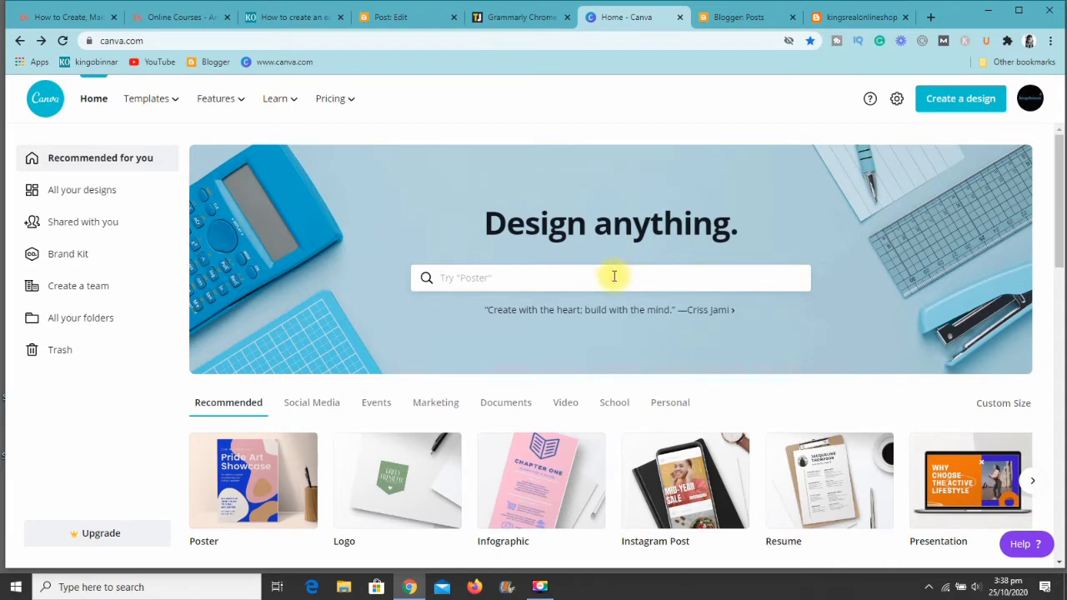
mouse_move(138, 225)
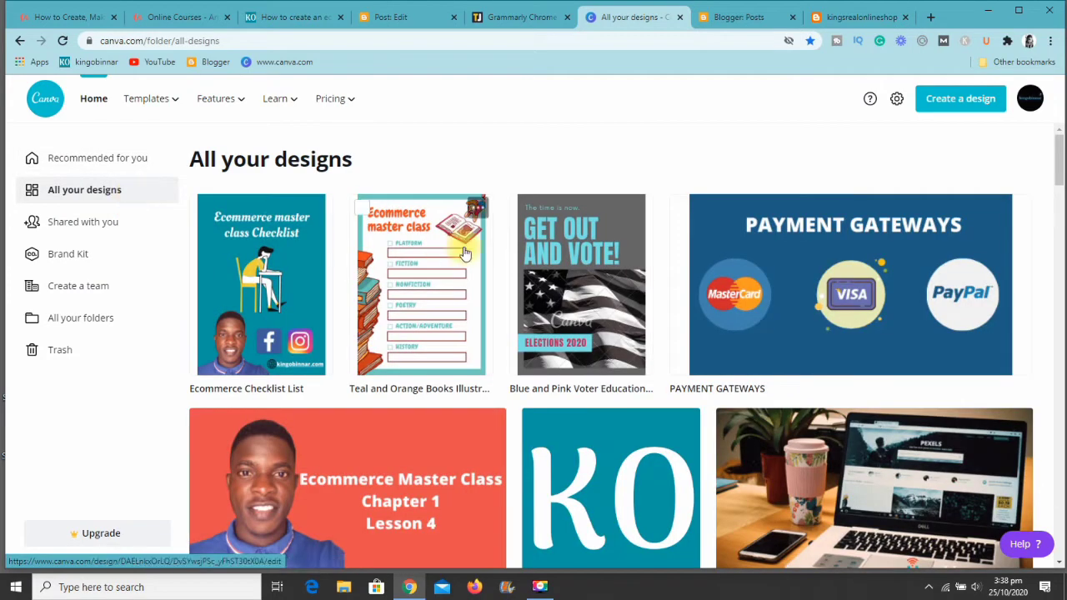
scroll(down, 3)
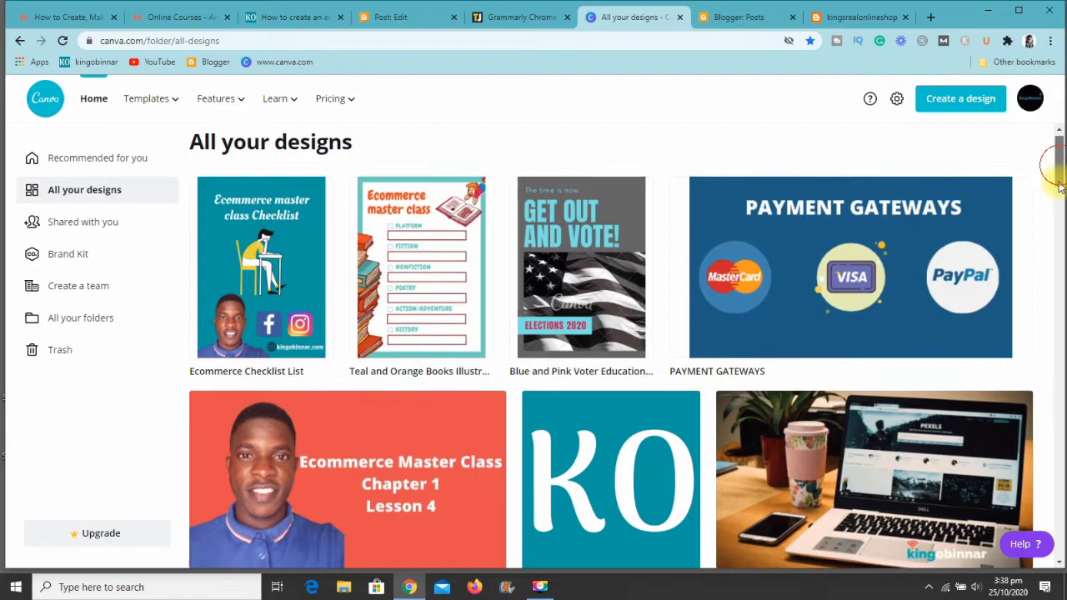
scroll(down, 3)
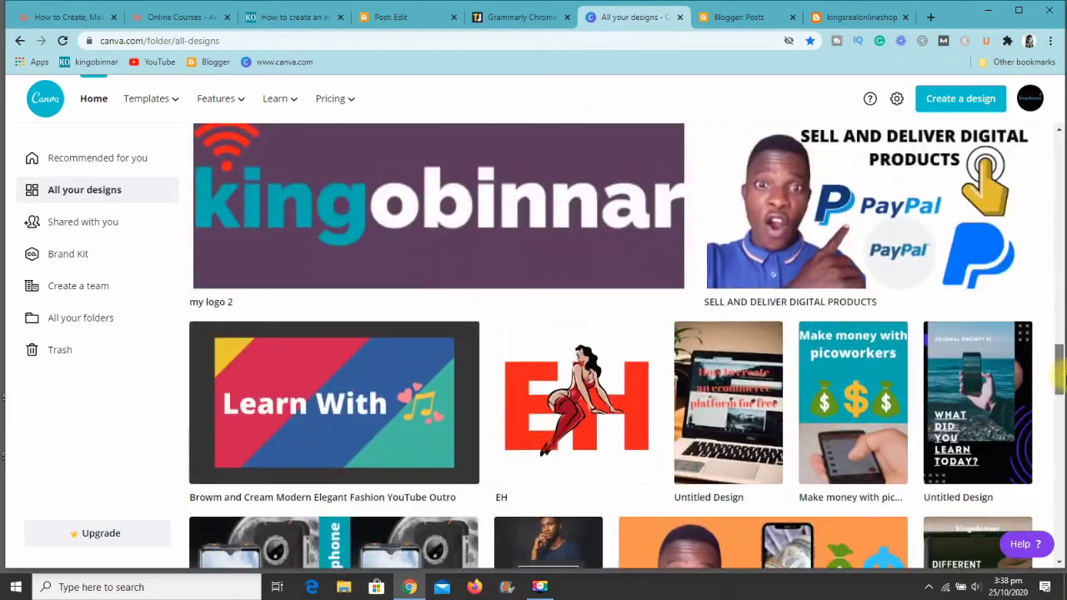
scroll(down, 3)
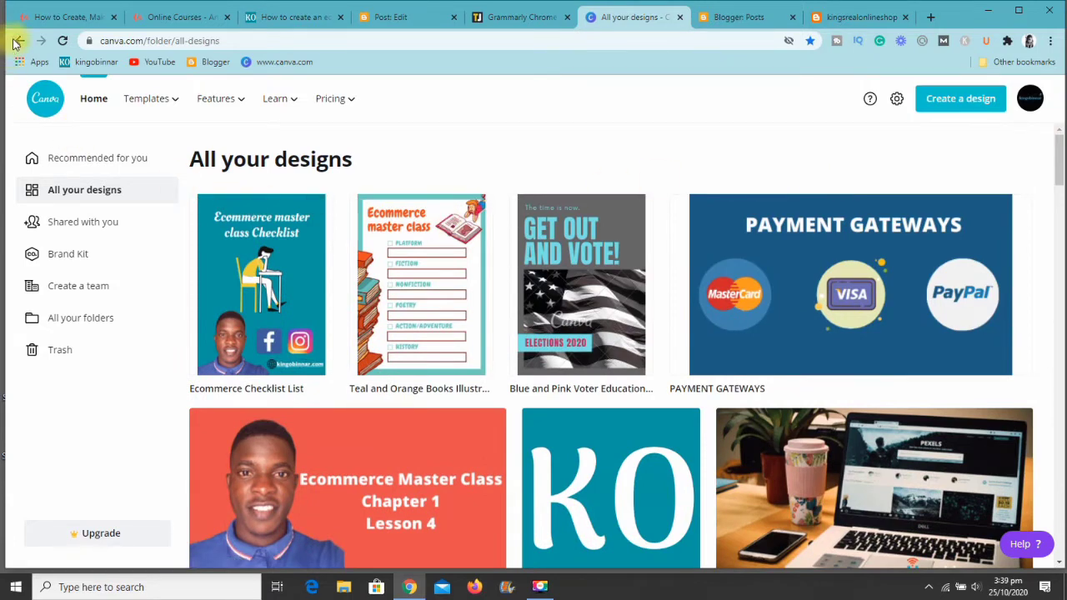
click(18, 40)
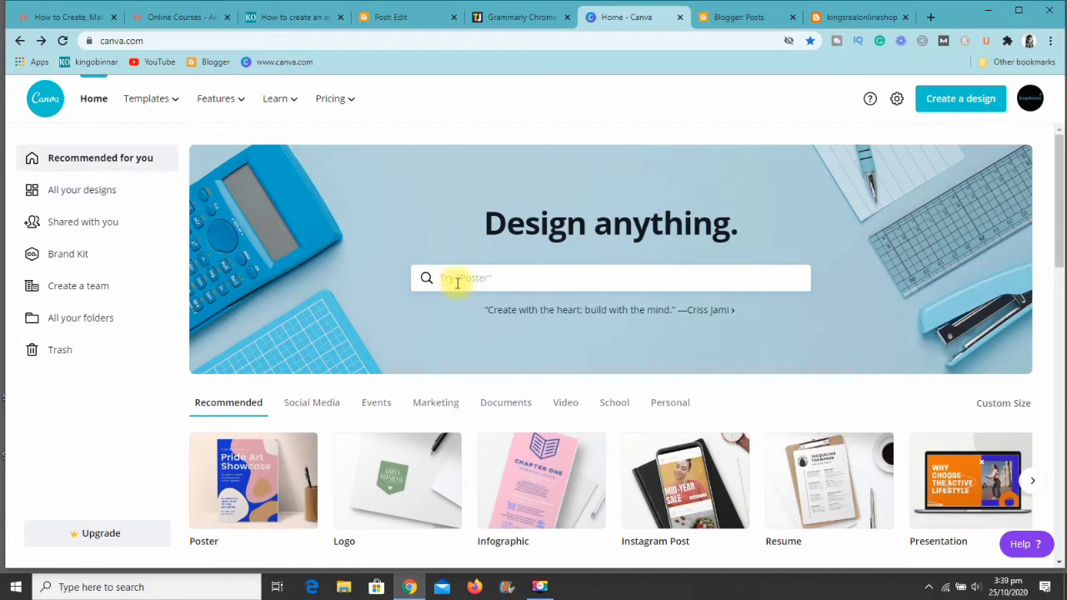
Search Canva templates for 'logo' and load the Logo suggestion's results.
text(logo)
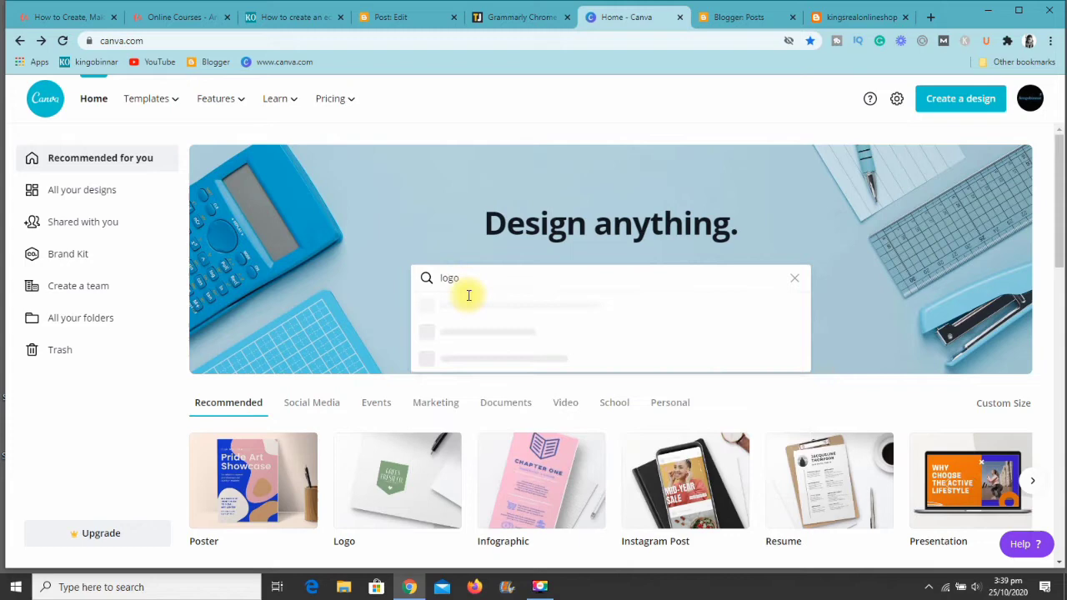
click(468, 295)
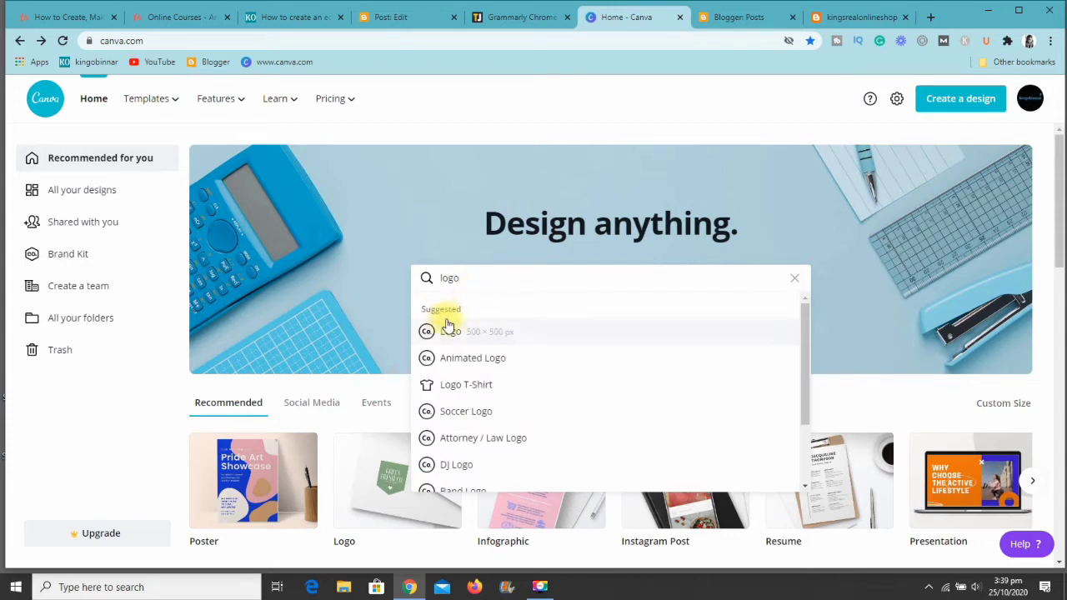
click(450, 330)
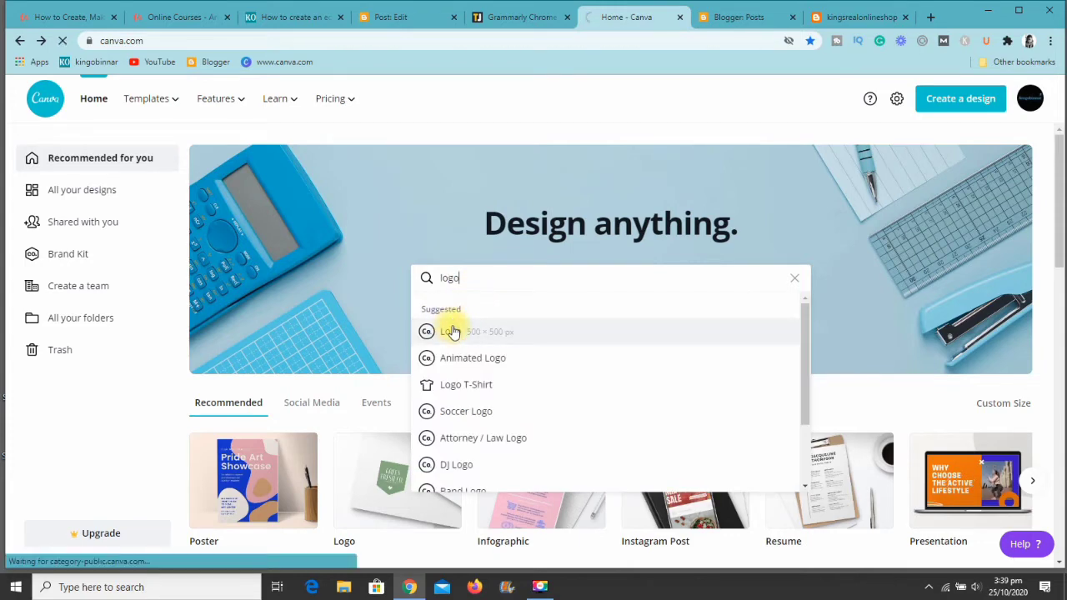
click(448, 331)
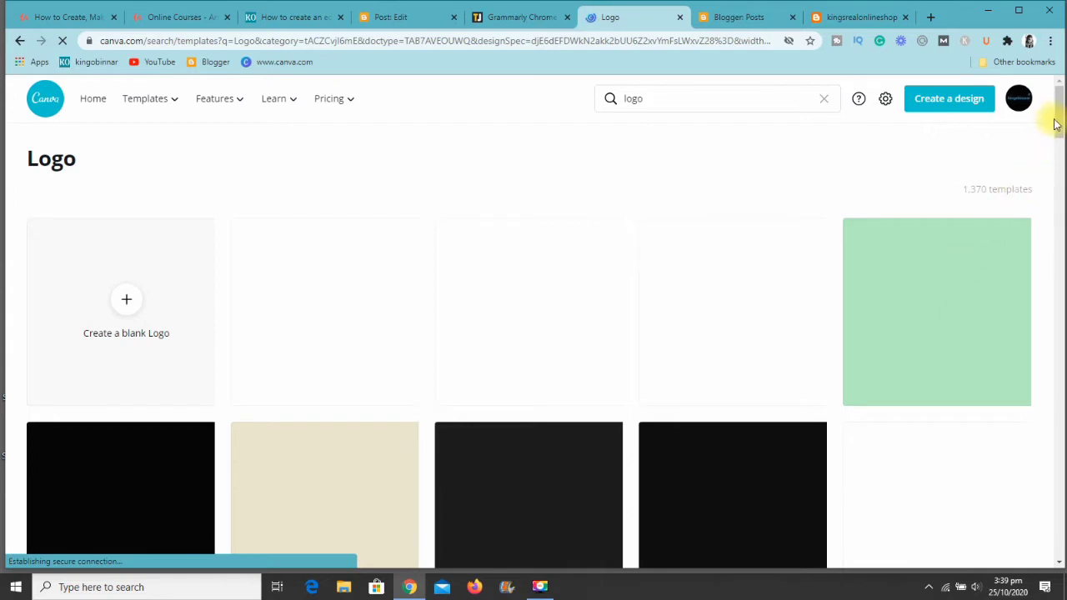
Scroll through the roughly 1,370 logo template results.
scroll(down, 3)
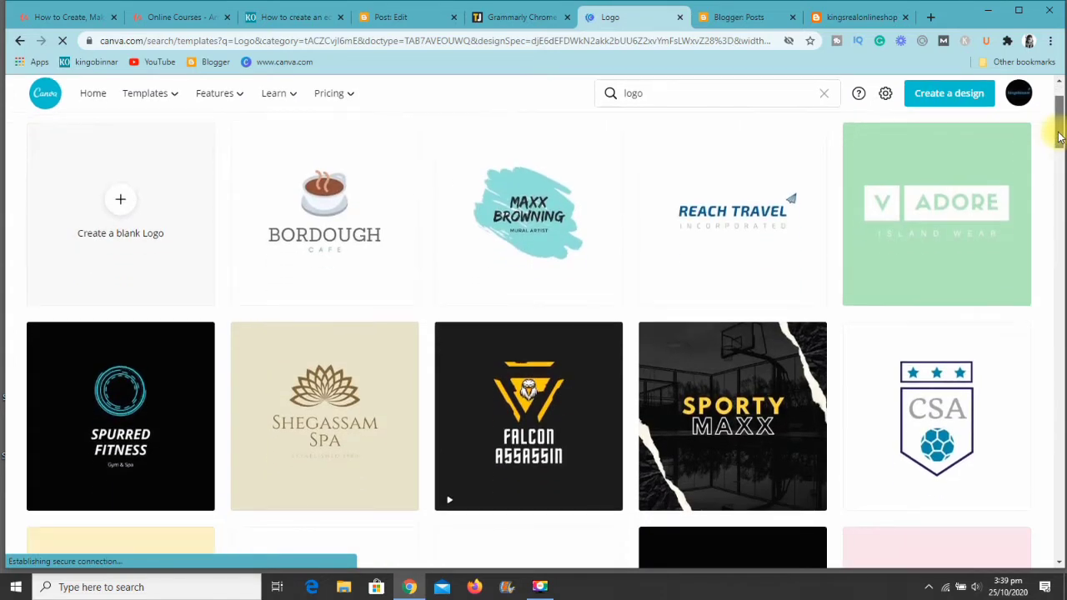
scroll(down, 3)
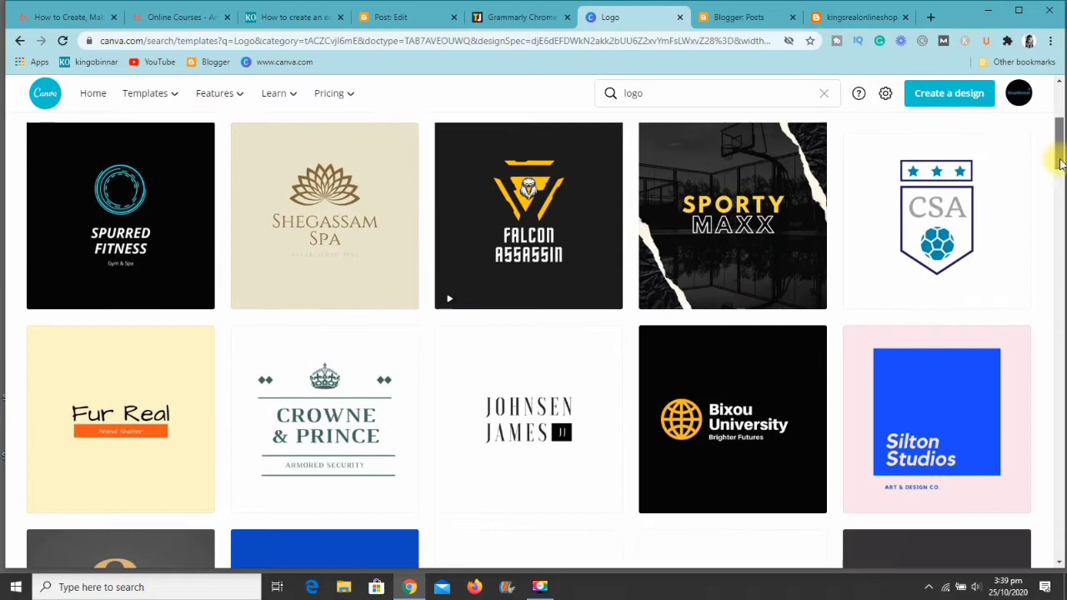
scroll(down, 3)
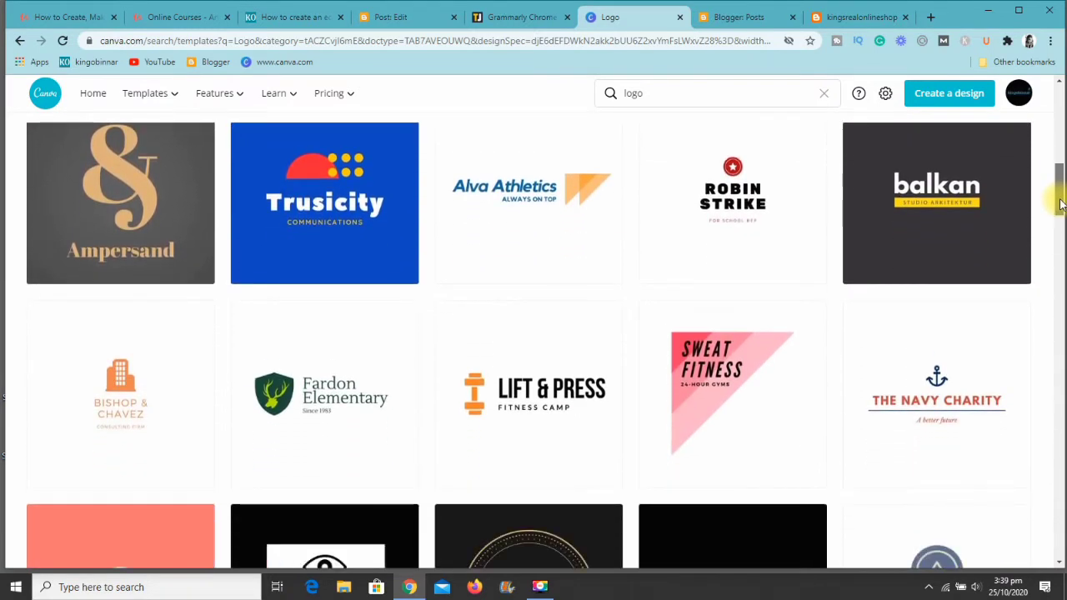
scroll(down, 3)
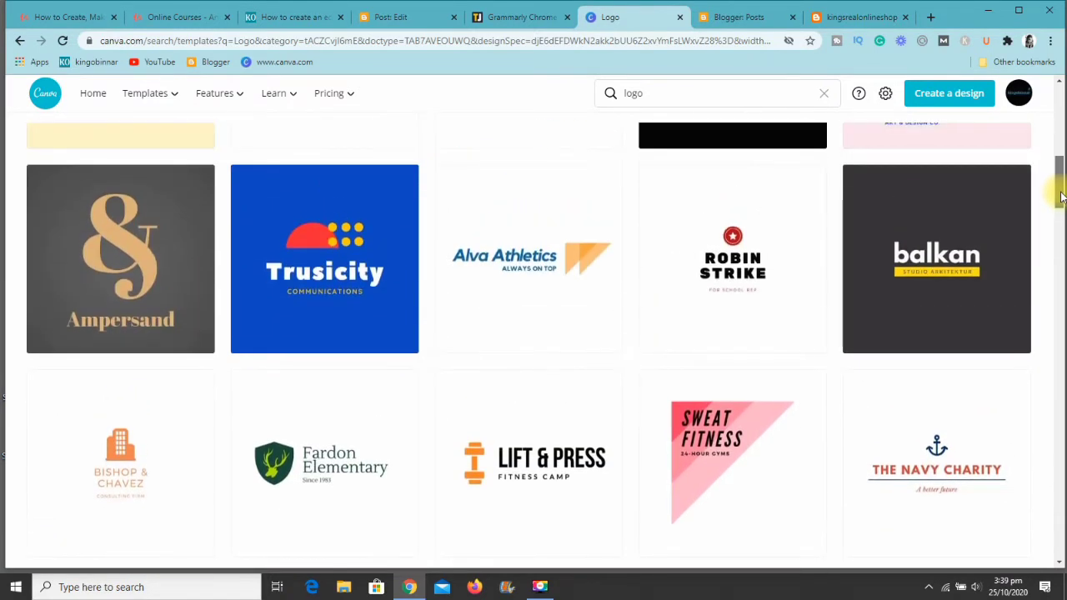
scroll(down, 3)
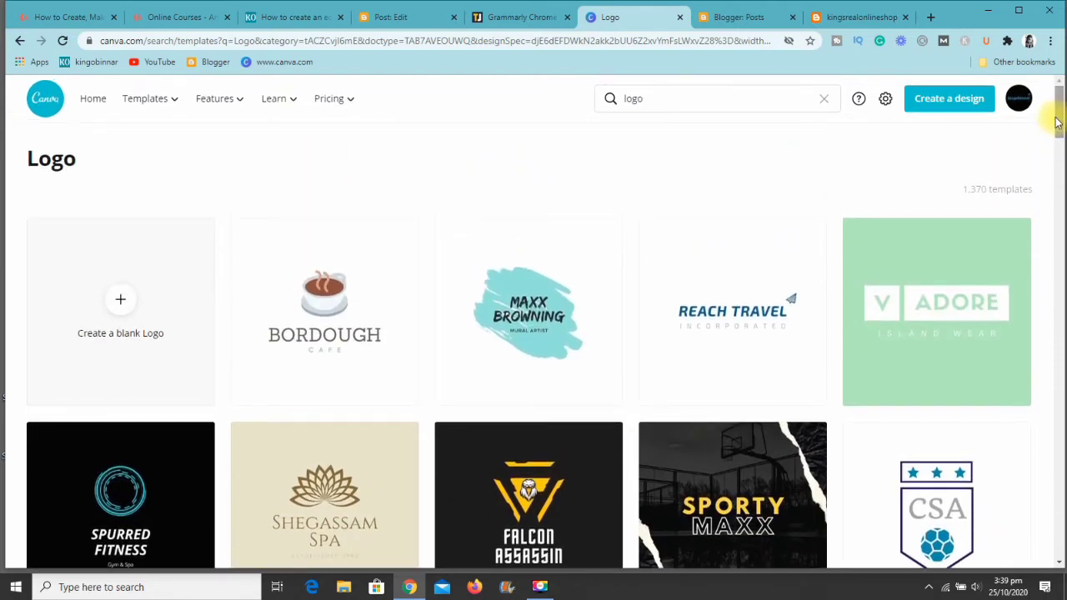
scroll(down, 3)
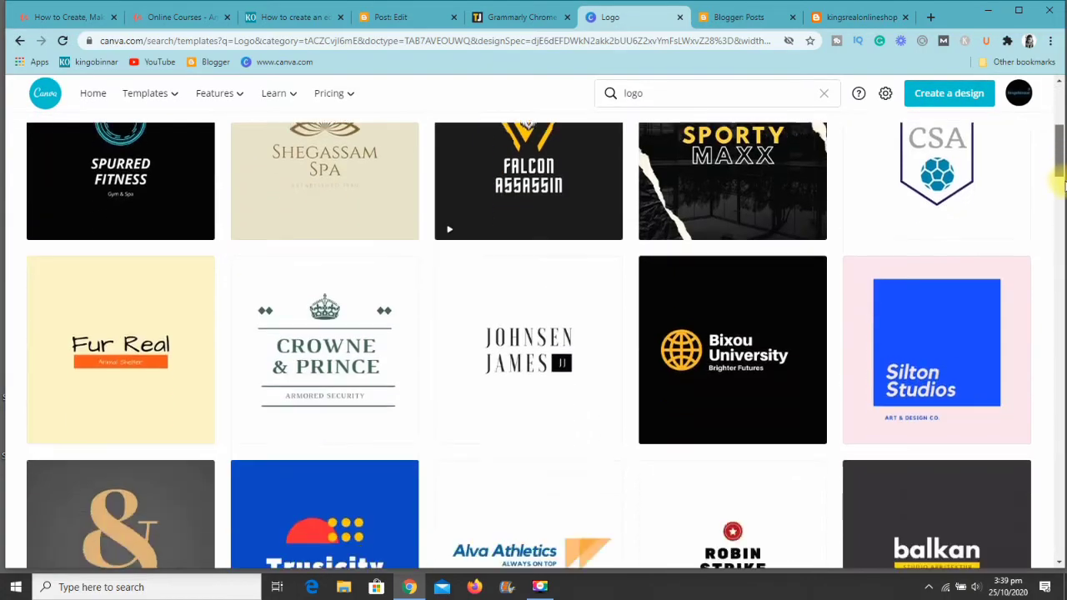
scroll(down, 3)
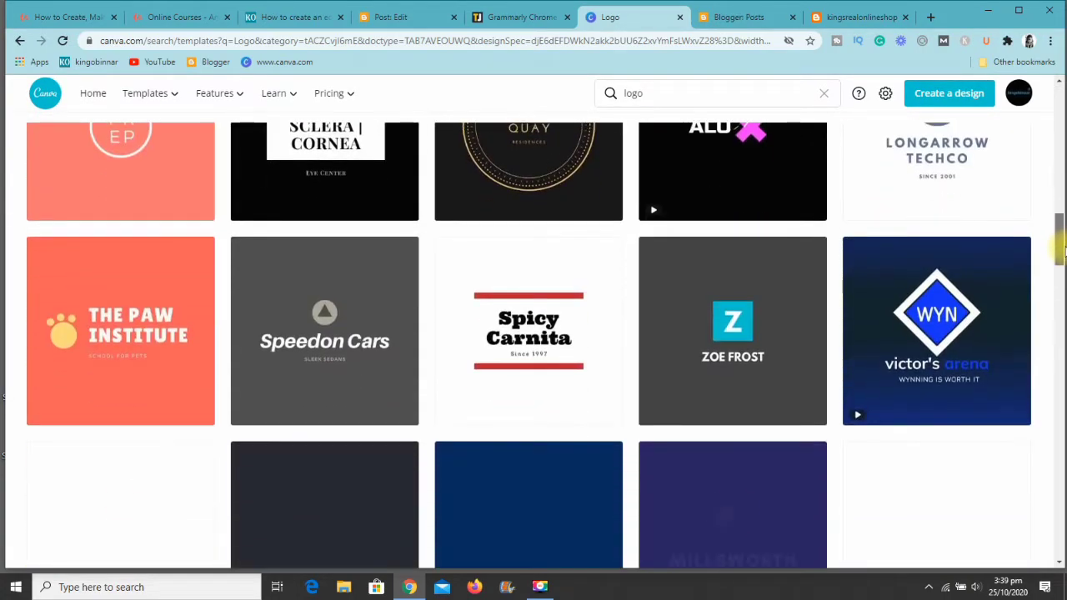
scroll(down, 3)
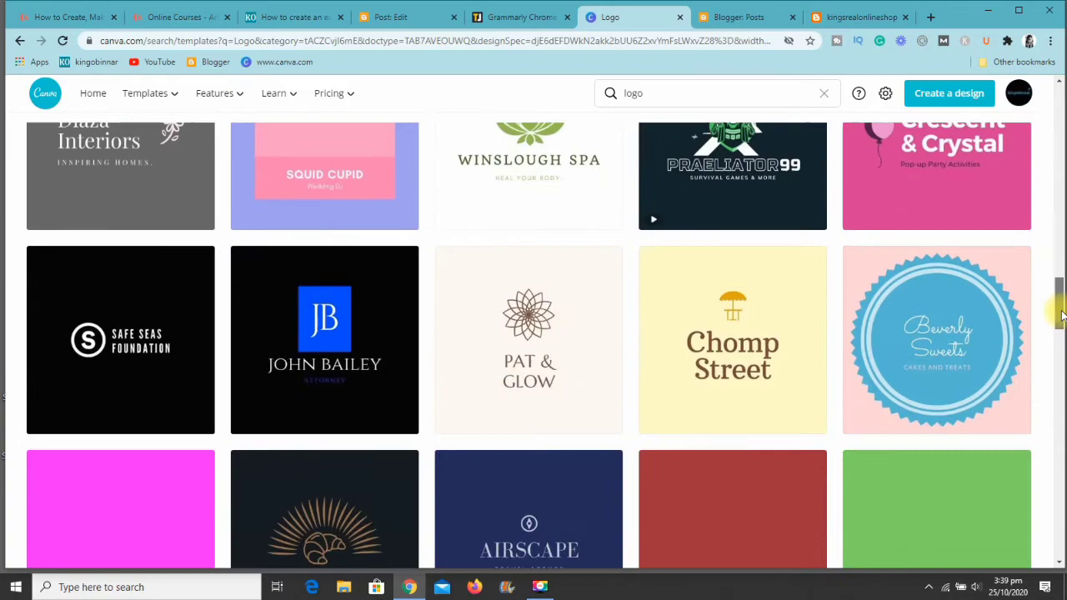
scroll(down, 3)
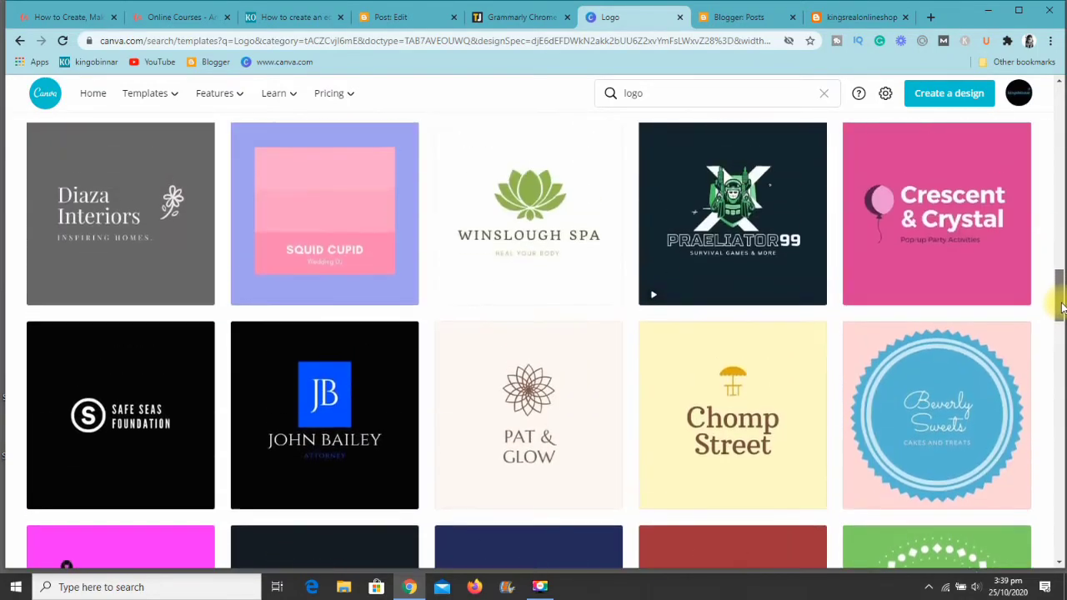
scroll(down, 3)
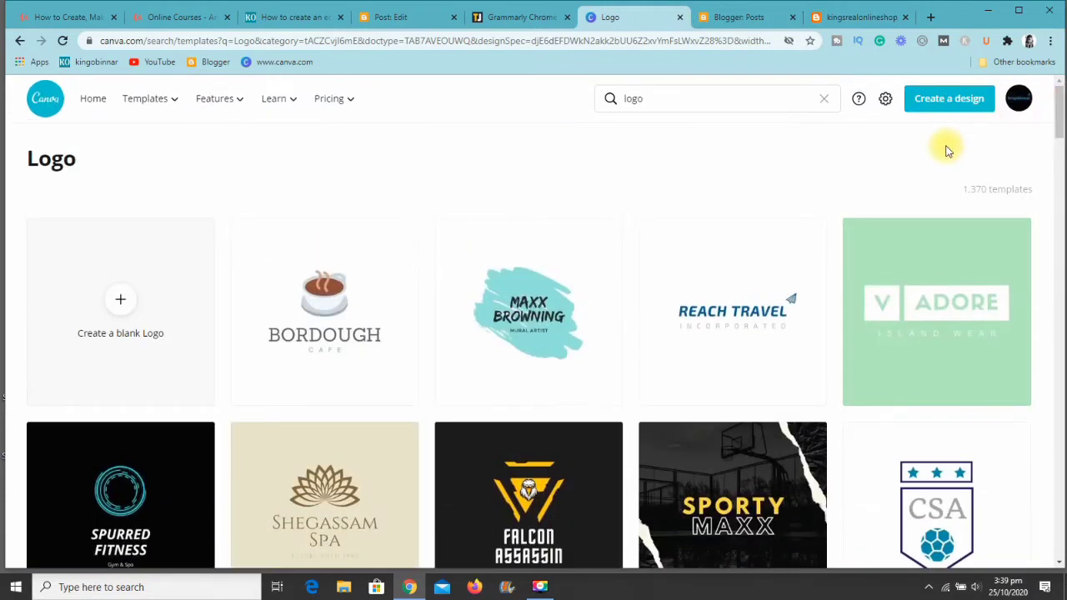
mouse_move(52, 75)
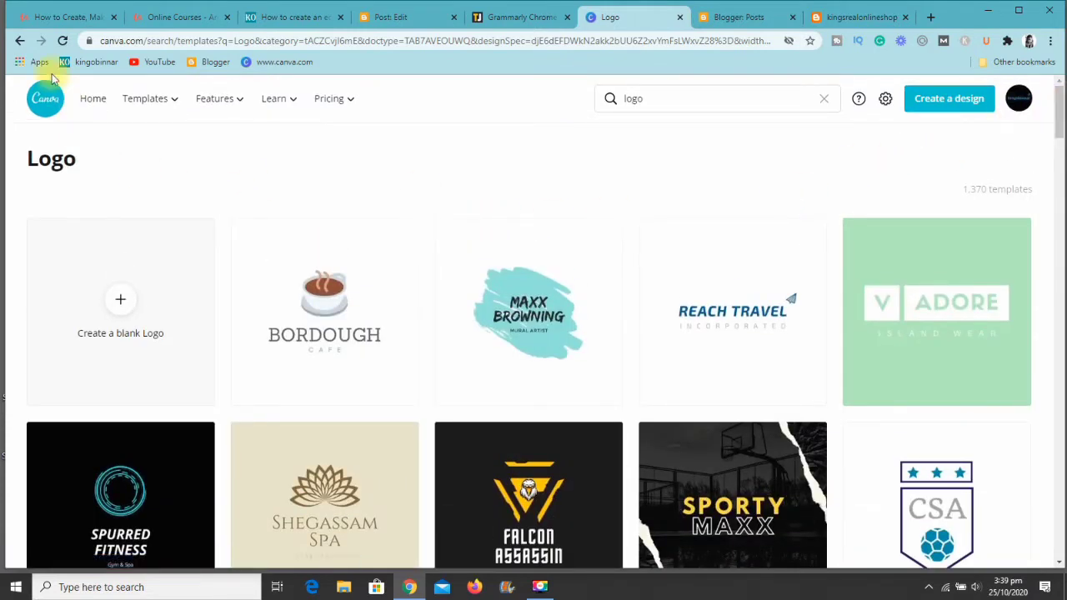
Return Home and create a new 1200 × 300 px custom-size design.
click(20, 40)
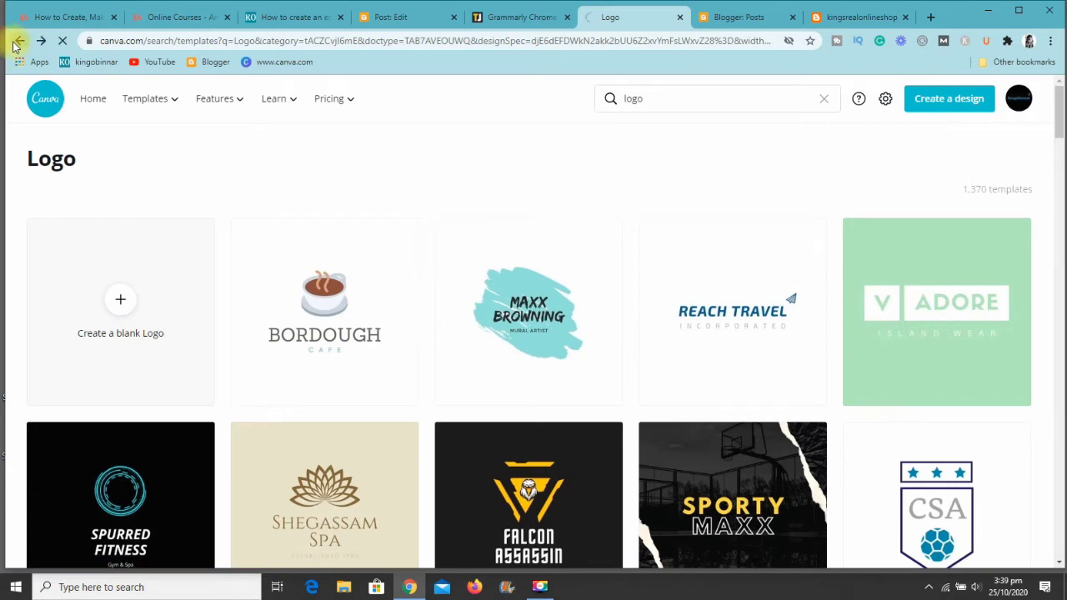
click(20, 40)
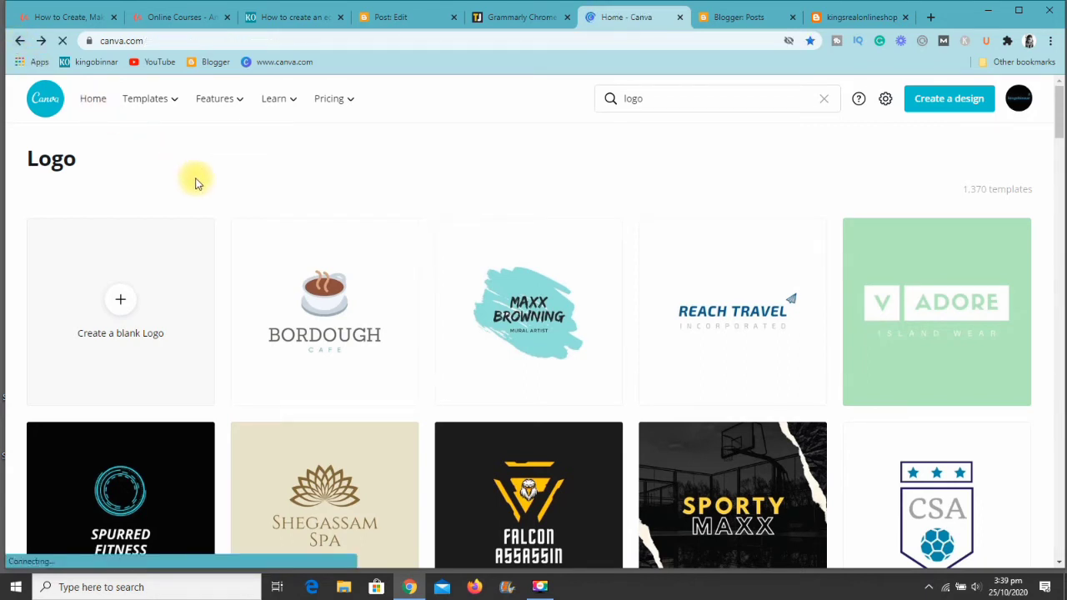
click(93, 99)
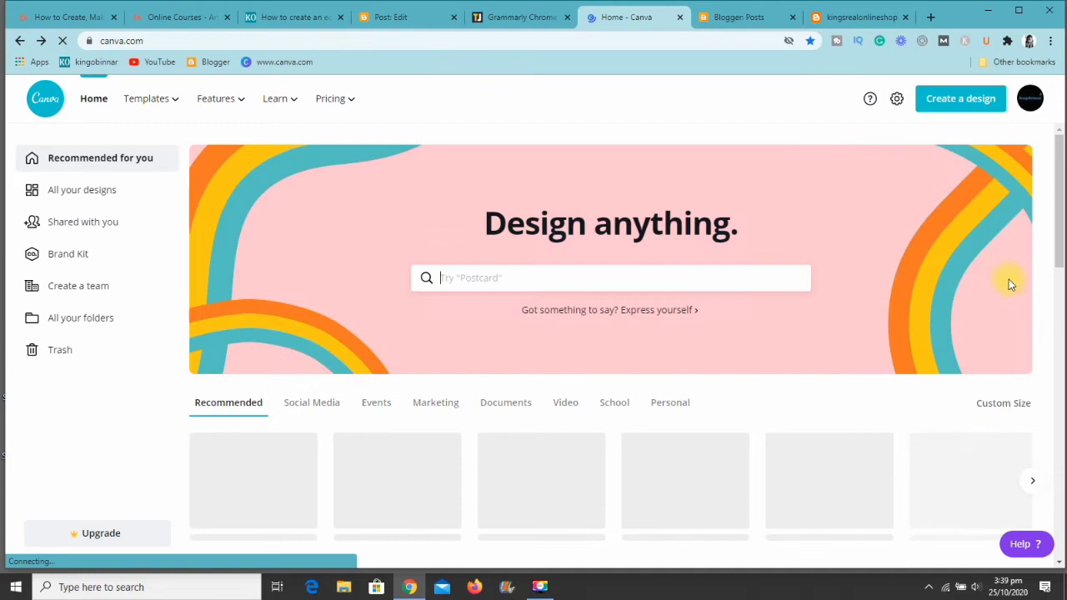
mouse_move(1002, 404)
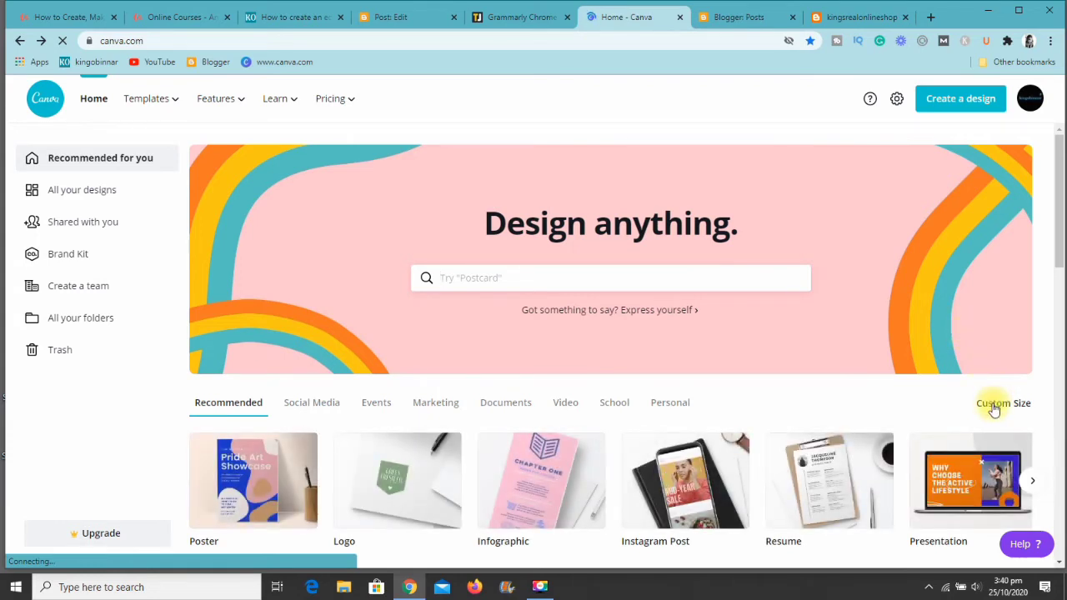
click(1004, 403)
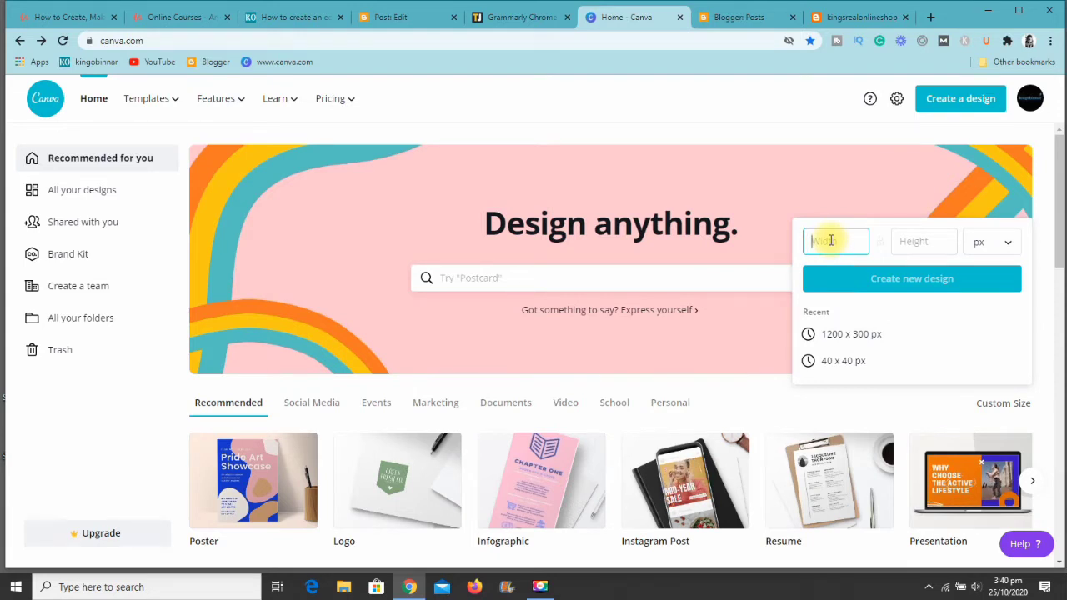
text(1200)
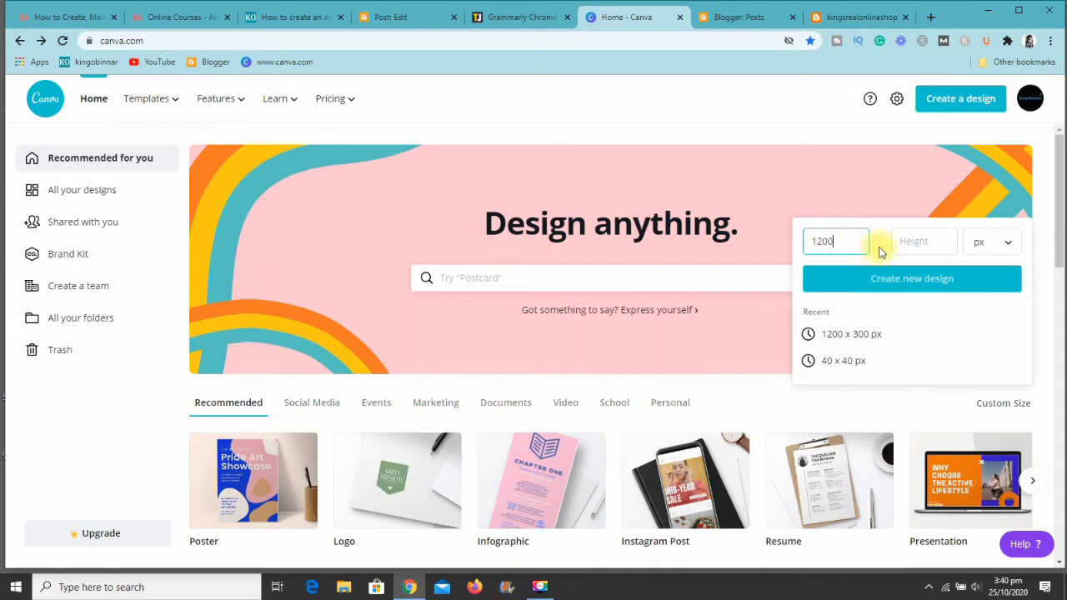
click(924, 241)
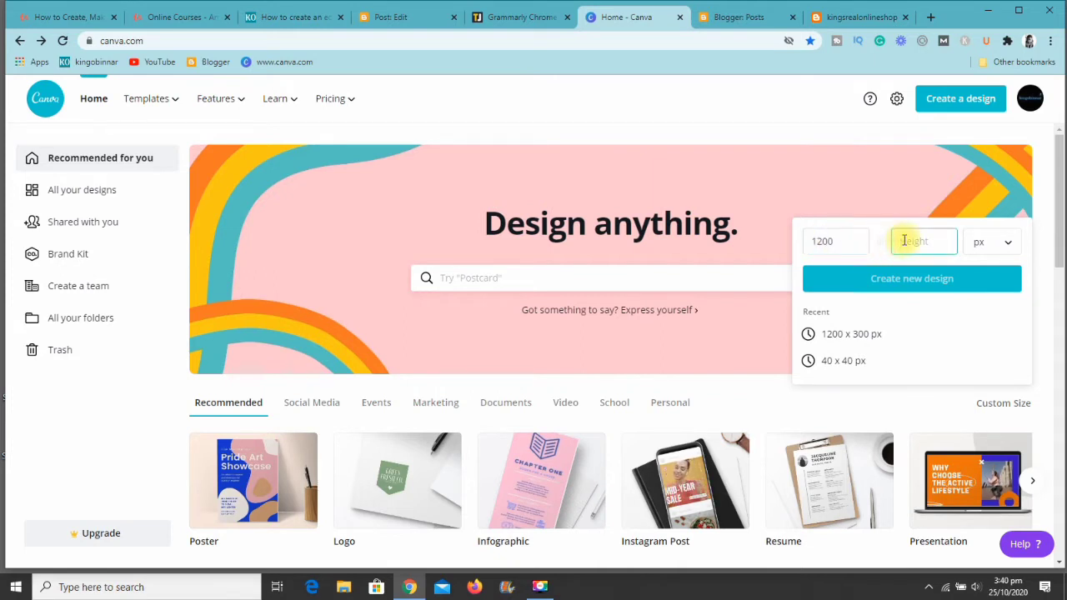
click(923, 240)
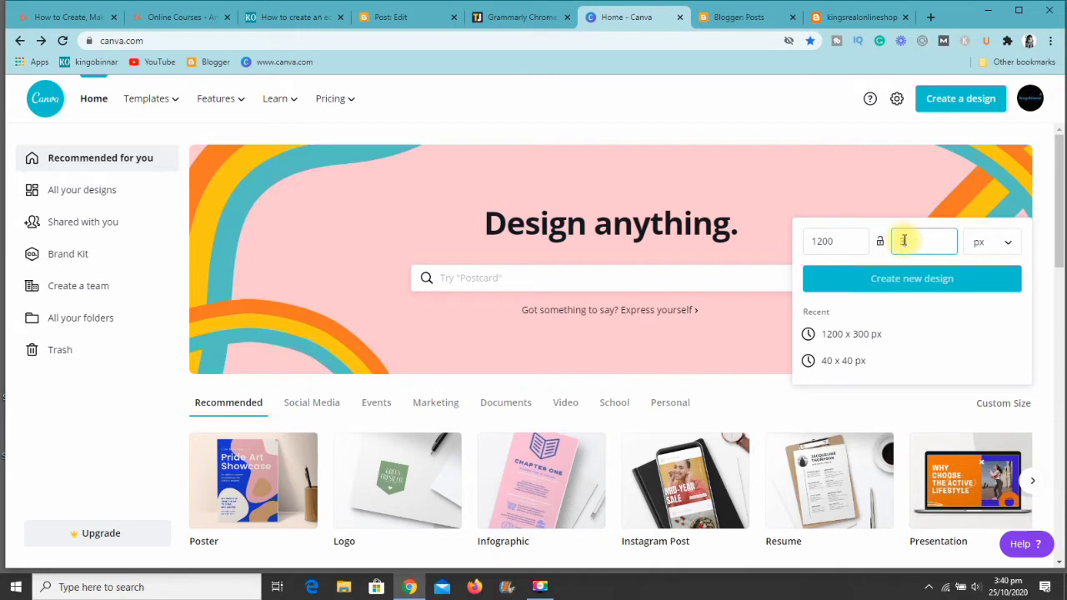
text(300)
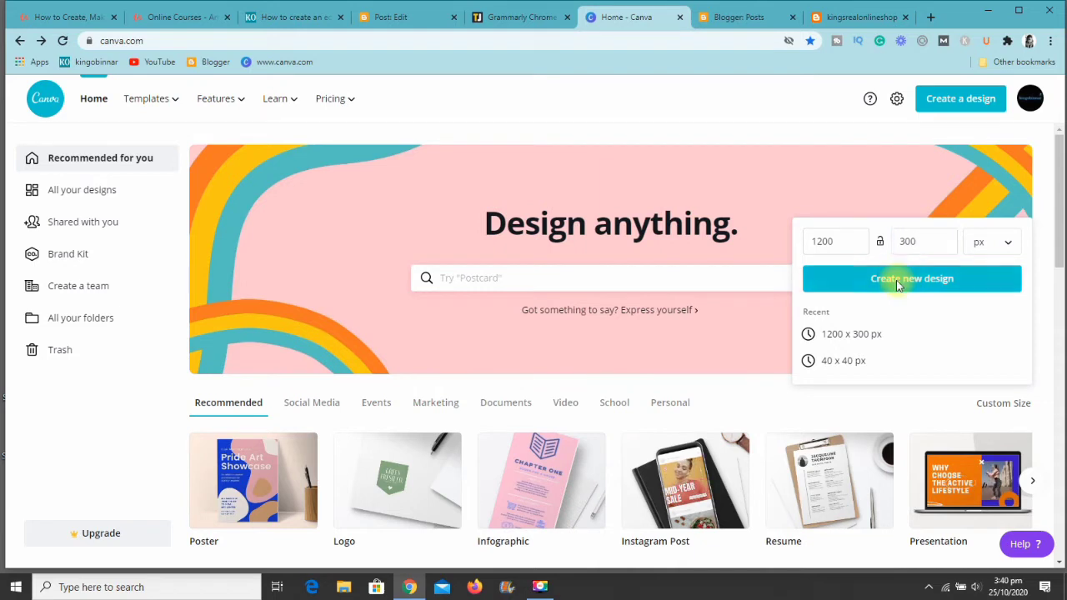
click(910, 278)
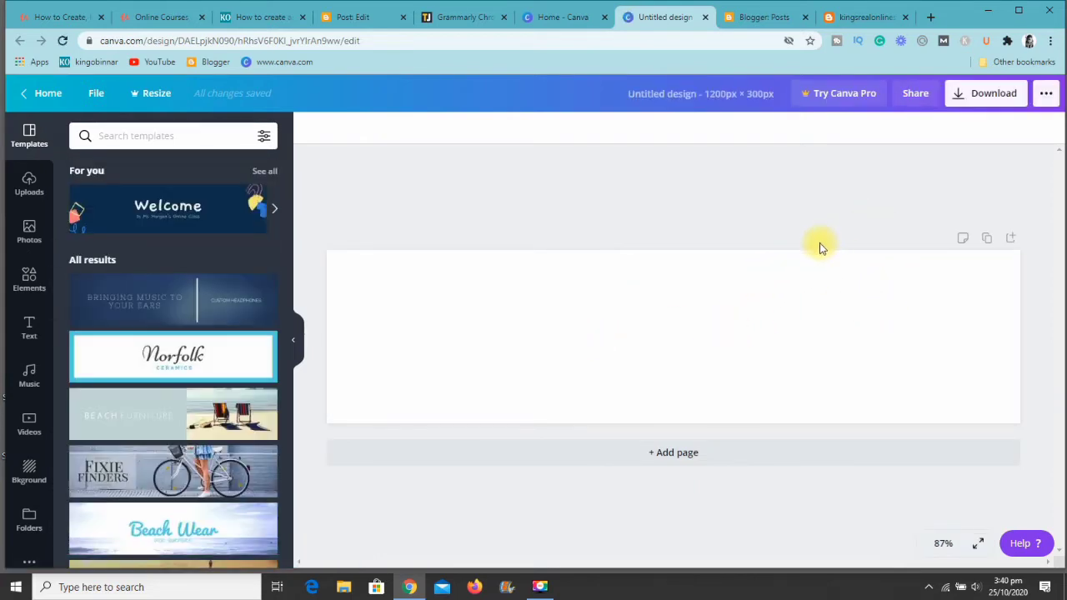
mouse_move(358, 275)
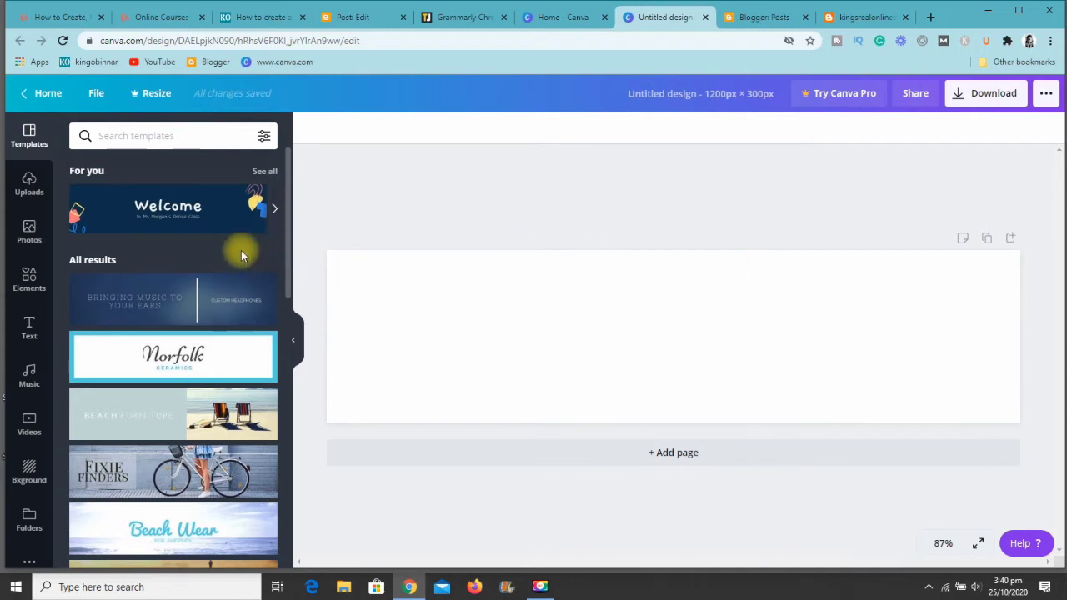
scroll(down, 3)
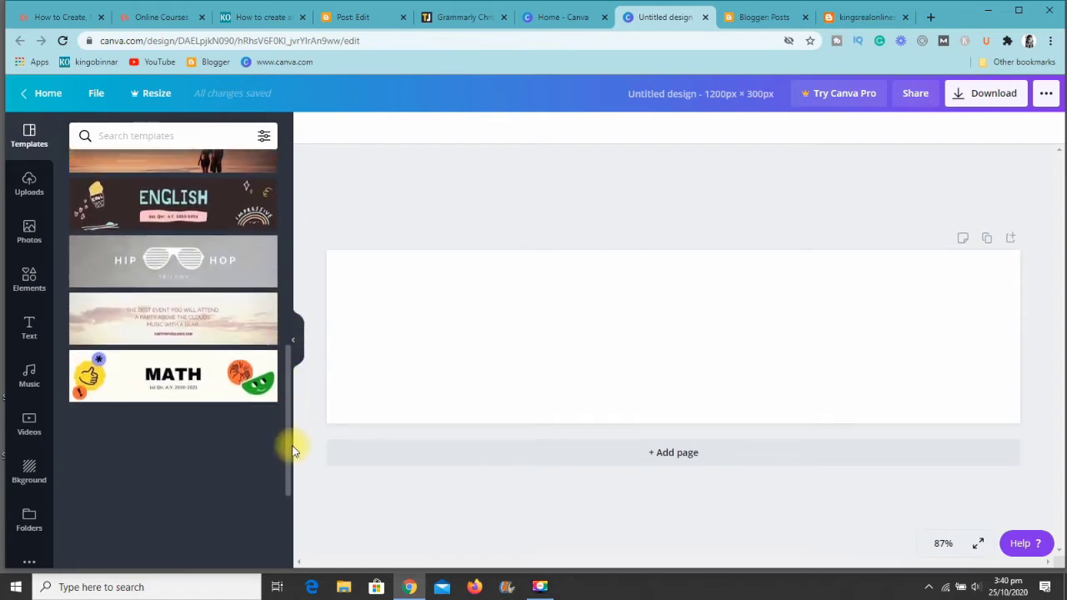
scroll(down, 3)
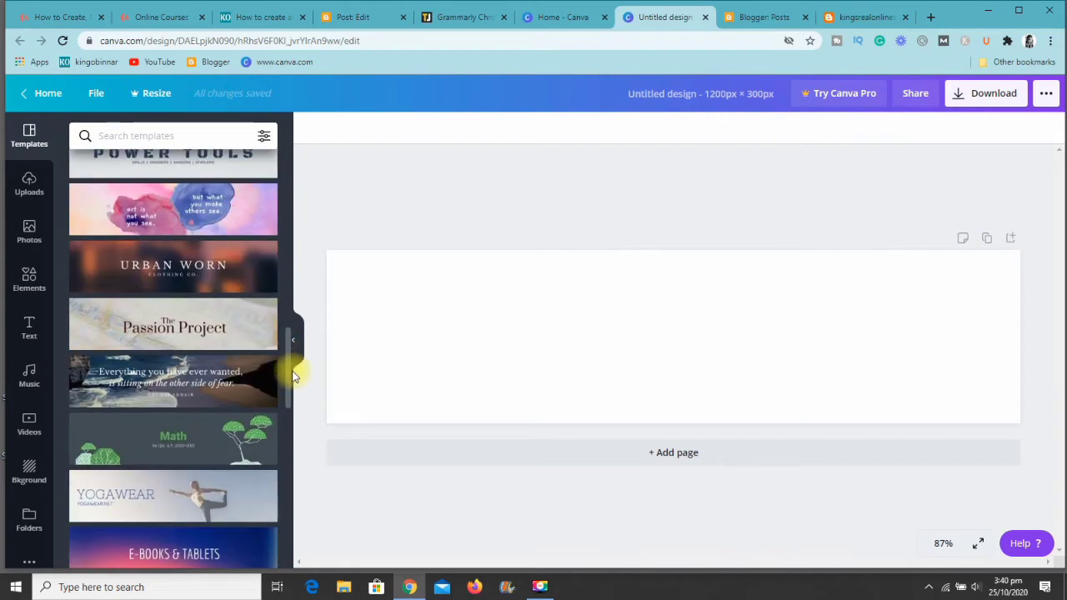
scroll(down, 3)
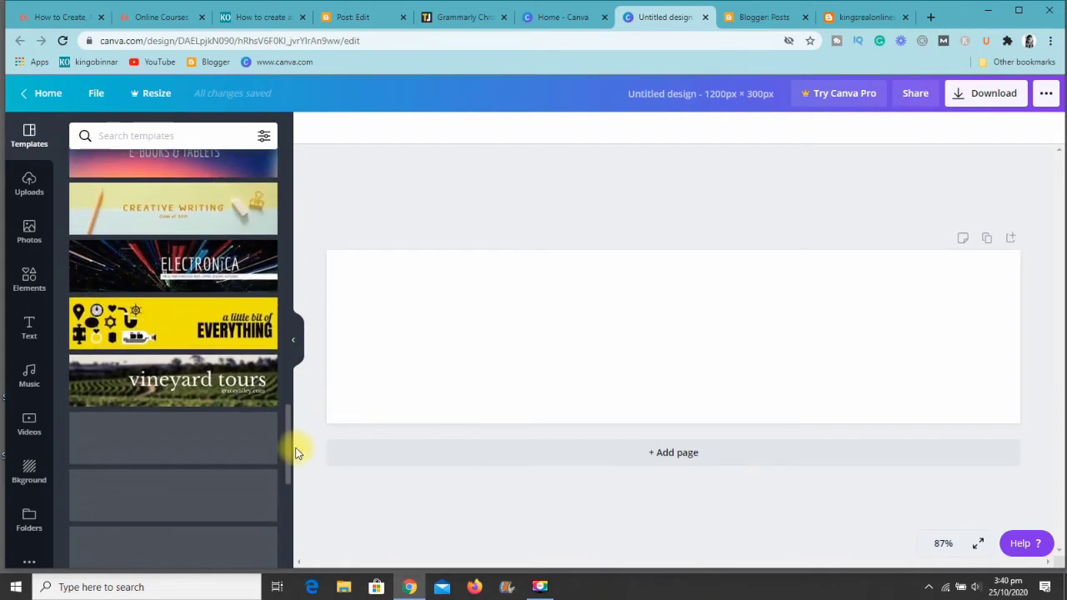
scroll(down, 3)
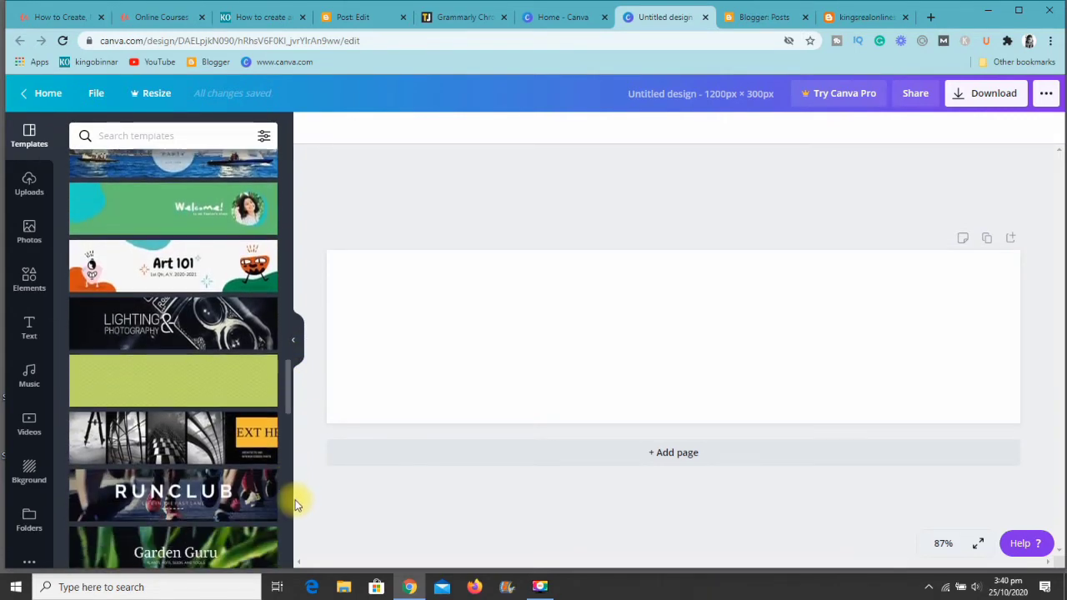
scroll(down, 3)
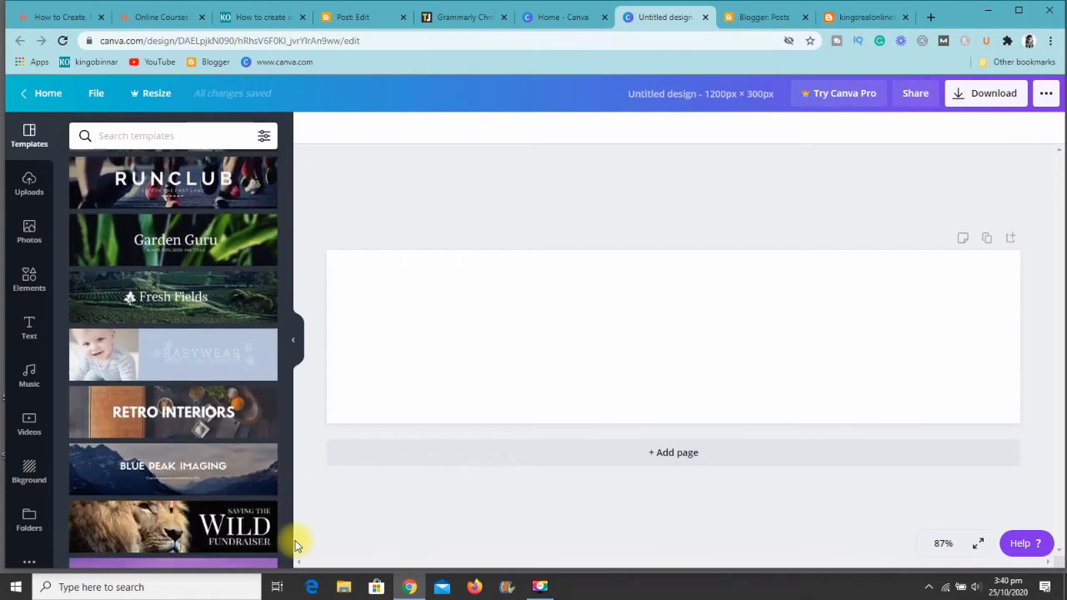
scroll(down, 3)
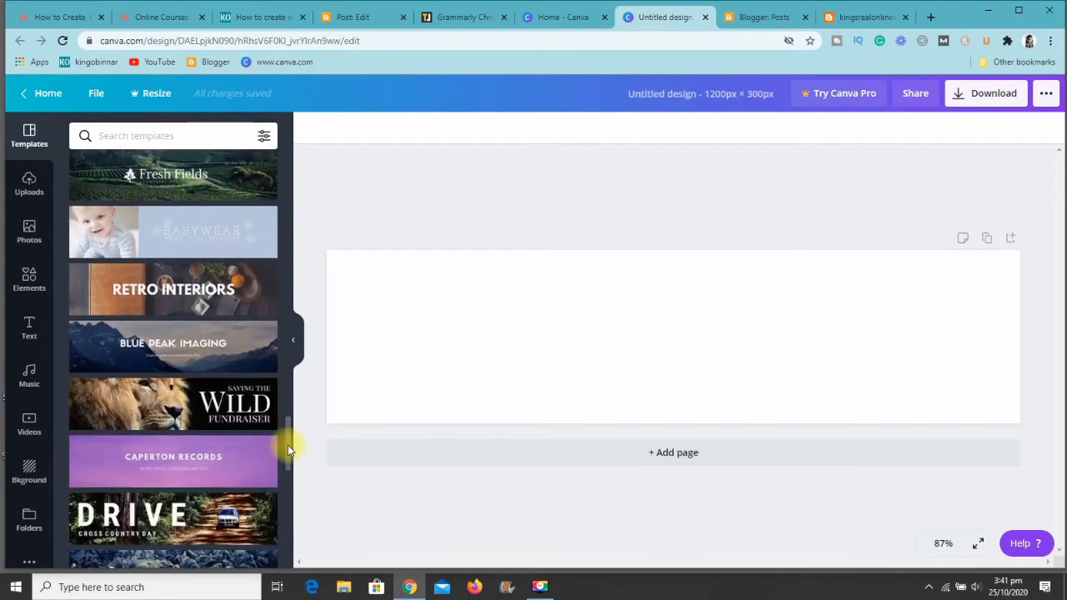
scroll(down, 3)
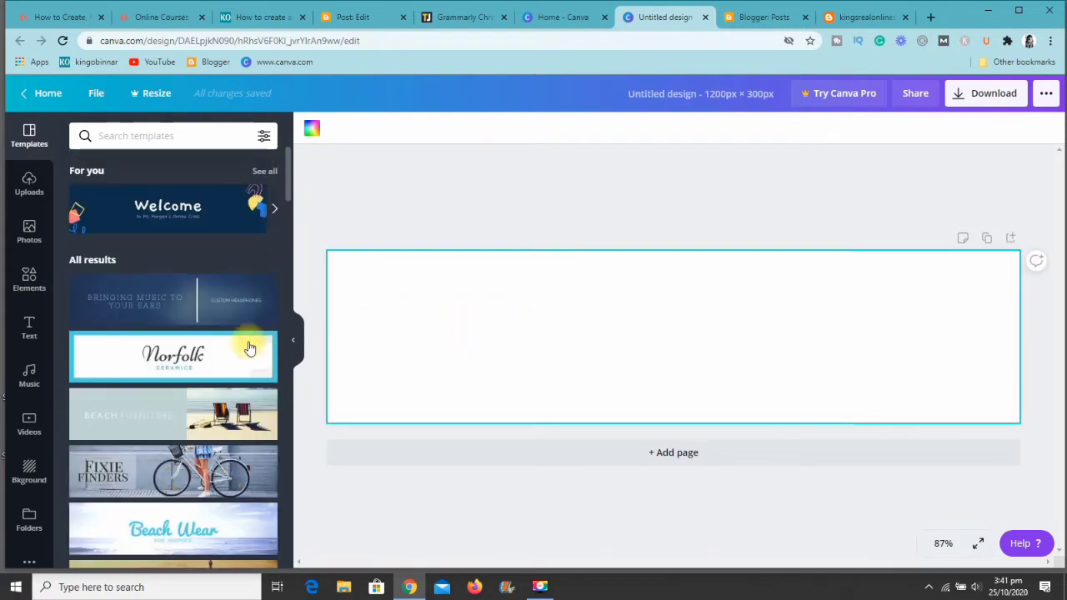
mouse_move(29, 321)
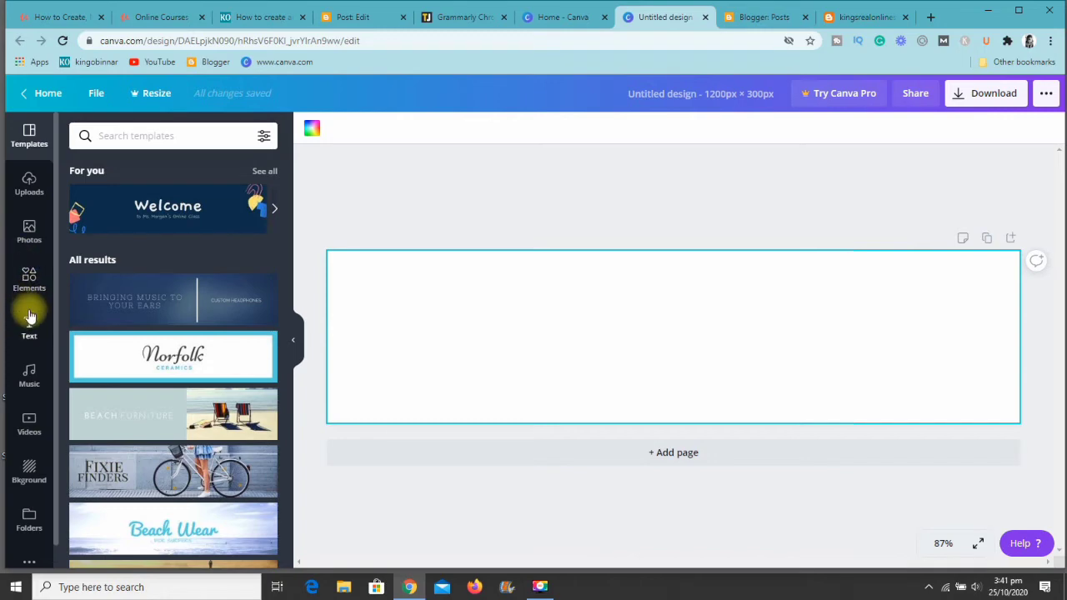
Add a heading text box and type 'kingshop', retyping after a mistyped first attempt.
click(29, 325)
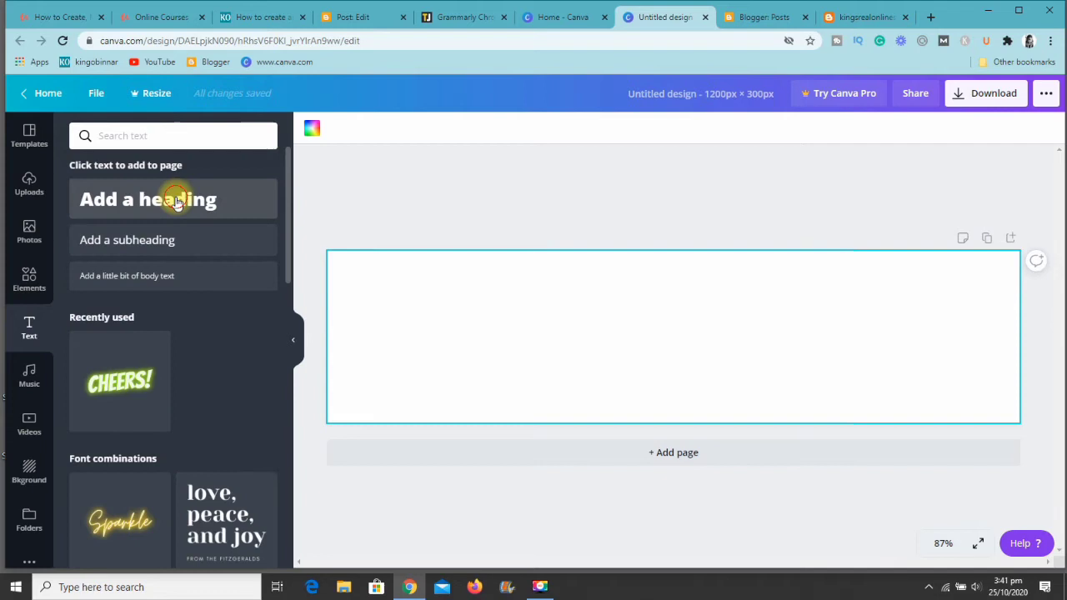
click(173, 199)
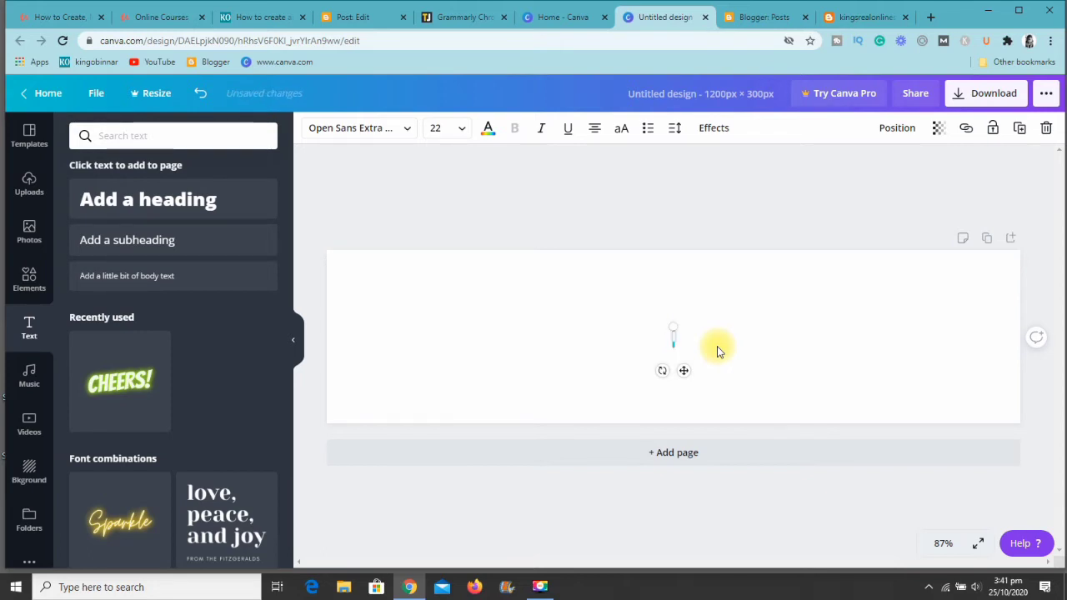
text(KI)
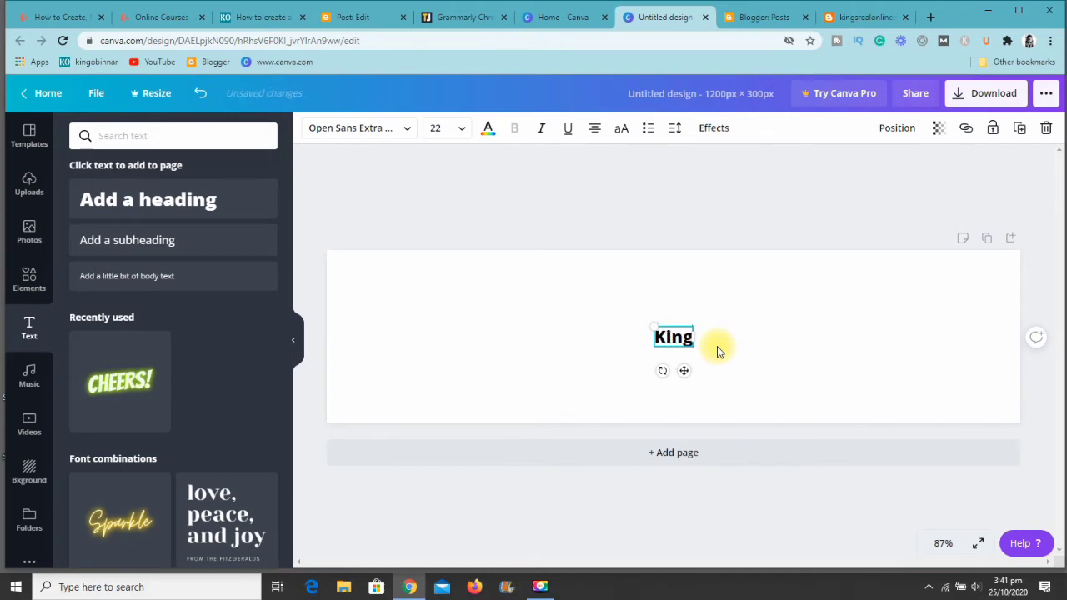
text(so)
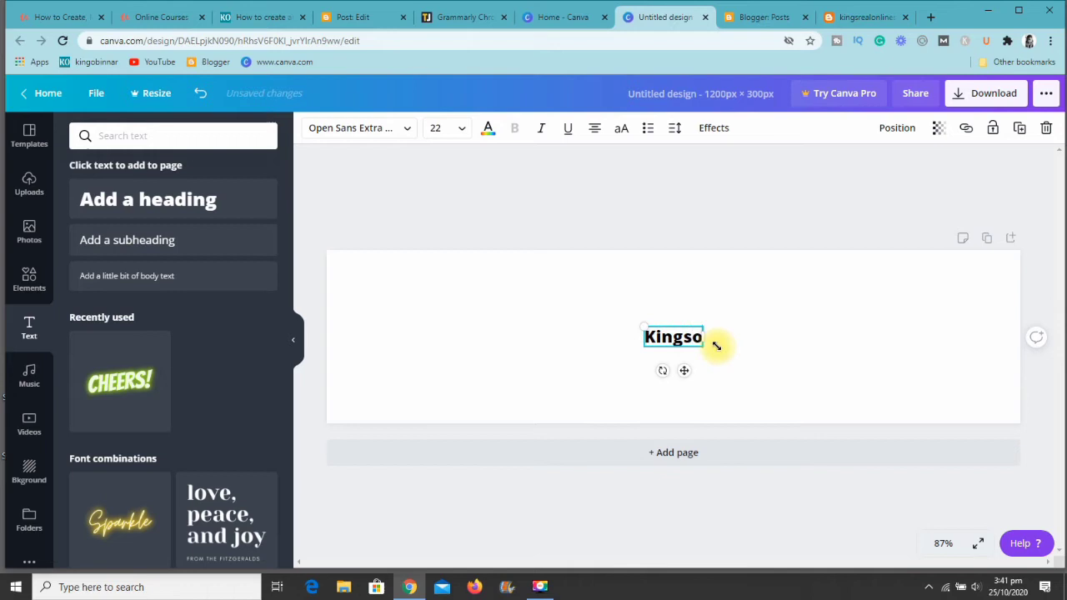
key(Backspace)
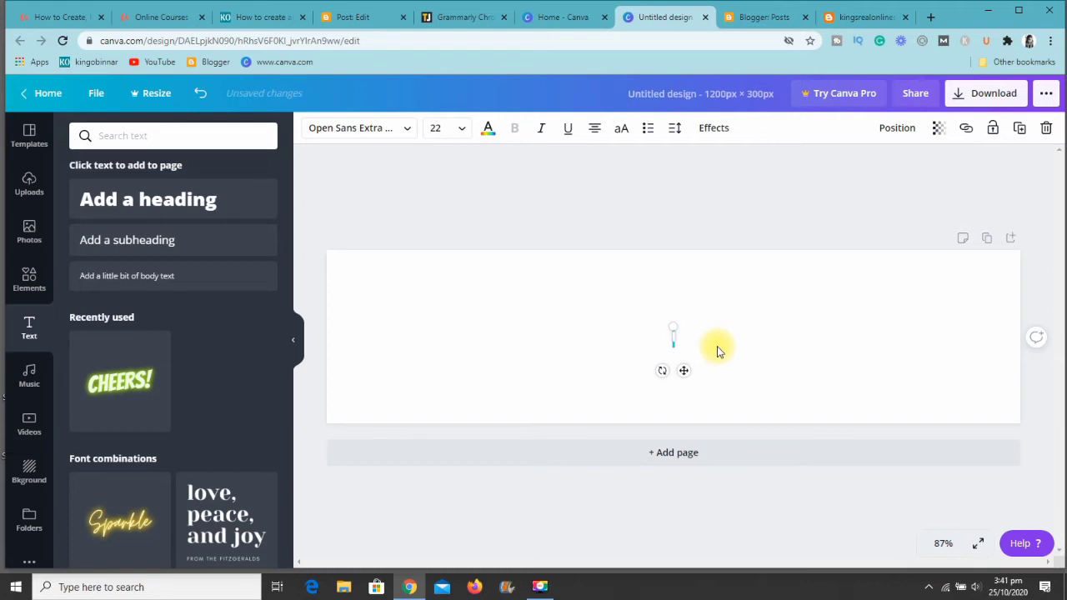
text(kingshop)
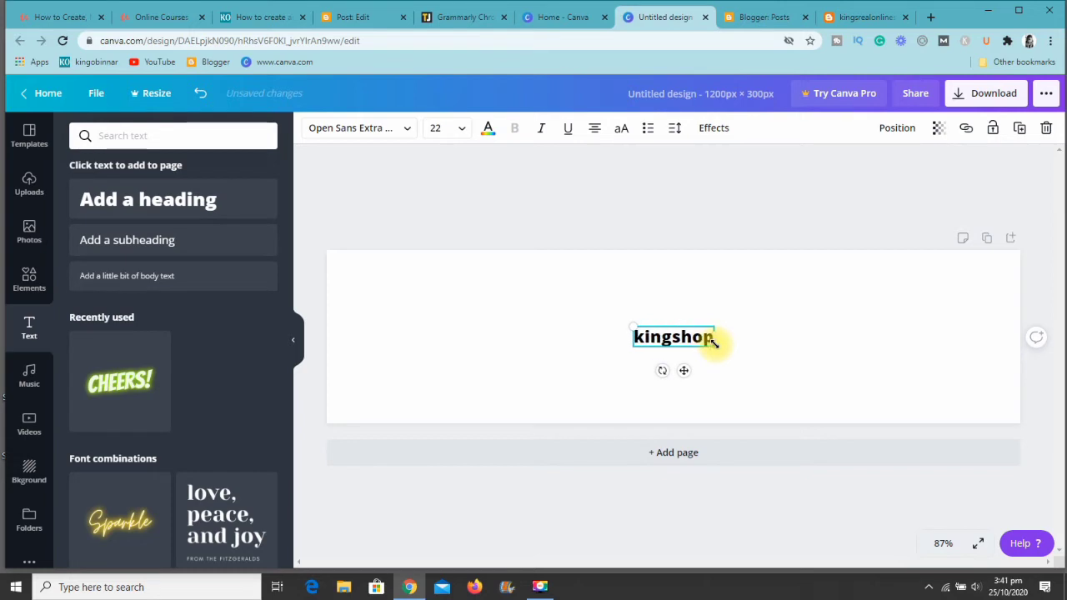
mouse_move(723, 337)
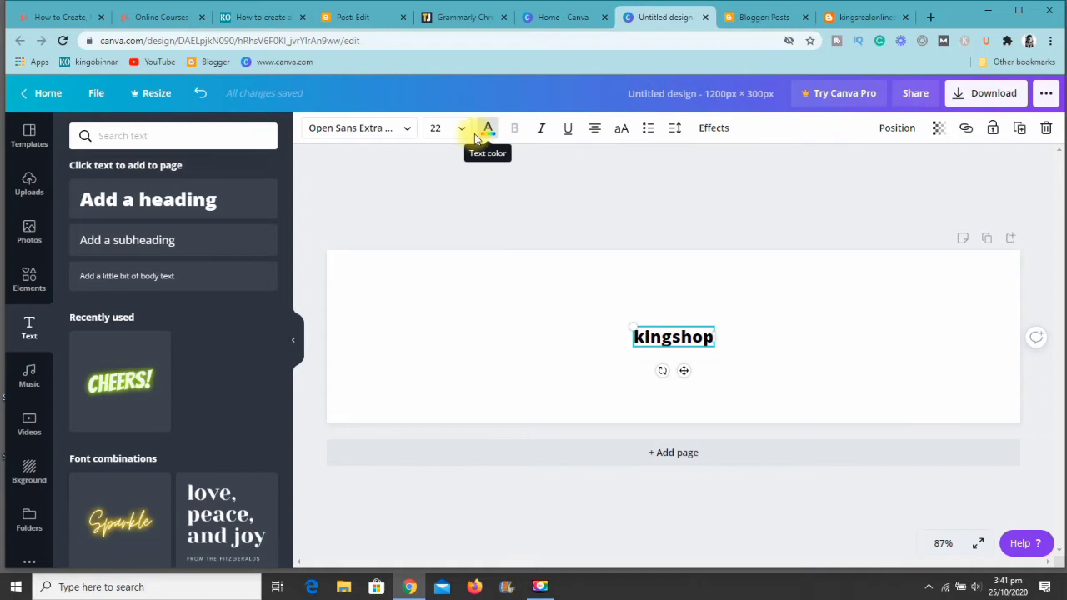
Set the kingshop text size to 72, leaving its colour black.
click(461, 128)
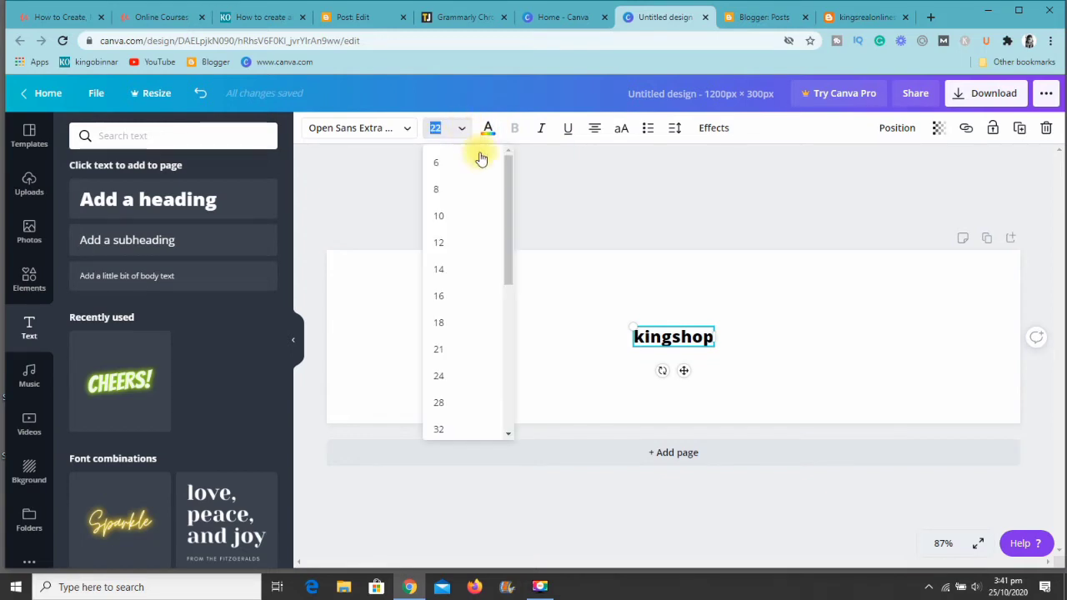
scroll(down, 3)
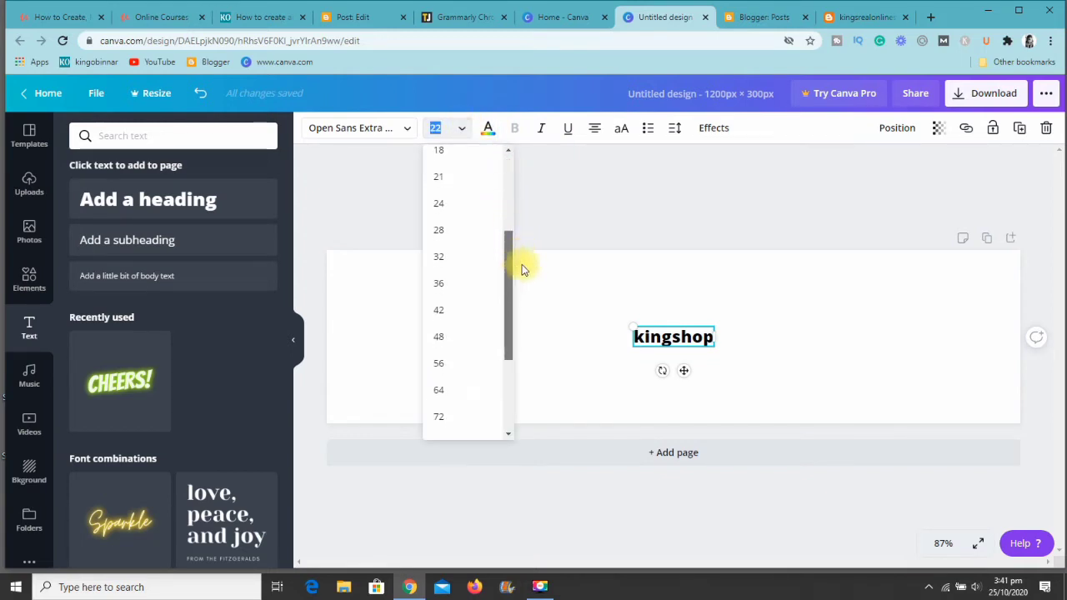
click(438, 309)
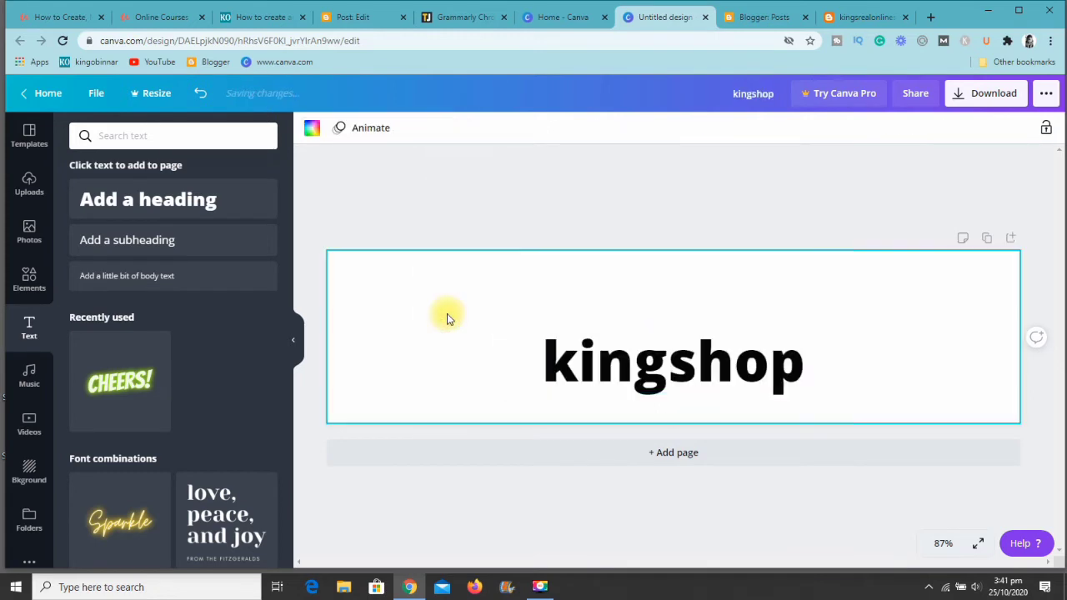
click(672, 360)
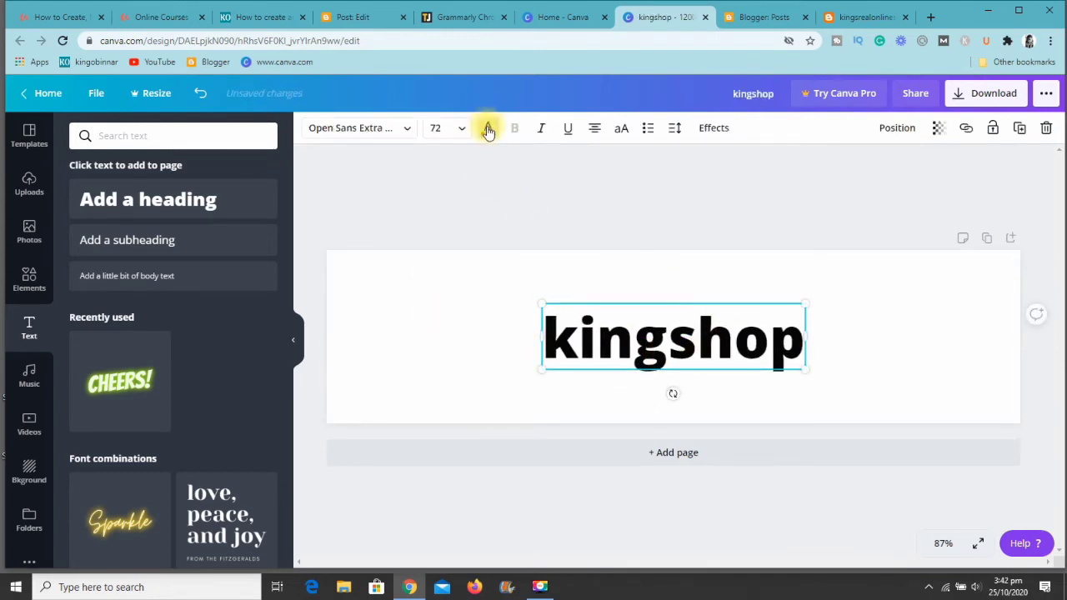
click(487, 127)
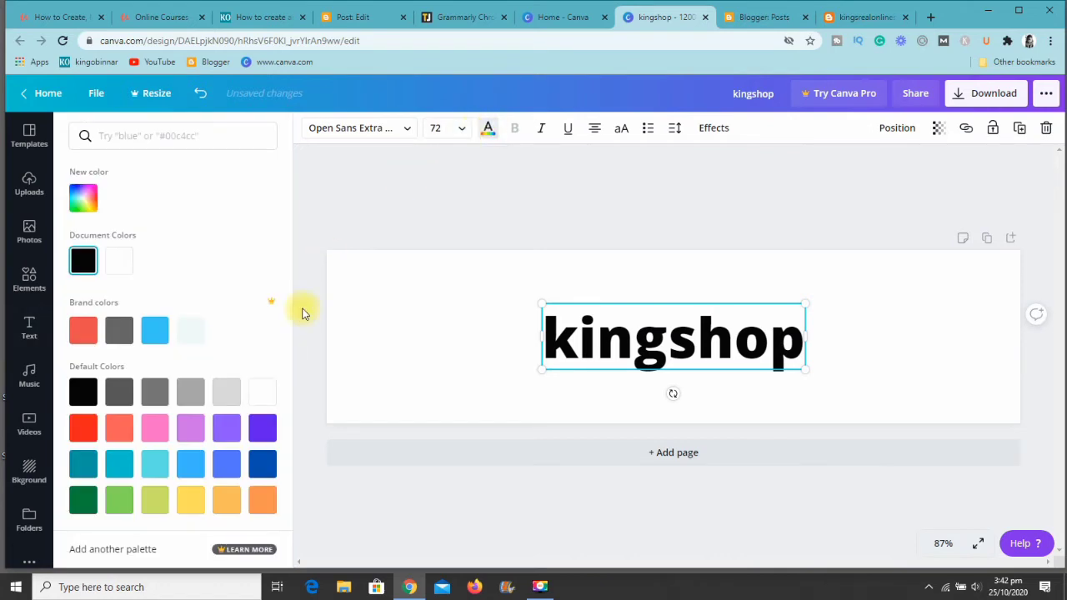
mouse_move(259, 362)
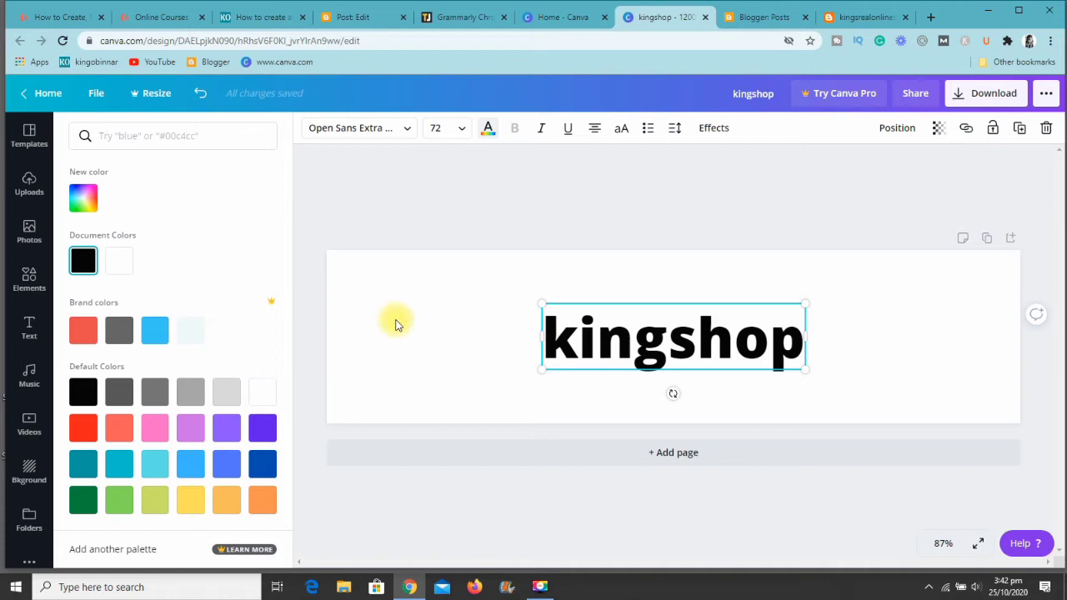
click(29, 325)
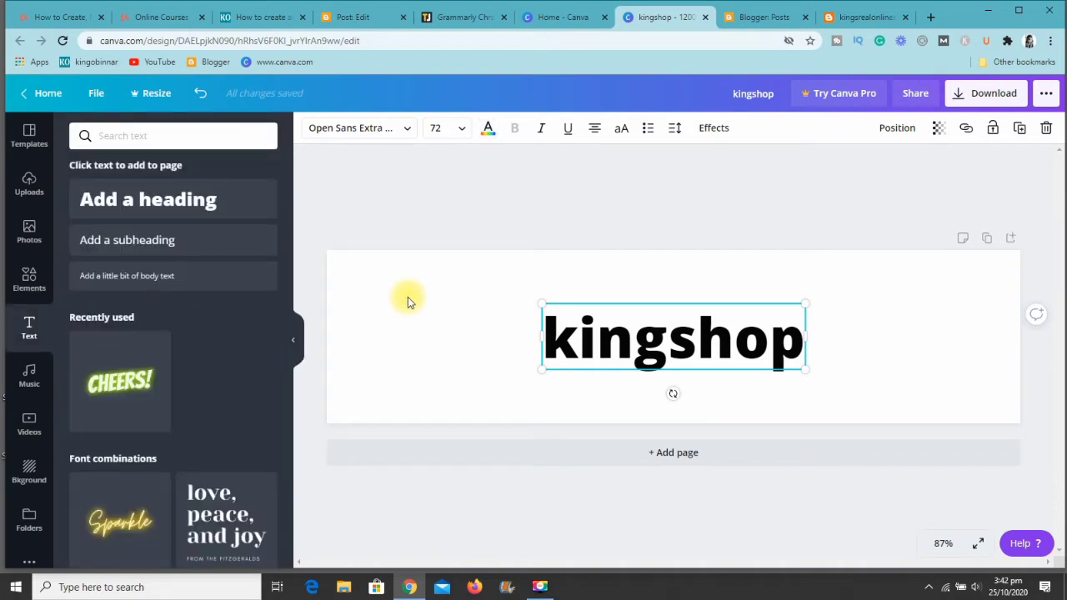
mouse_move(394, 299)
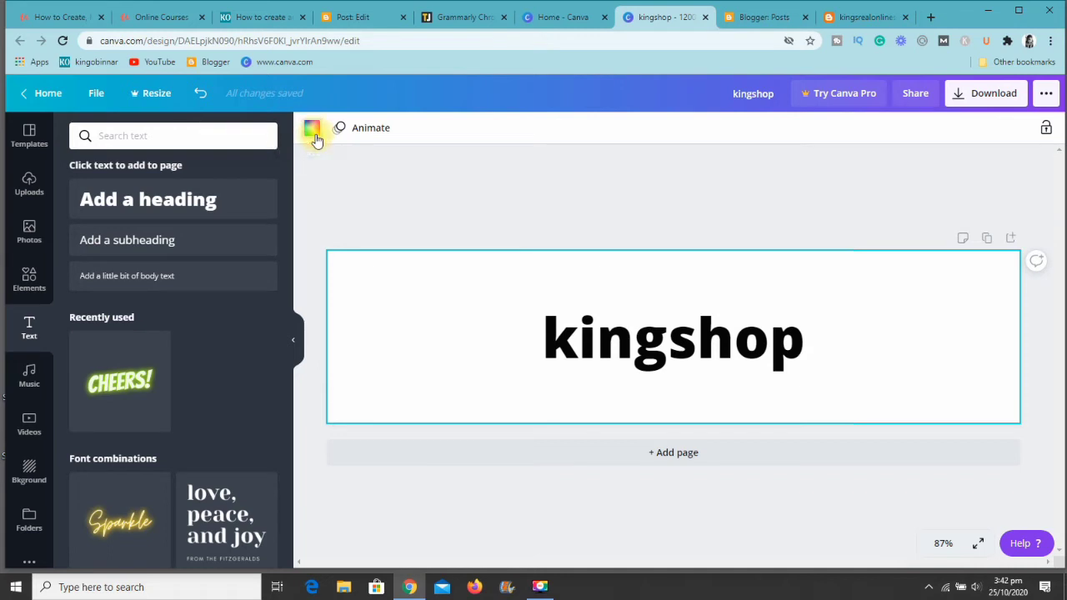
Move the kingshop text box and drag it larger across the banner.
click(312, 127)
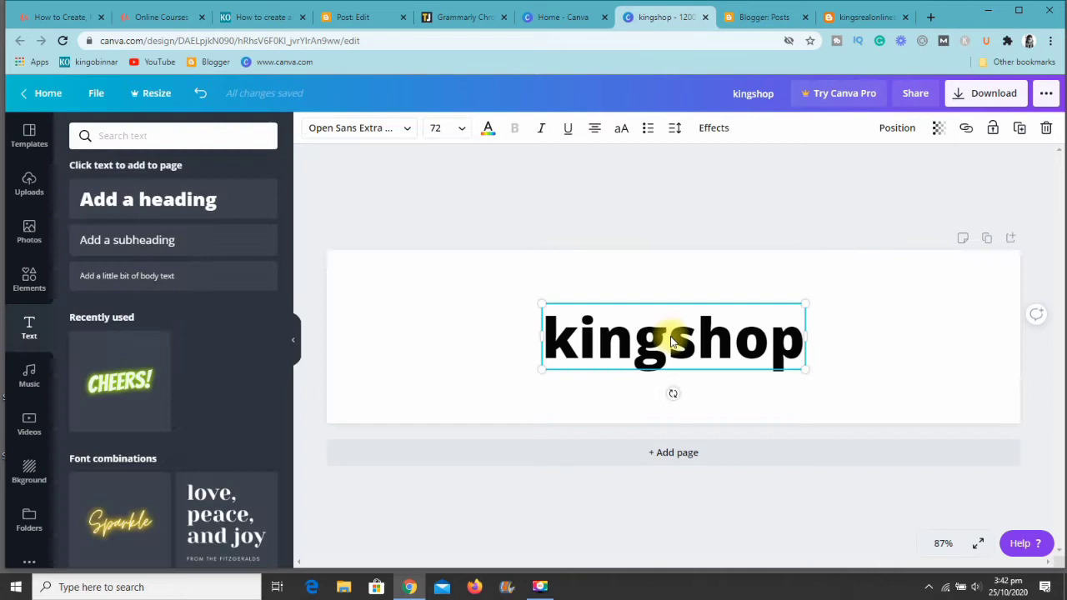
drag(672, 338, 739, 318)
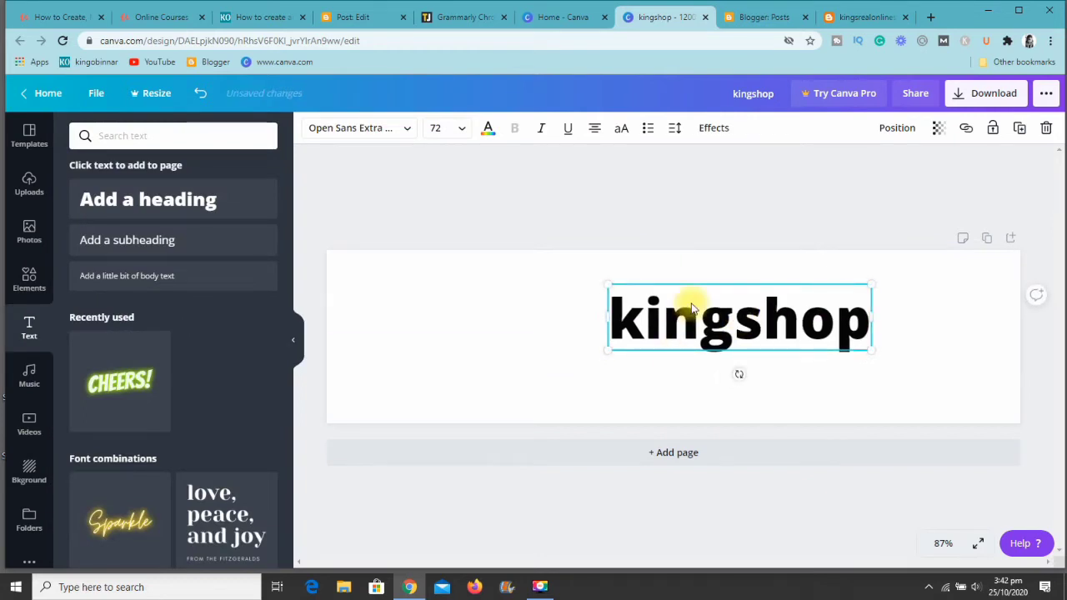
drag(738, 317, 675, 338)
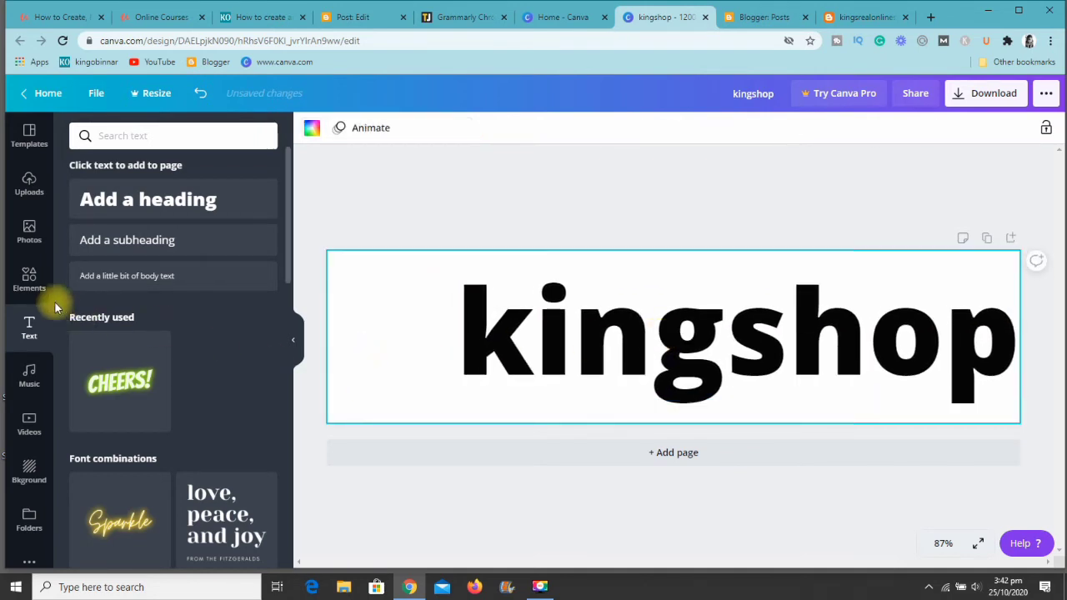
Open Elements and search the graphics library for 'store'.
click(29, 280)
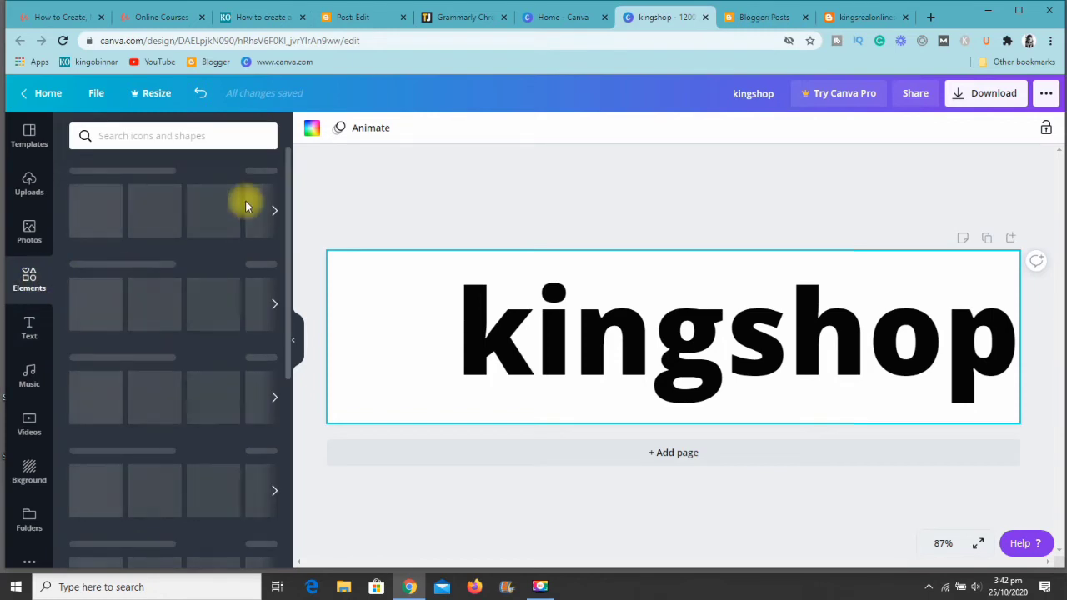
click(173, 135)
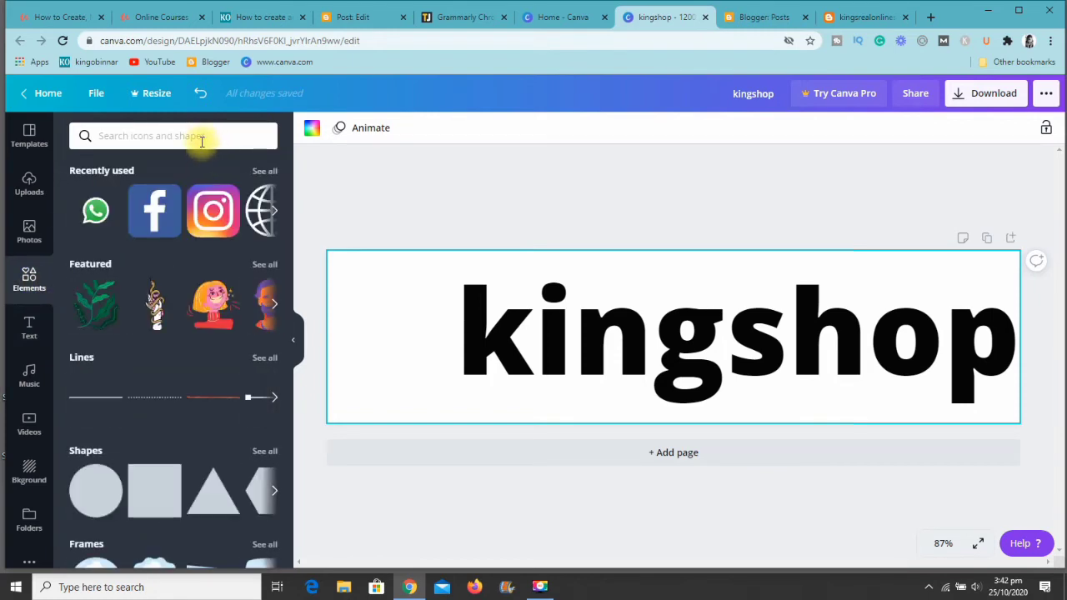
click(173, 135)
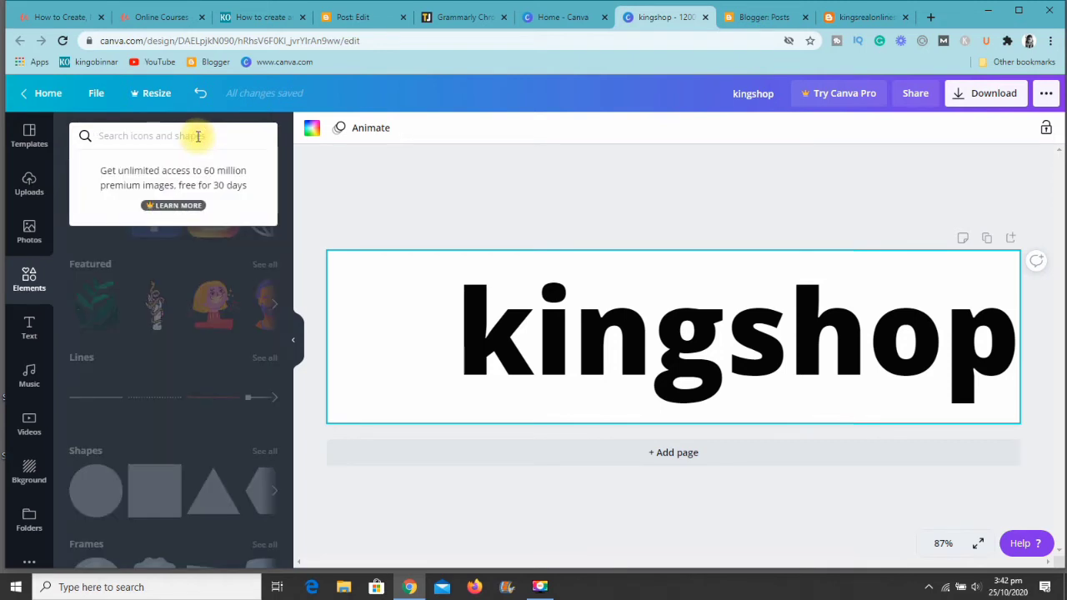
text(m)
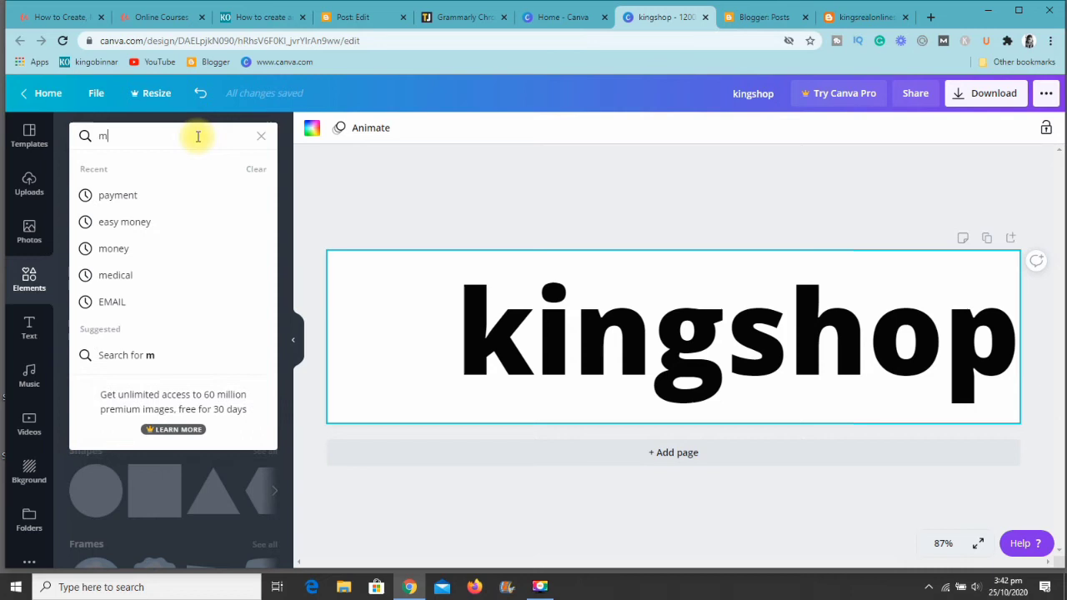
click(261, 136)
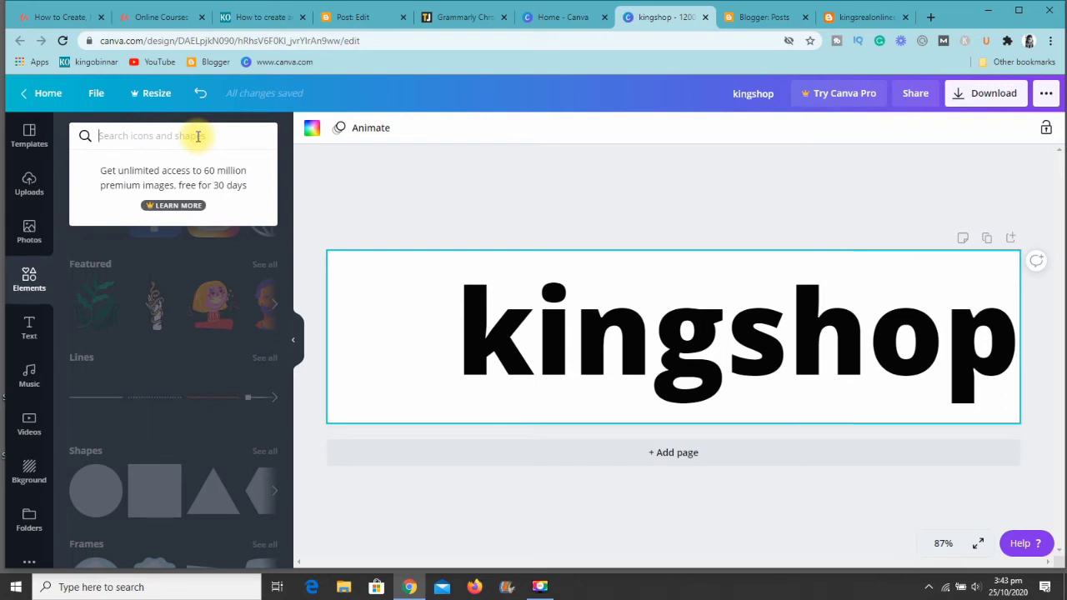
text(cu)
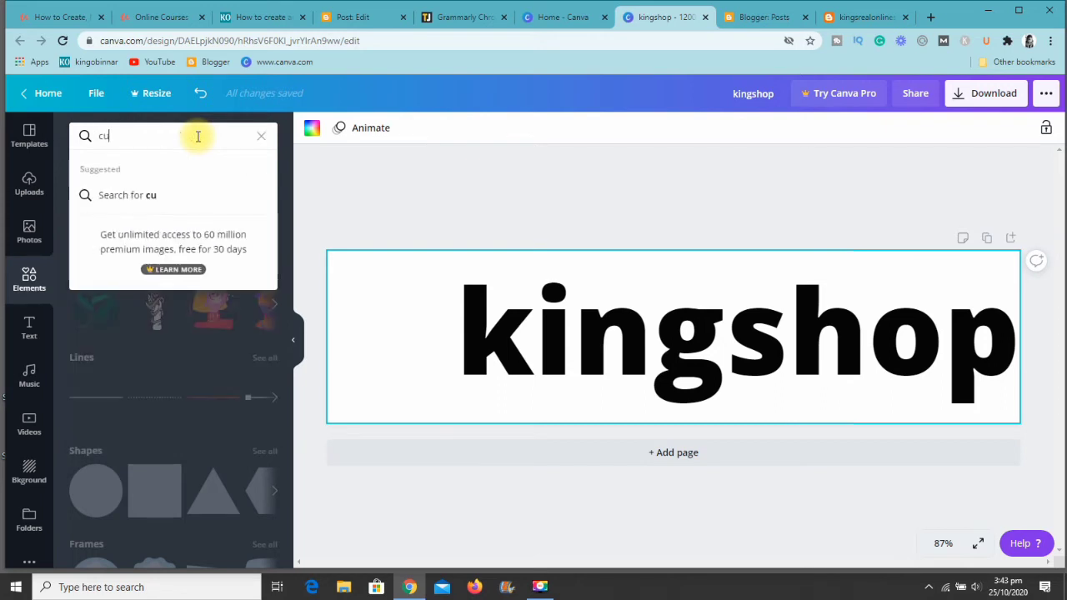
click(261, 135)
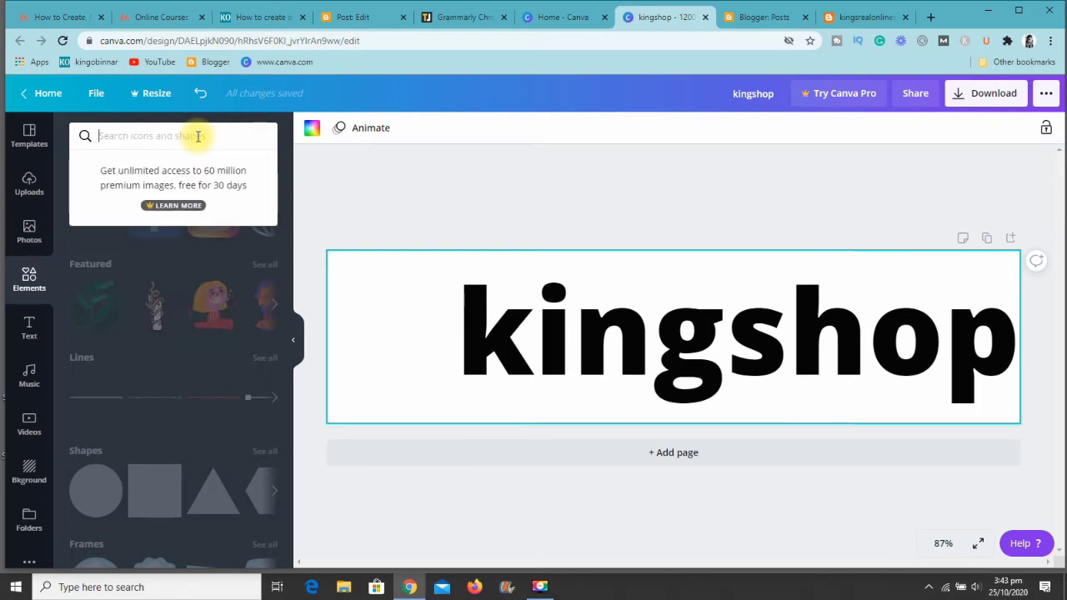
text(store)
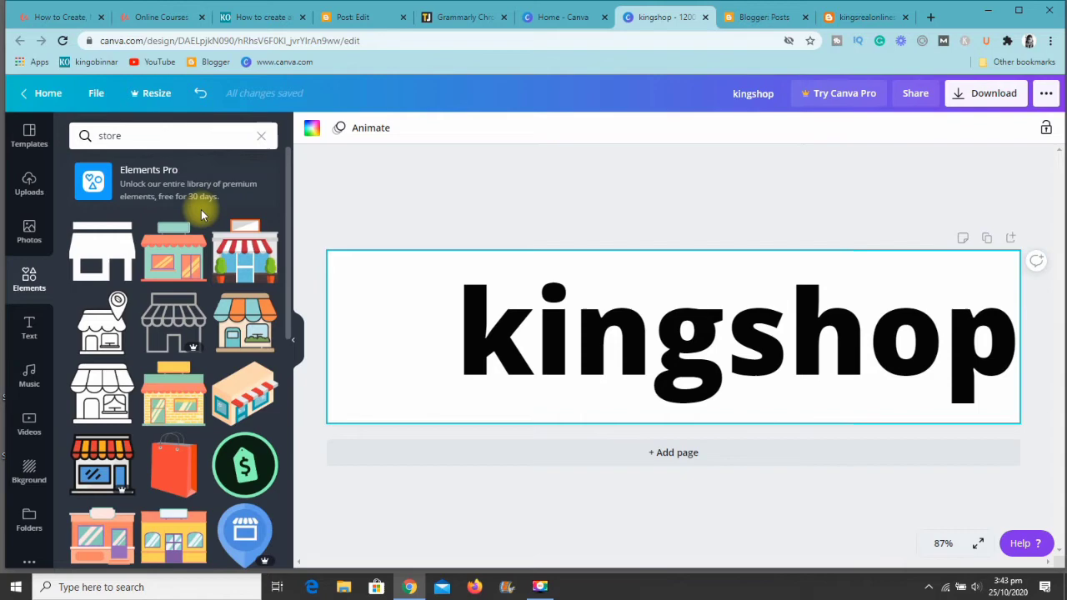
mouse_move(173, 462)
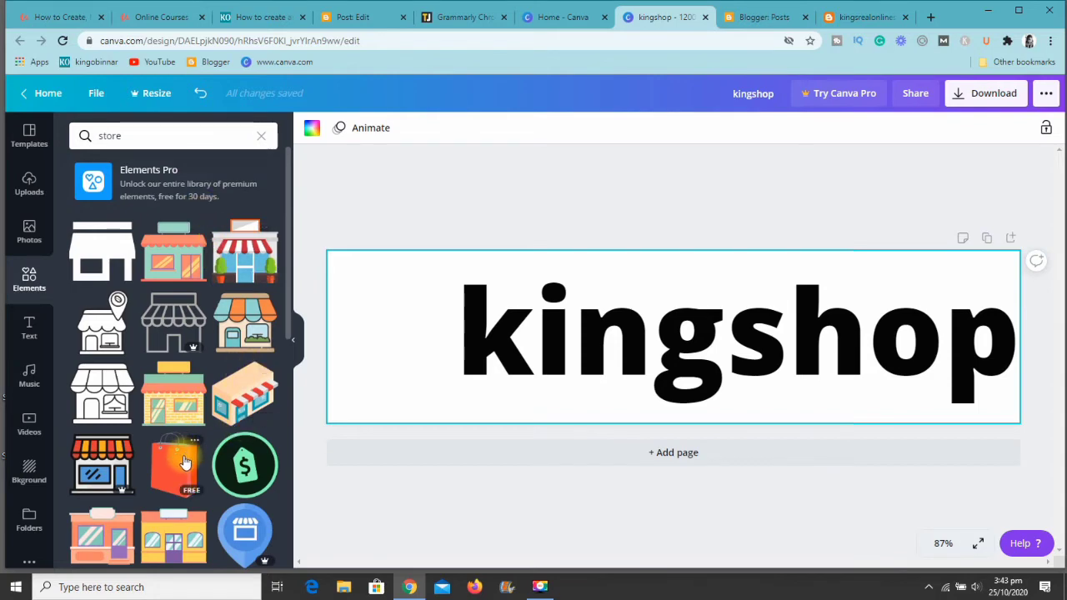
Drag the red shopping bag onto the banner's left and enlarge it.
drag(175, 462, 362, 334)
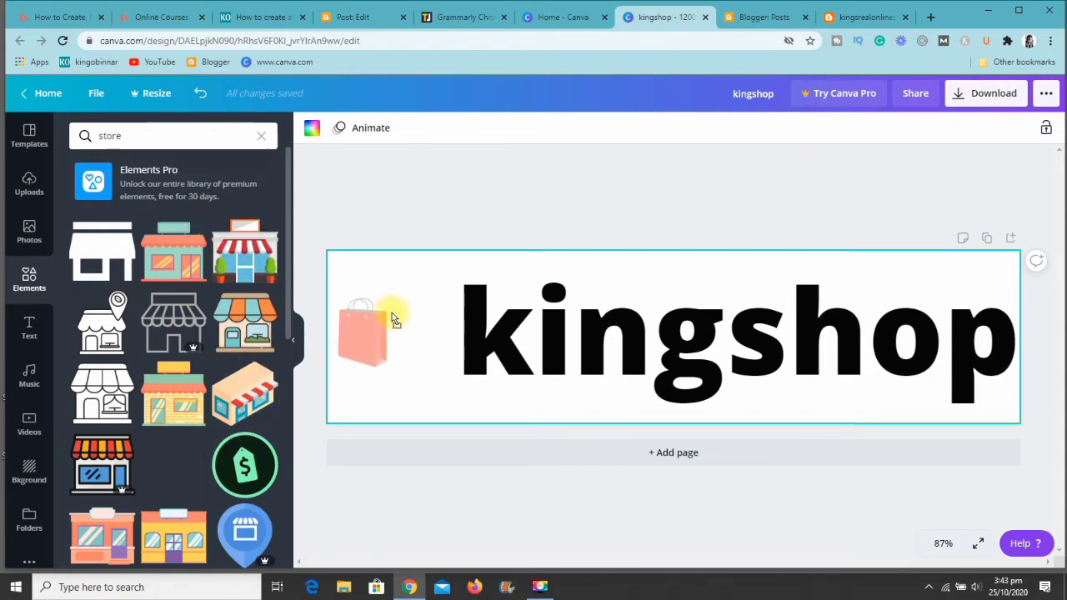
click(367, 333)
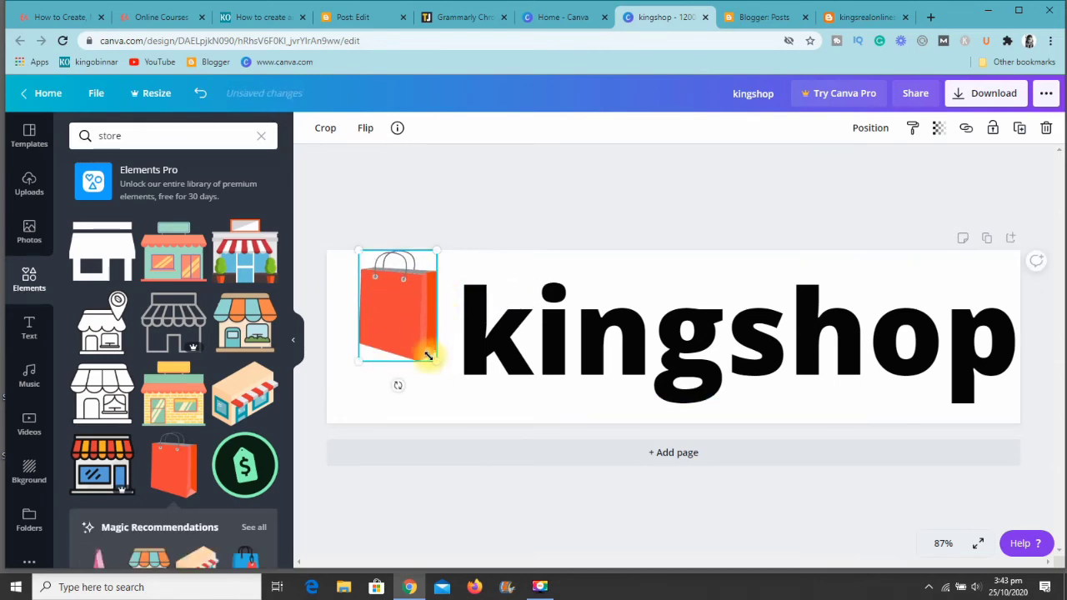
drag(438, 358, 454, 397)
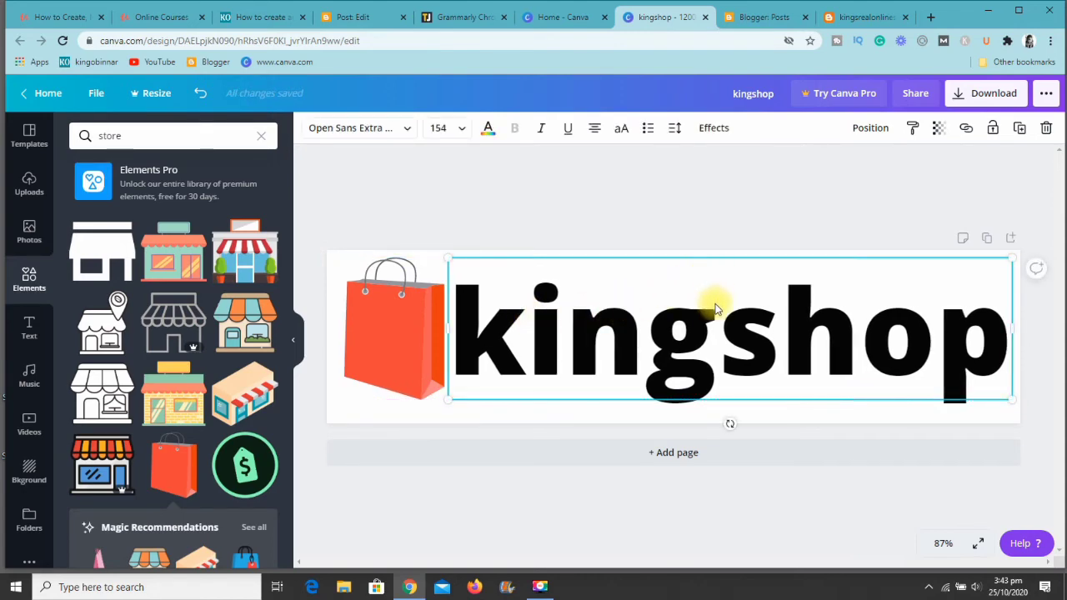
mouse_move(448, 415)
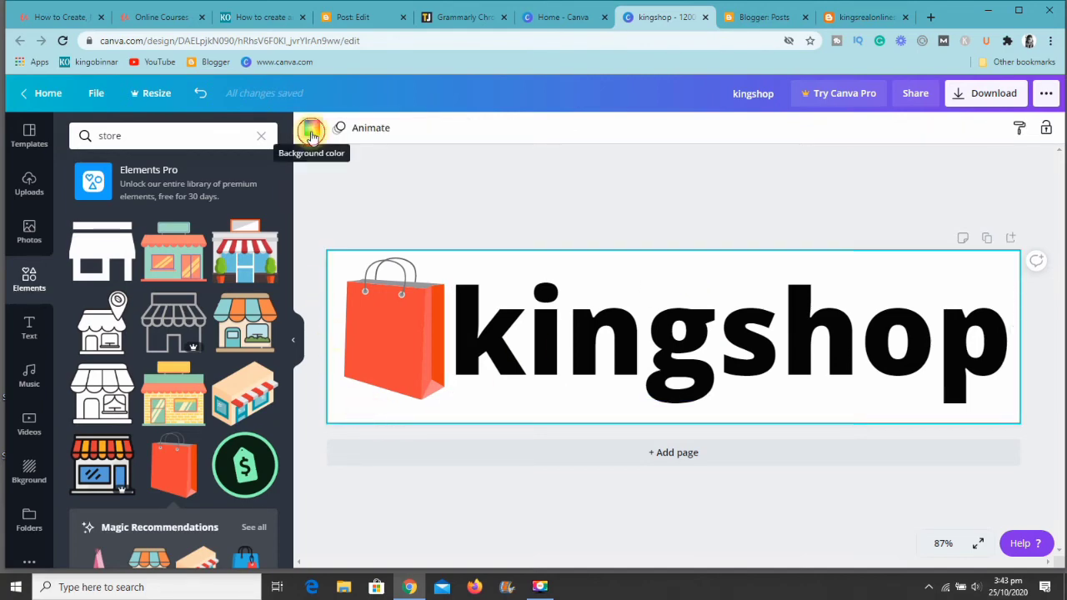
Make the banner background teal and bring up the text colour options.
click(311, 128)
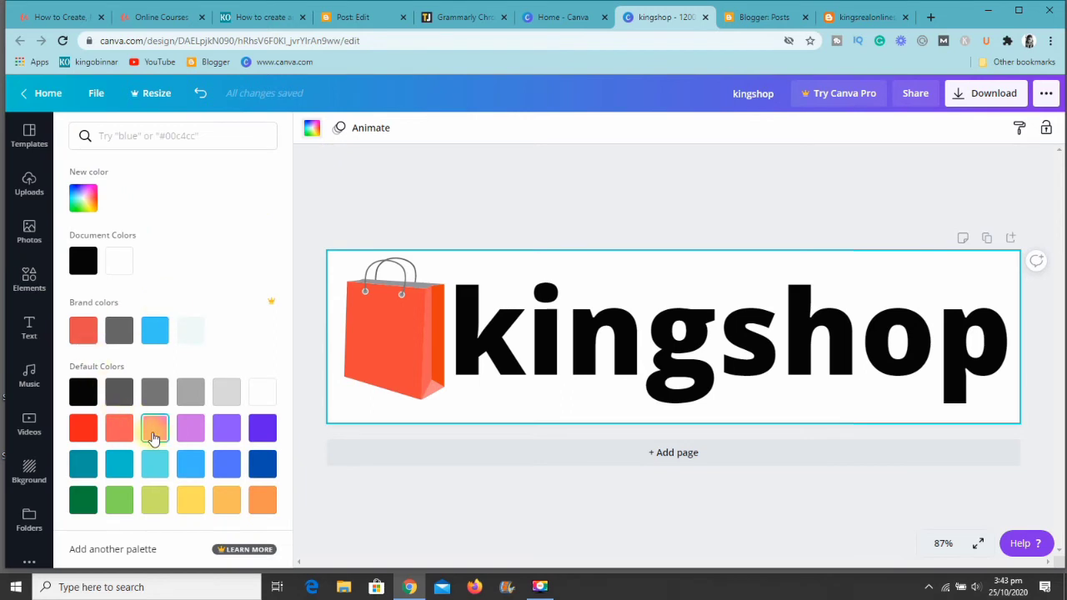
click(83, 464)
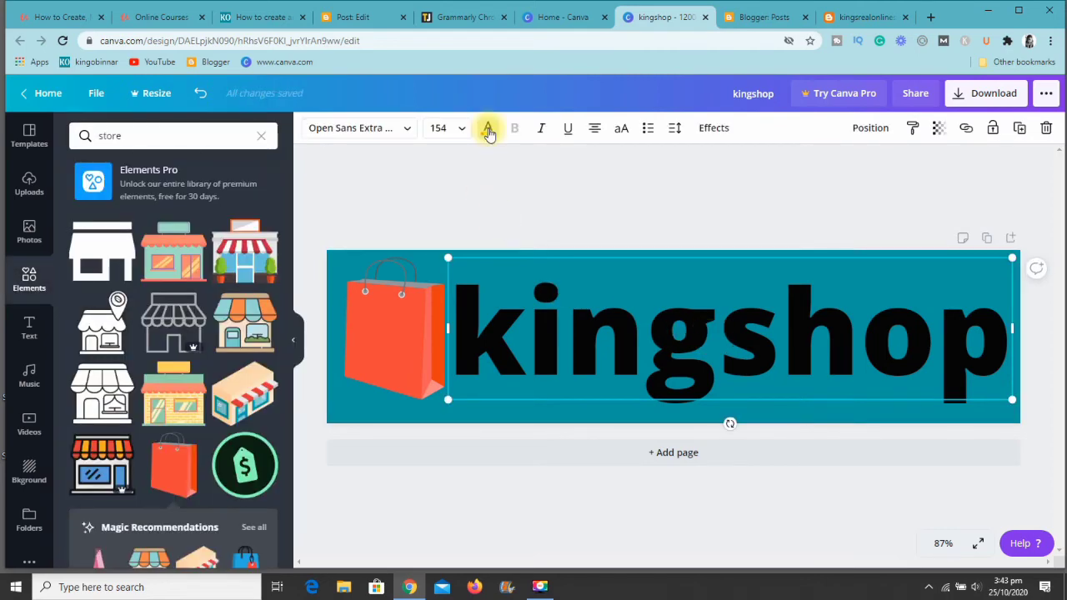
click(489, 127)
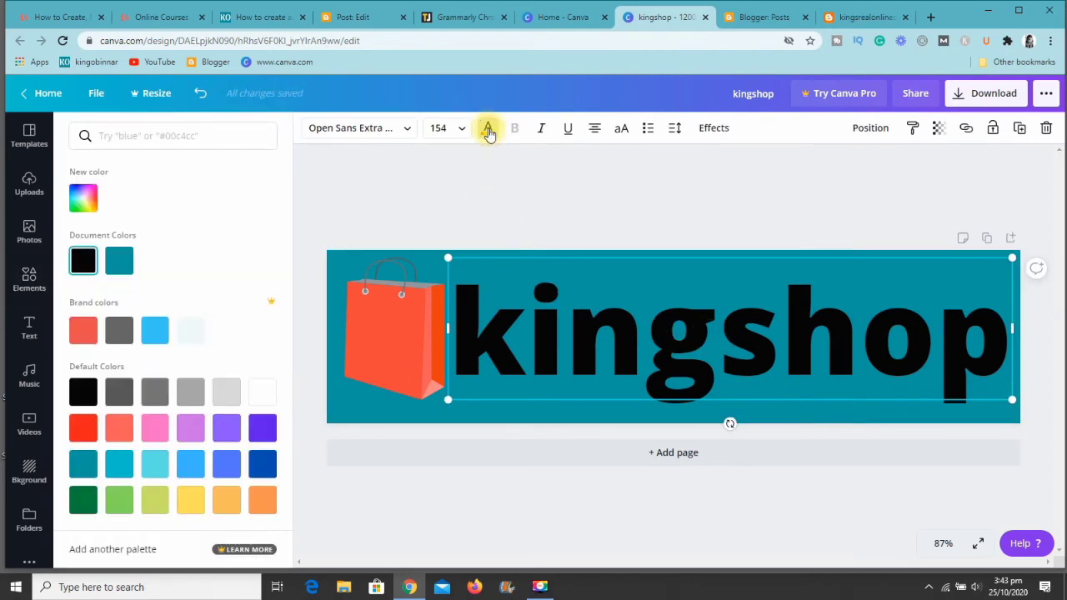
click(488, 127)
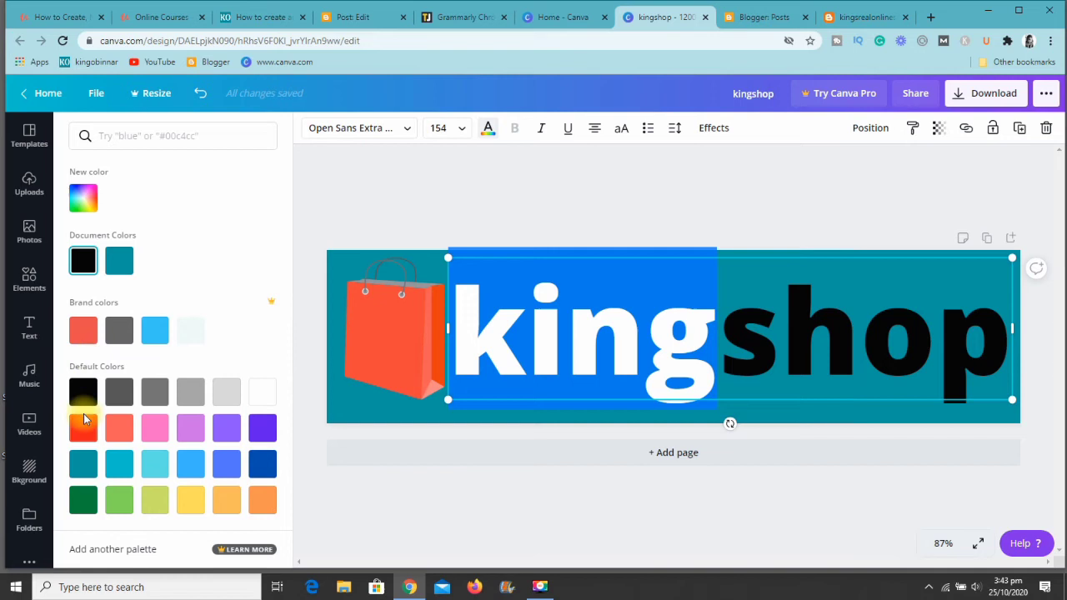
Colour the letters 'king' bright red (#ff1616), leaving 'shop' black.
click(83, 427)
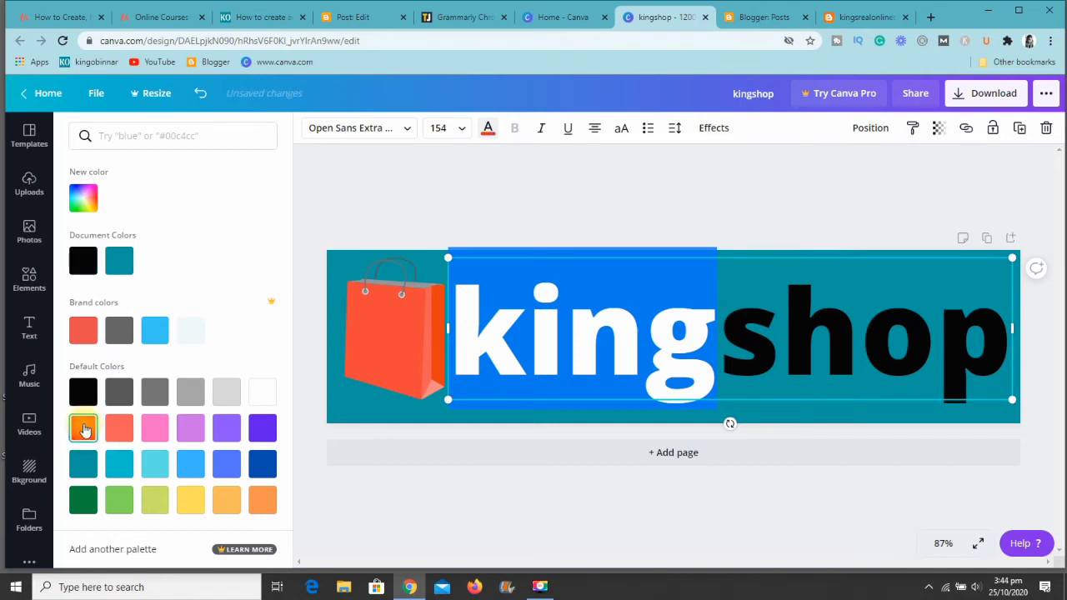
mouse_move(120, 428)
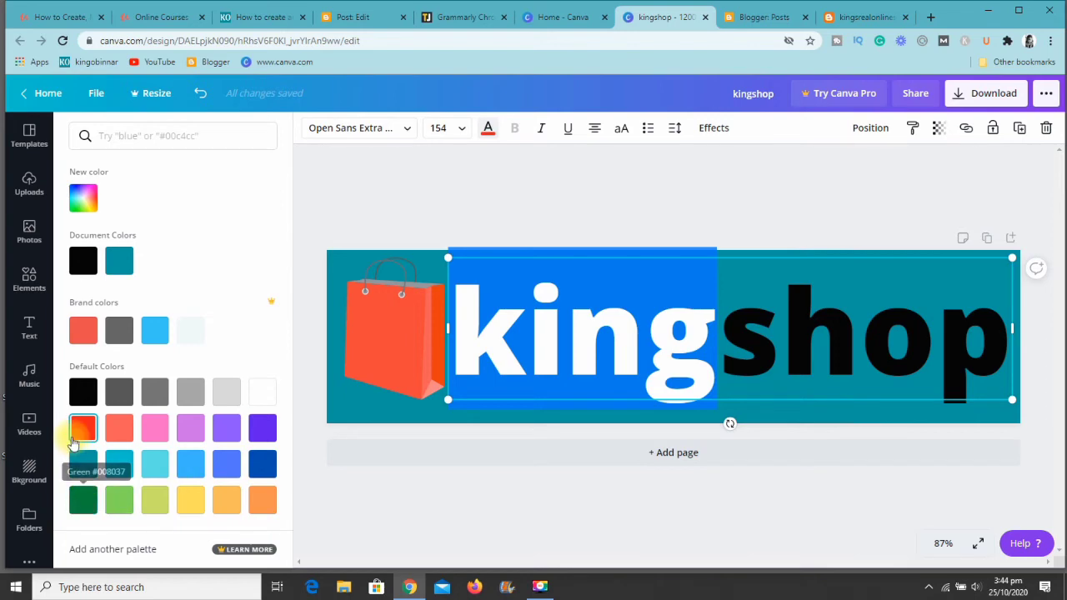
mouse_move(82, 427)
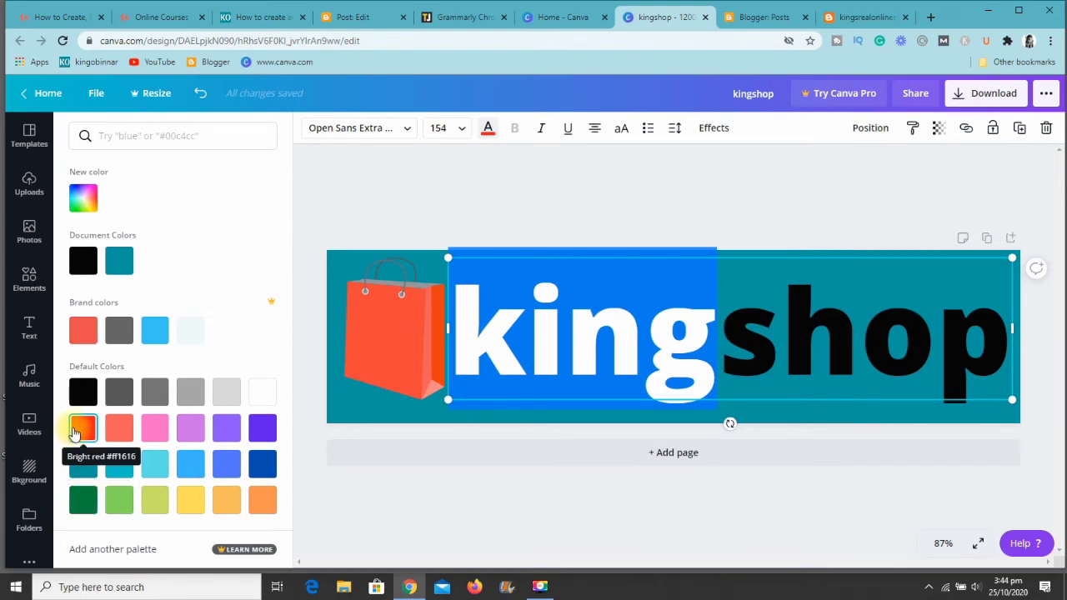
click(83, 427)
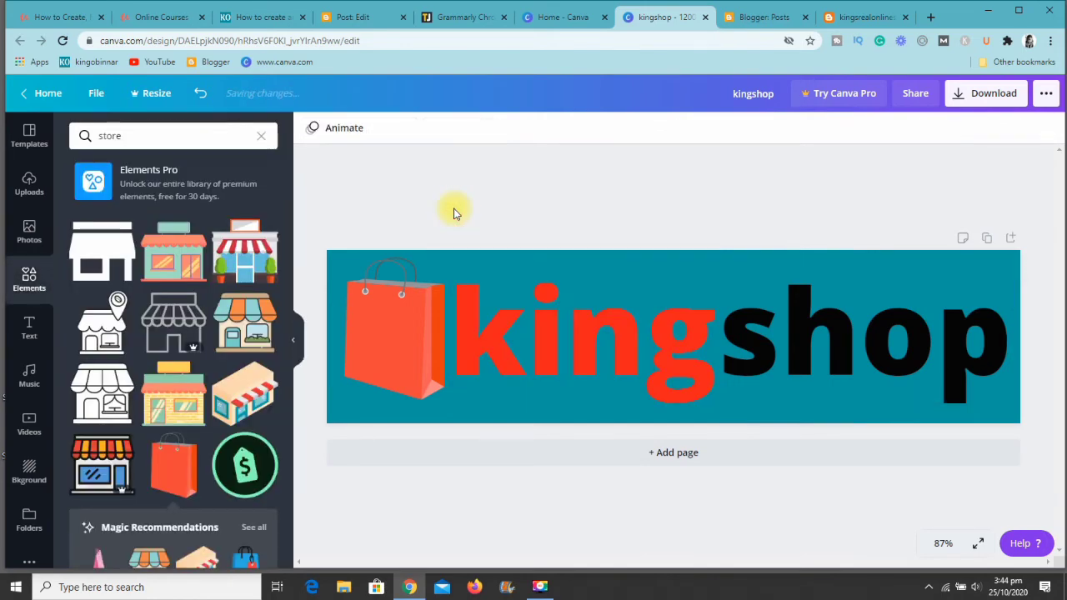
Swap the bag for the green money-tag icon, enlarged and aligned beside the text.
click(400, 341)
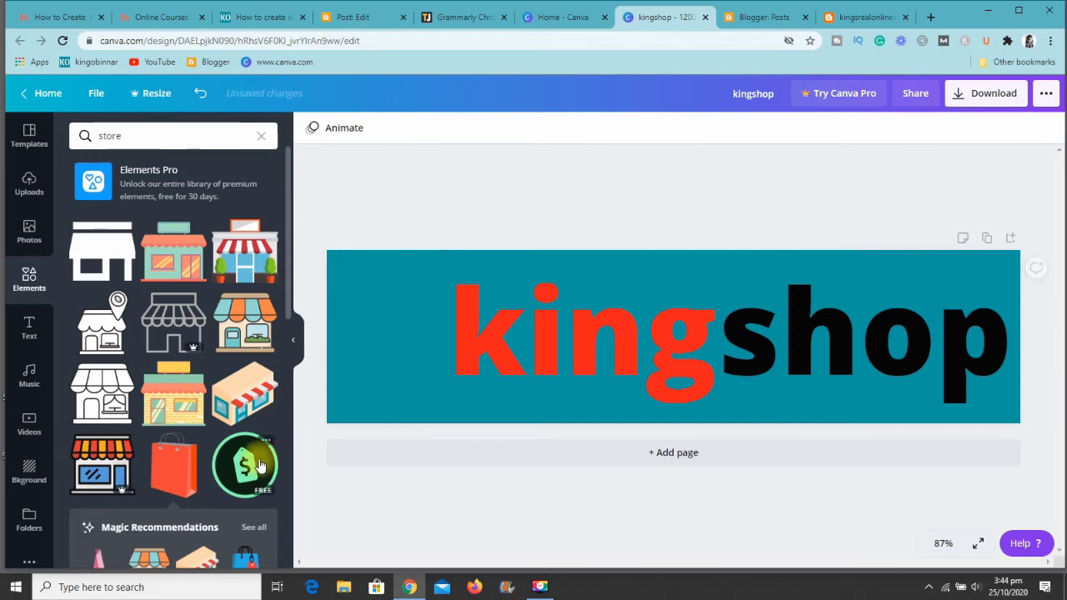
click(245, 464)
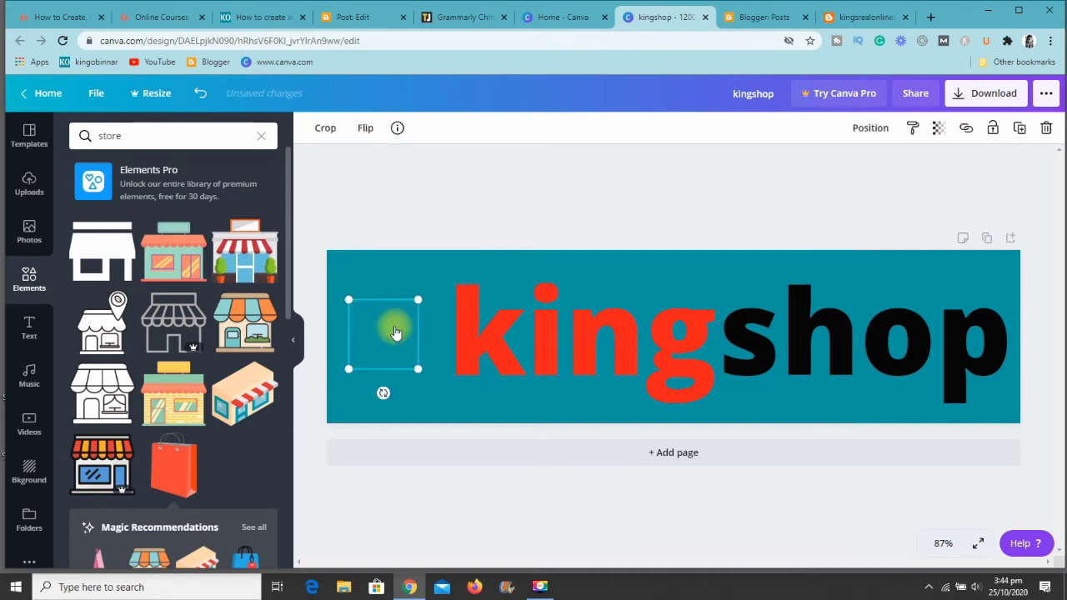
click(244, 464)
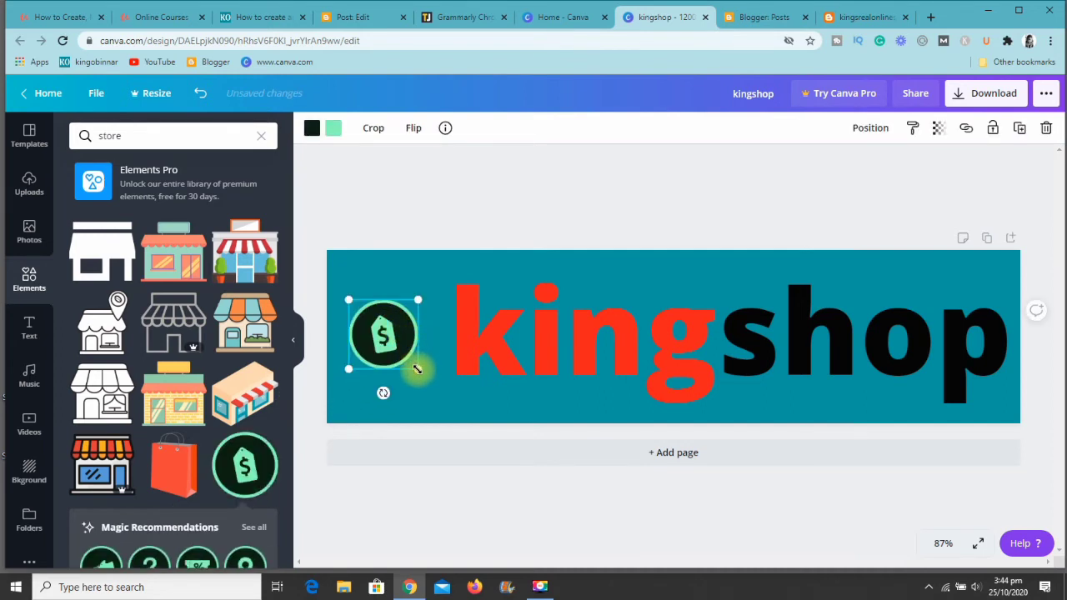
drag(417, 368, 458, 398)
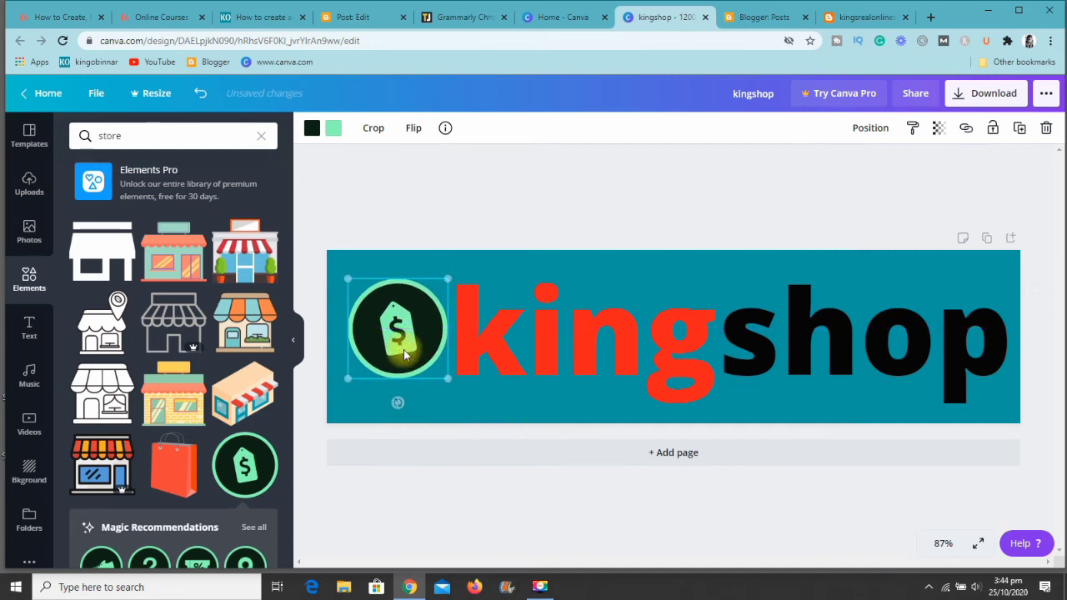
drag(454, 379, 454, 388)
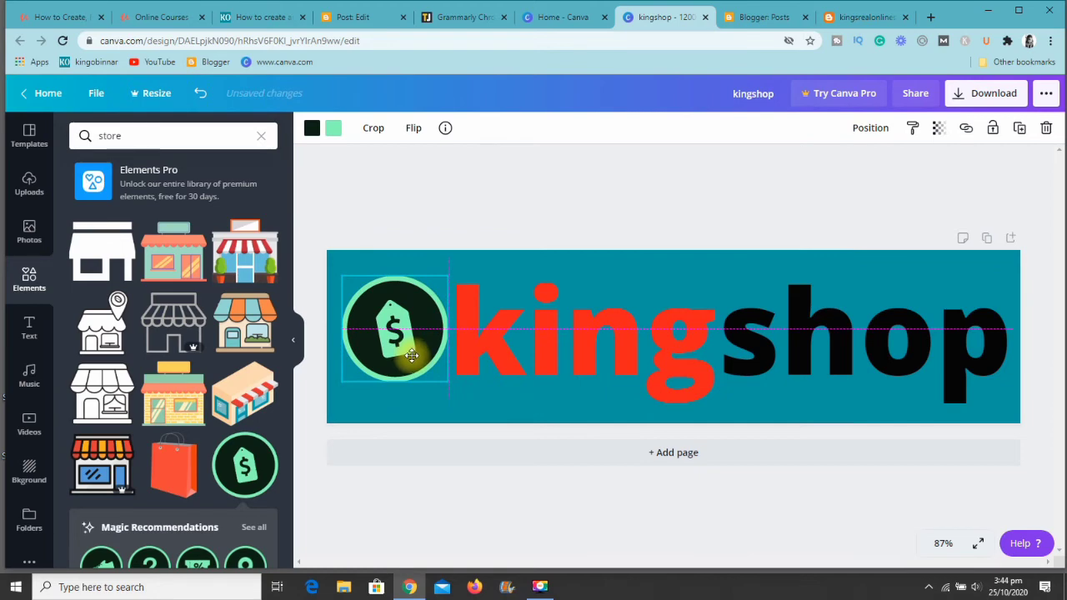
click(395, 333)
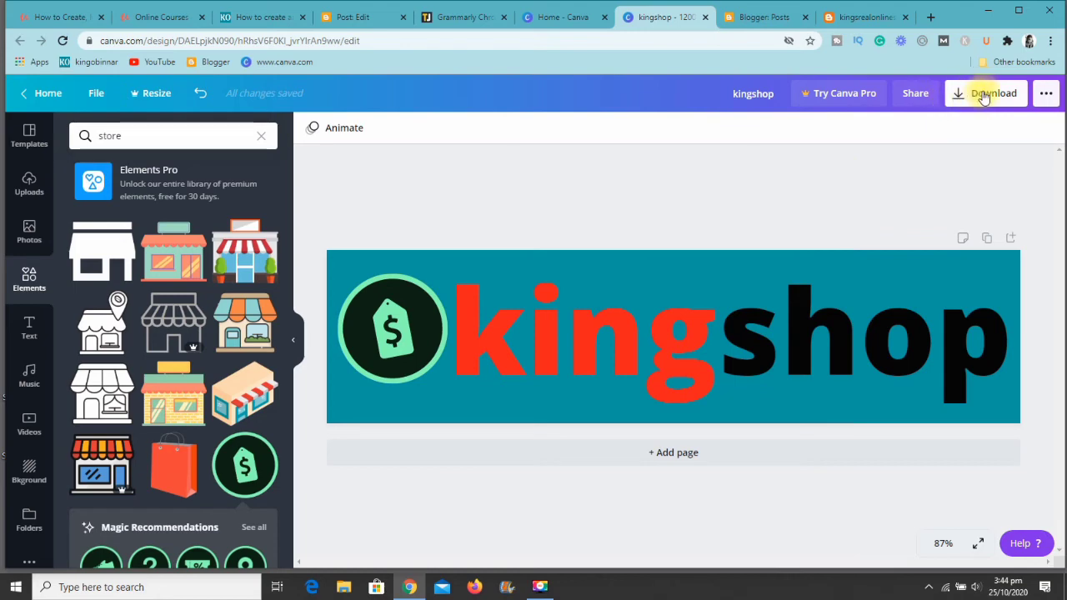
mouse_move(908, 115)
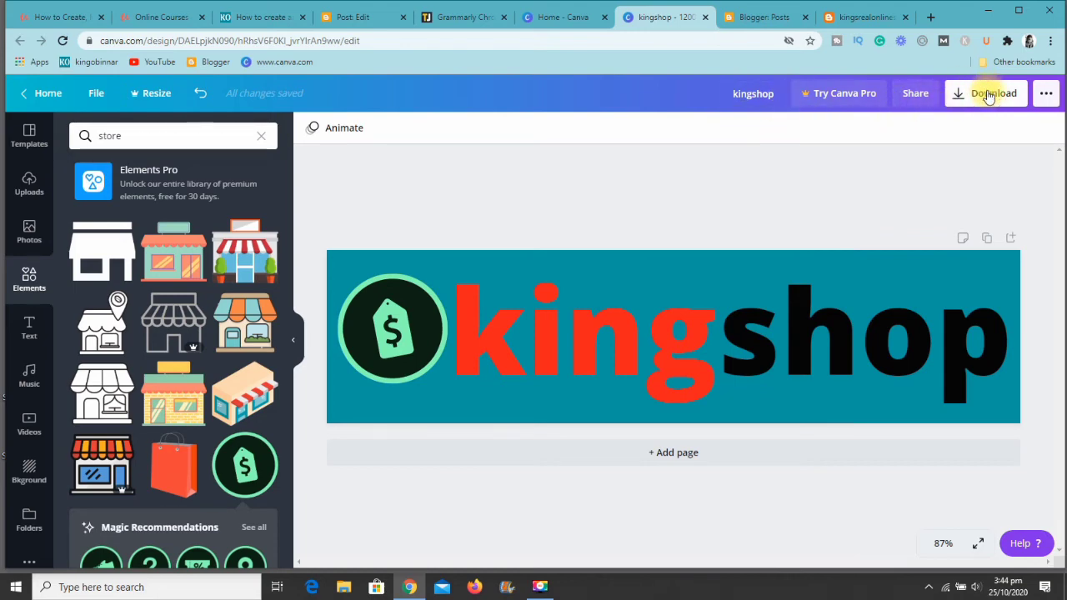
Download the Canva kingshop banner as a PNG file, kingshop.png.
click(992, 93)
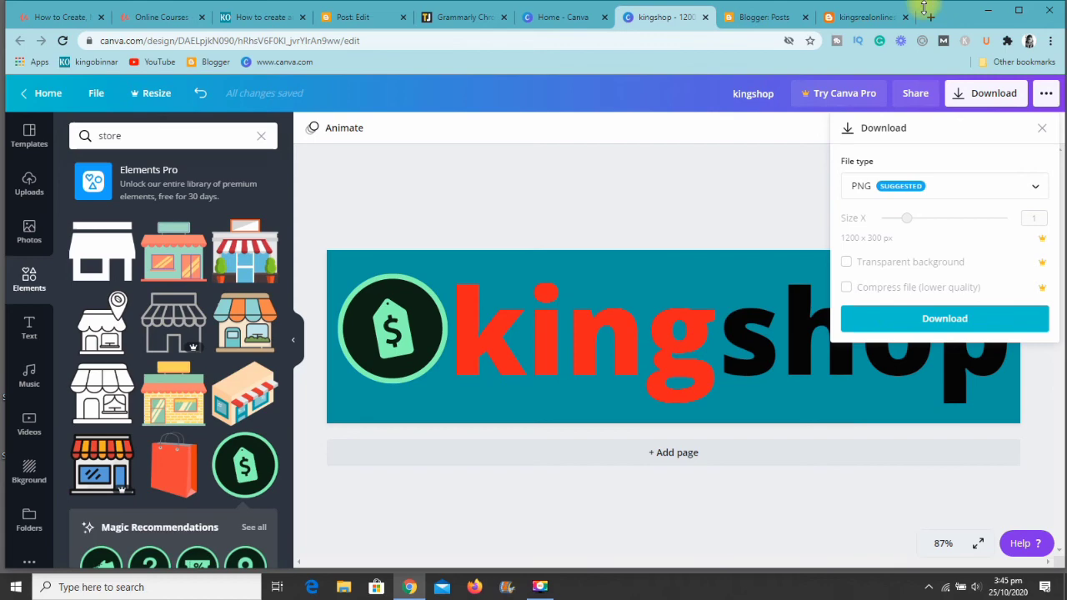
click(930, 17)
text(remove.bg)
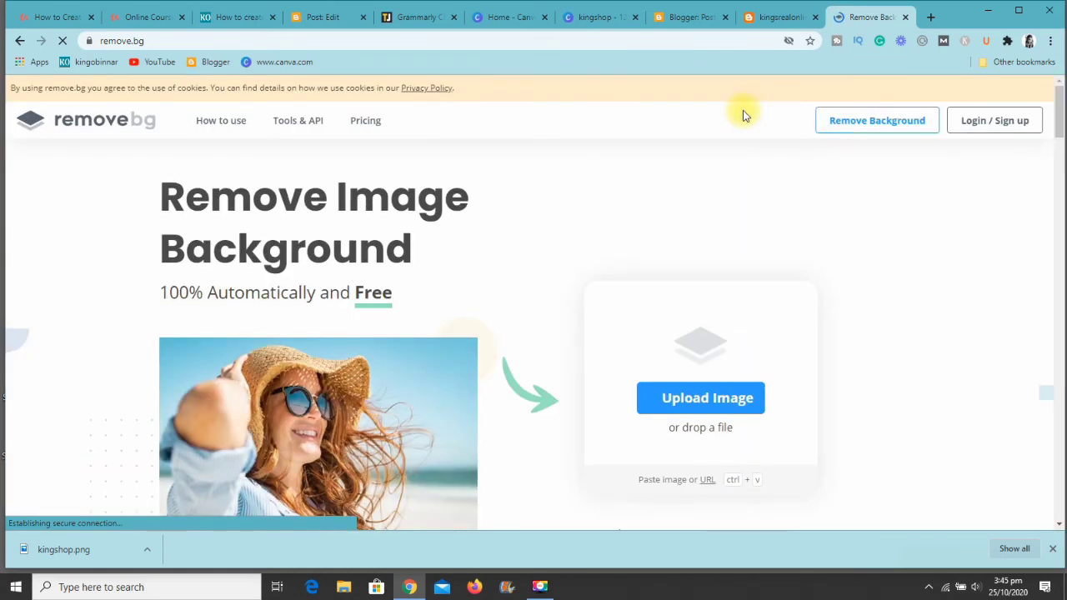
mouse_move(717, 354)
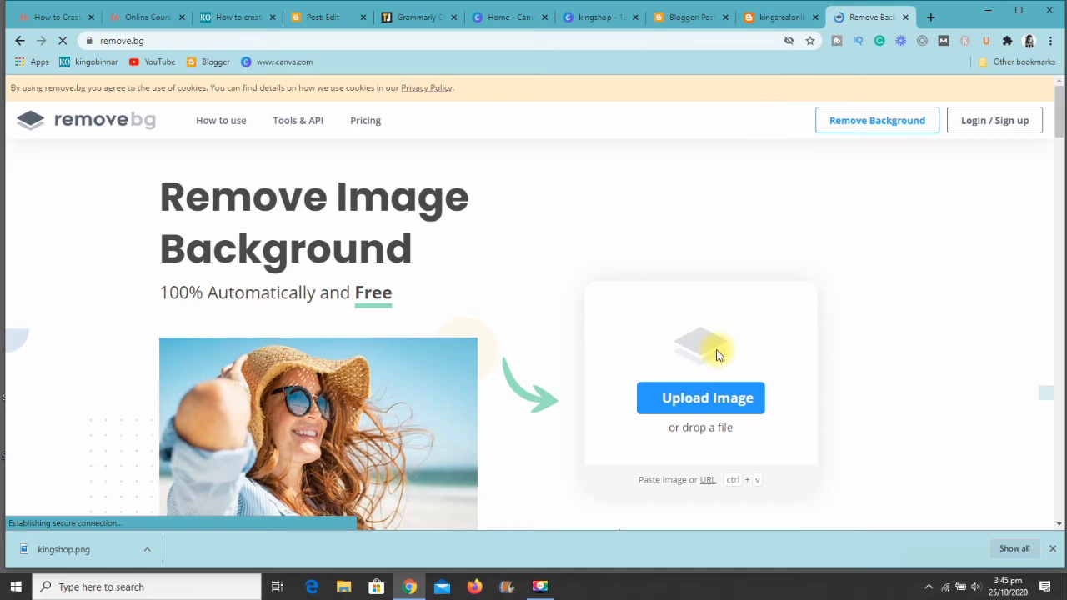
Upload kingshop.png to remove.bg and download the transparent-background logo.
click(700, 397)
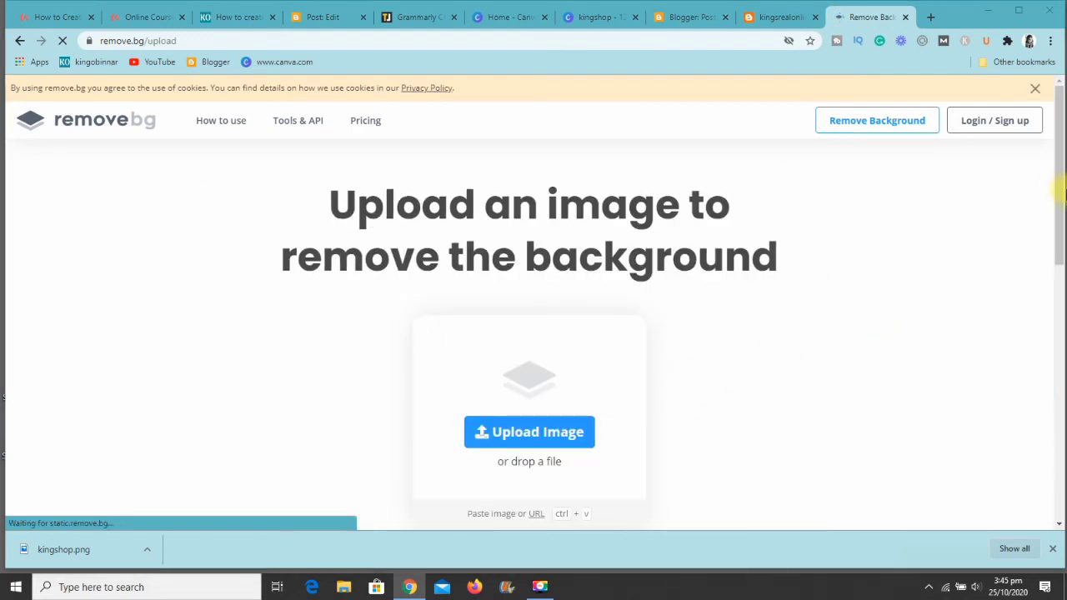
click(528, 431)
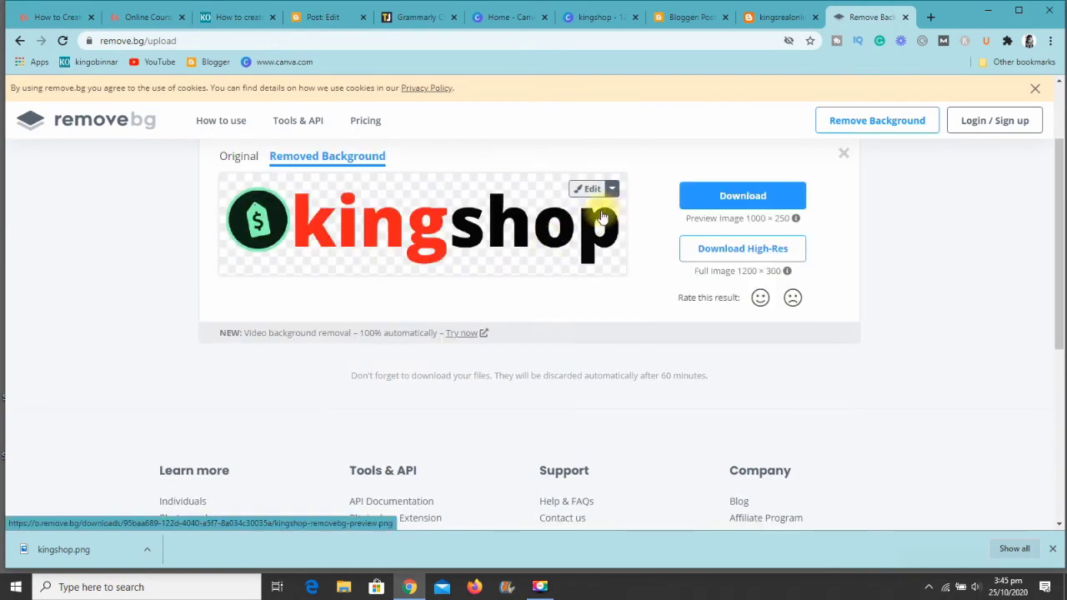
click(740, 195)
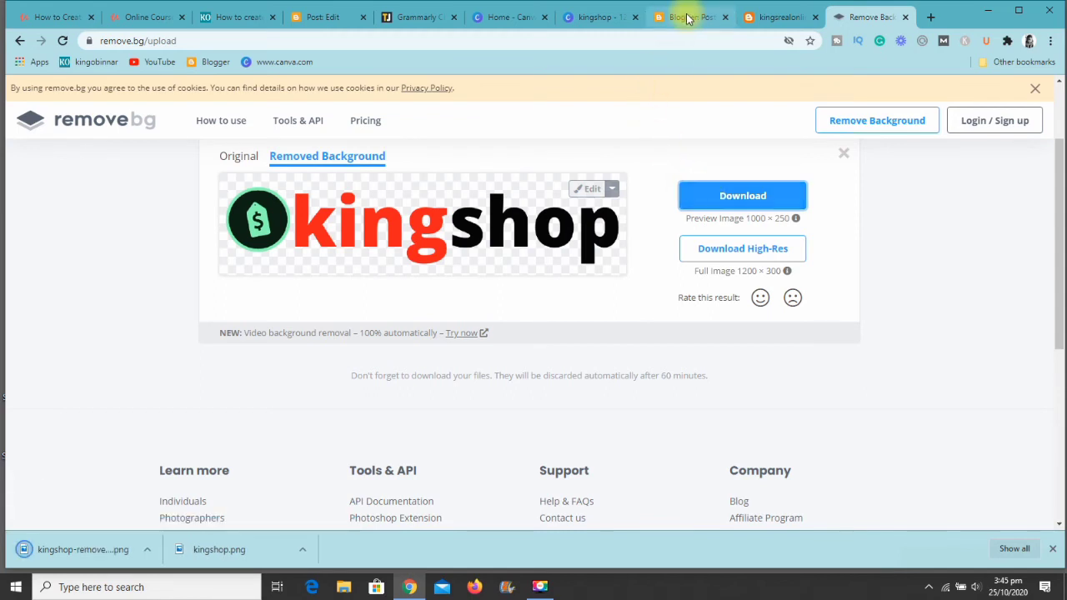
Replace the Header gadget's SORACART image with kingshop-removebg-preview and save.
click(779, 16)
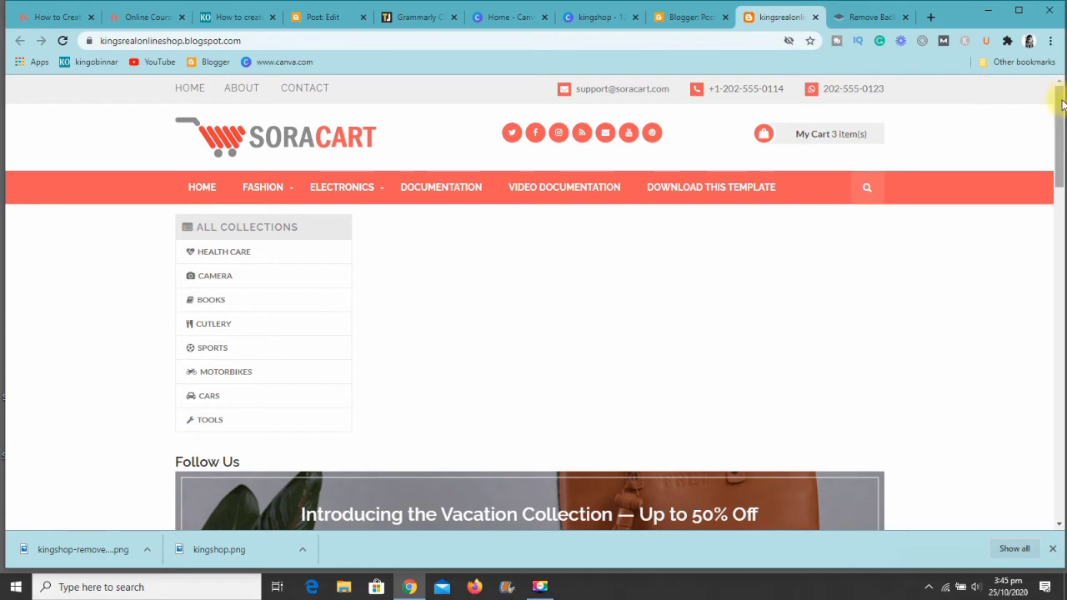
scroll(down, 3)
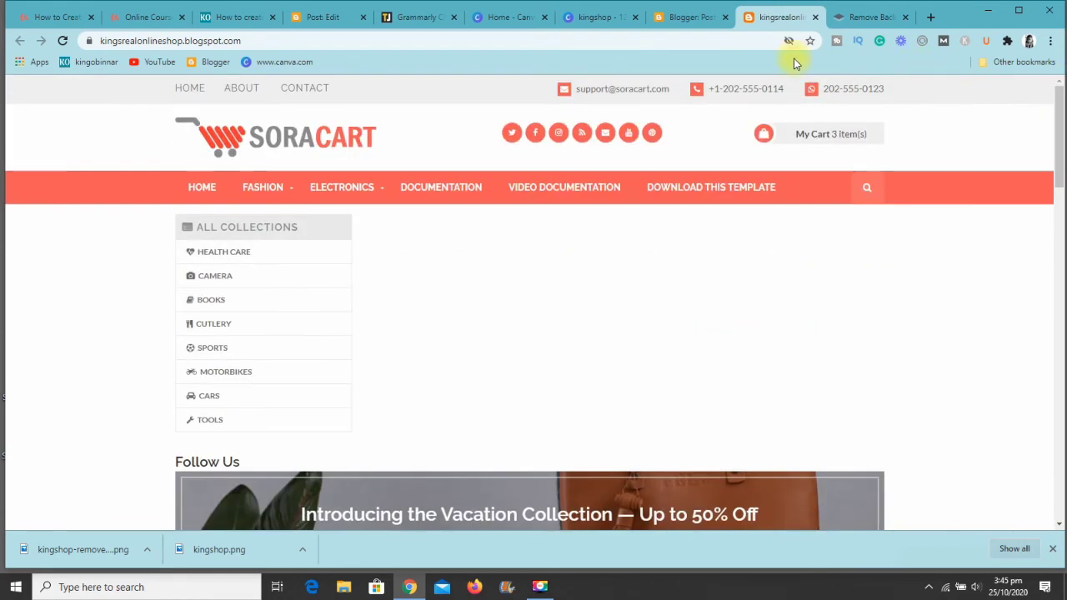
click(684, 17)
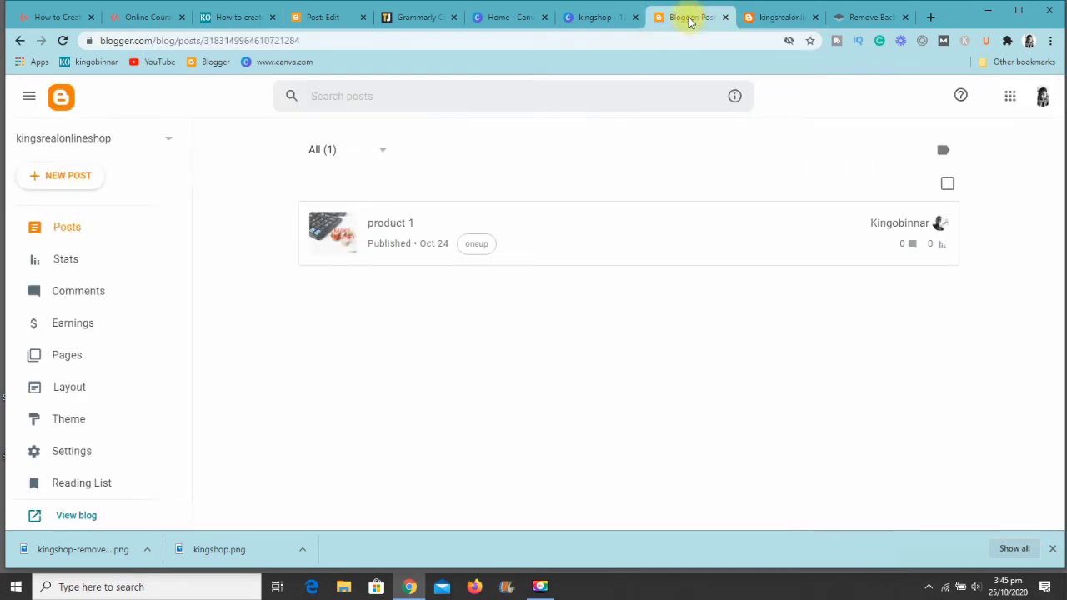
mouse_move(180, 254)
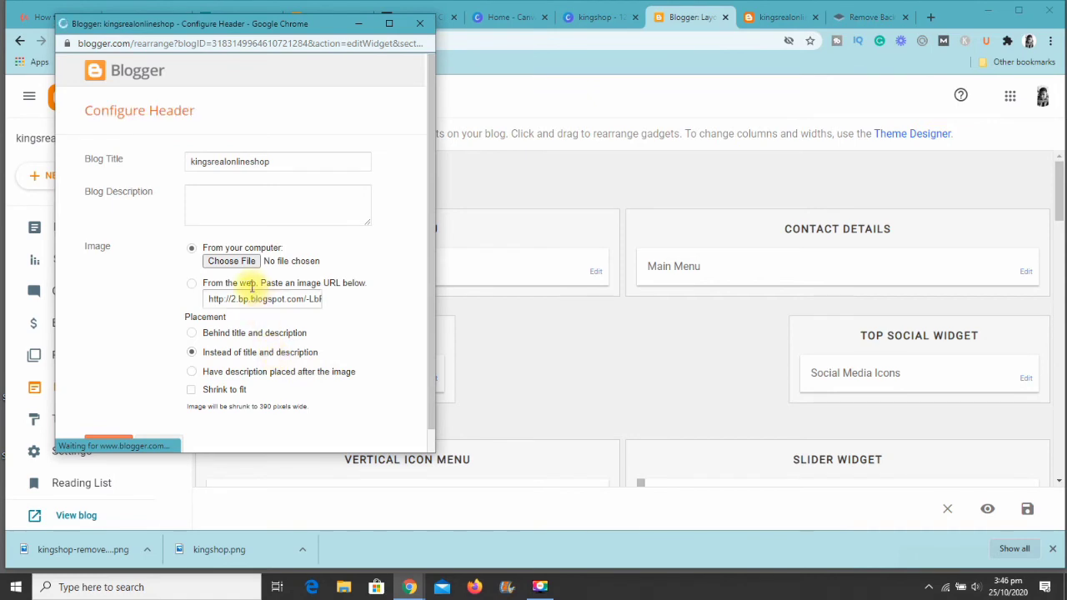
mouse_move(398, 250)
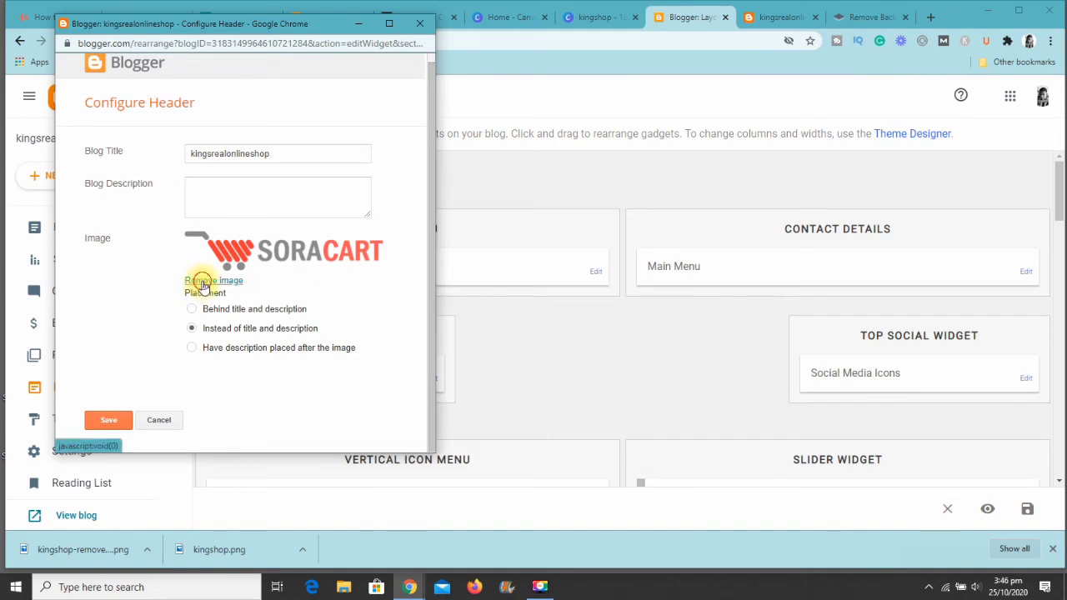
click(214, 280)
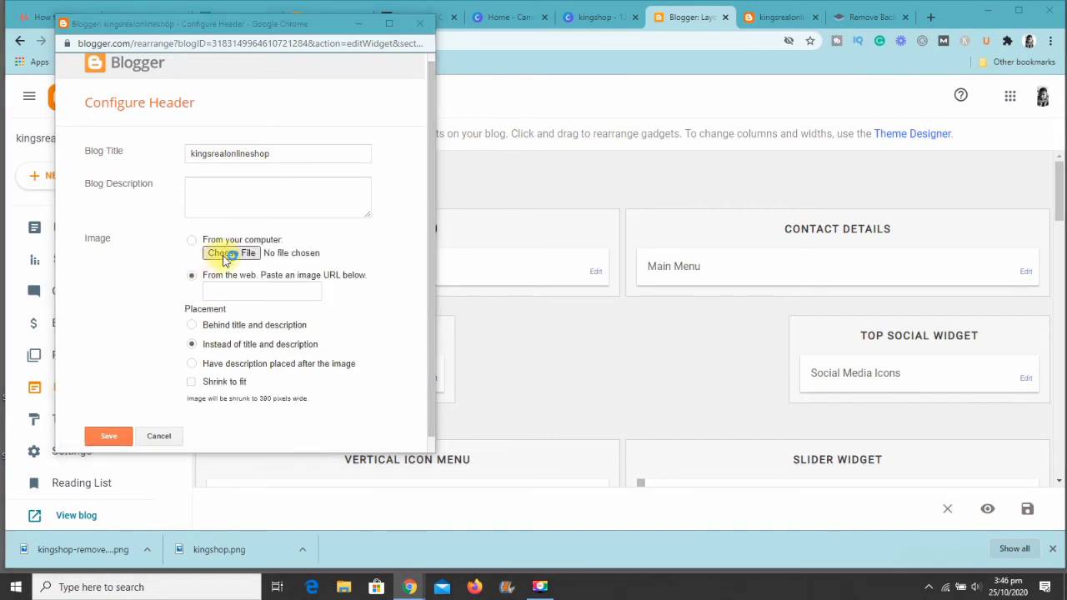
click(229, 252)
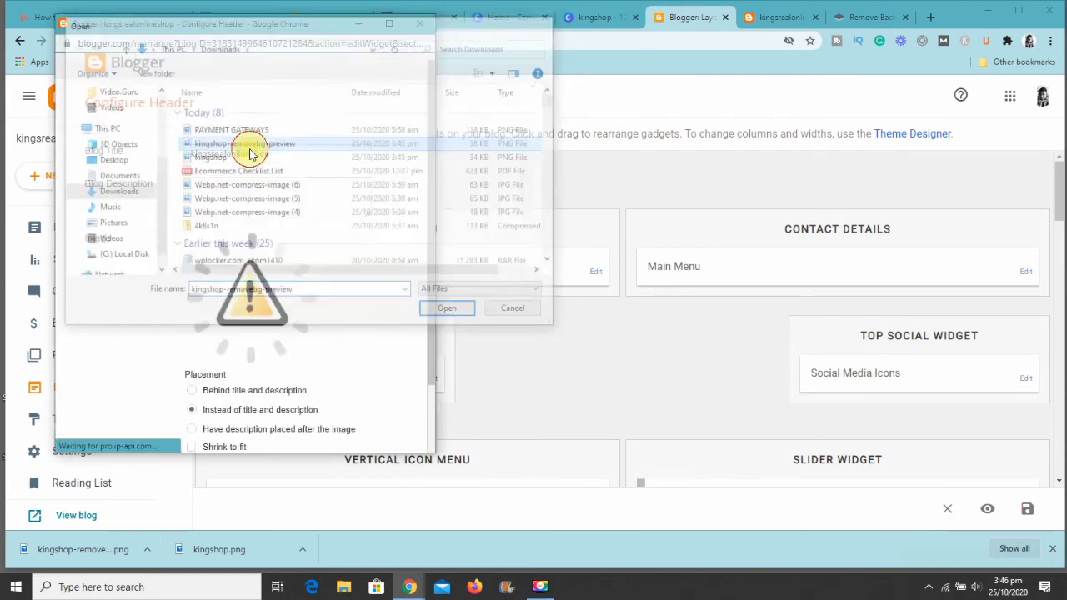
click(446, 307)
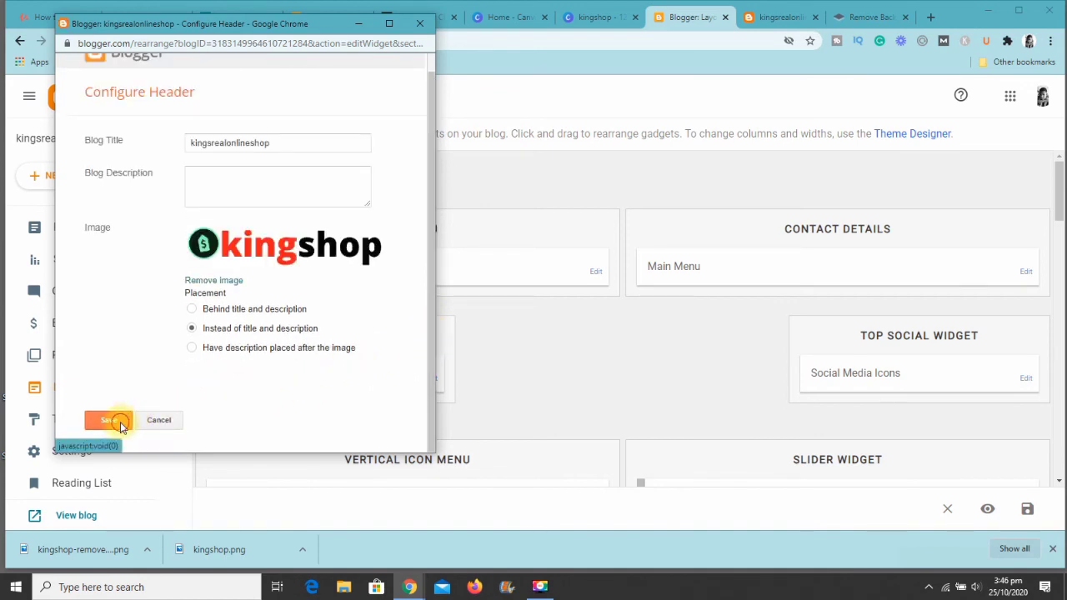
click(109, 419)
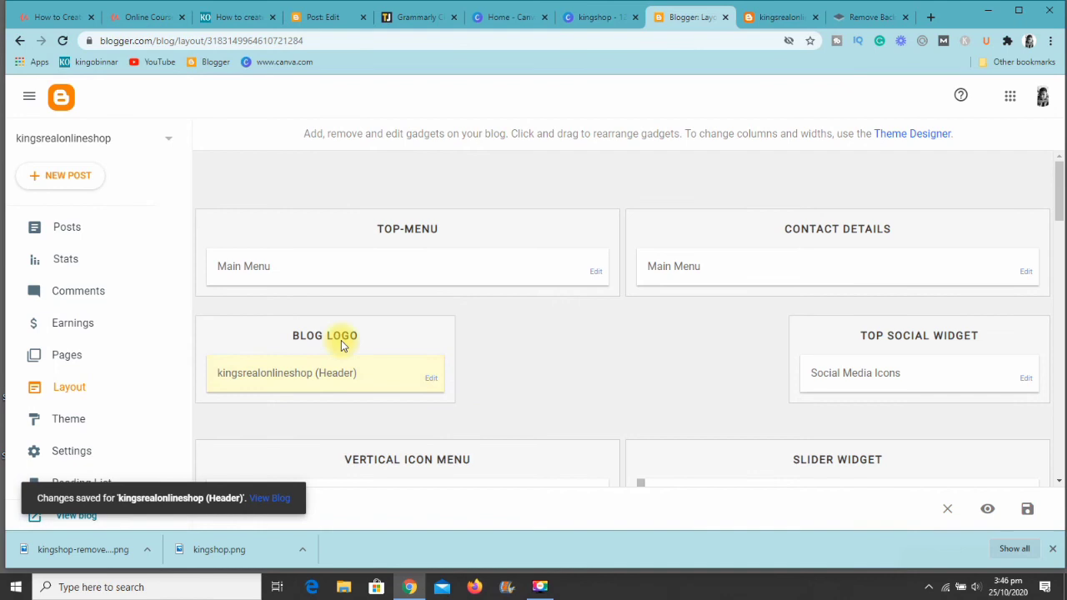
Reload the live blog repeatedly until the kingshop logo header appears.
click(779, 17)
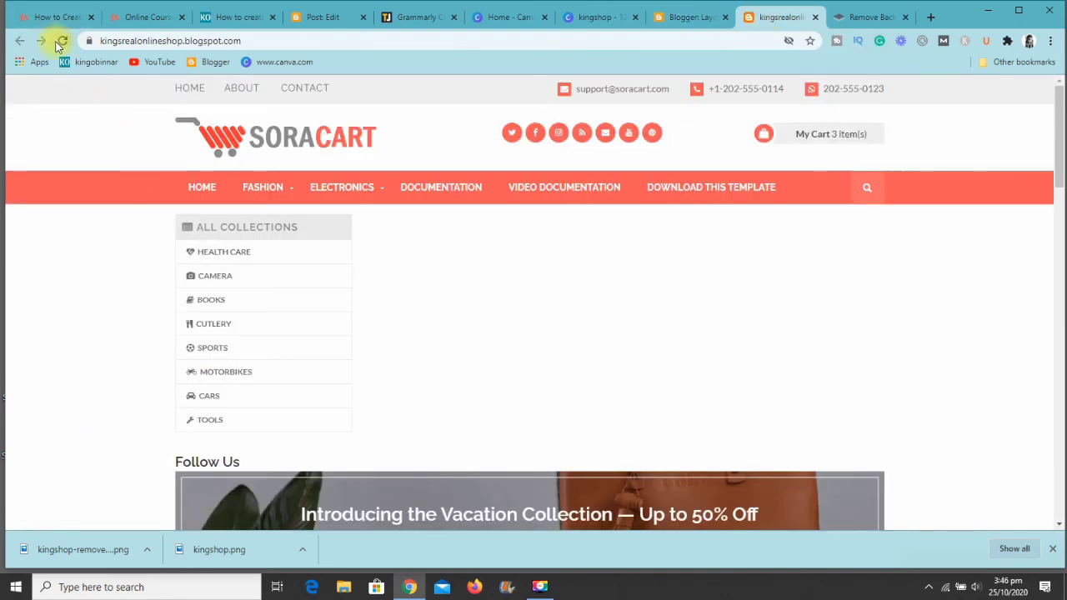
click(63, 41)
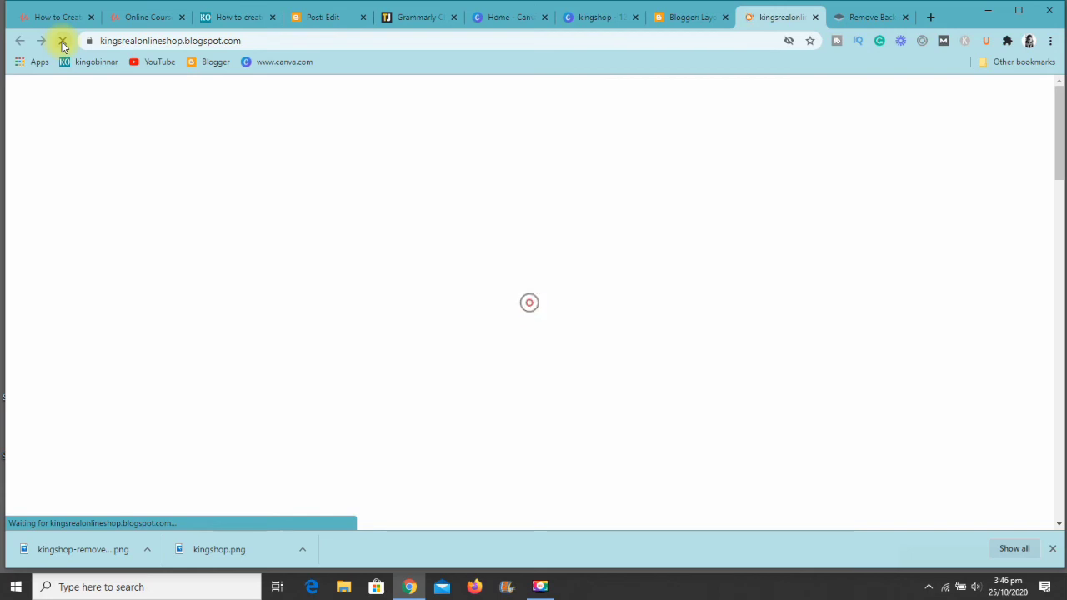
click(62, 40)
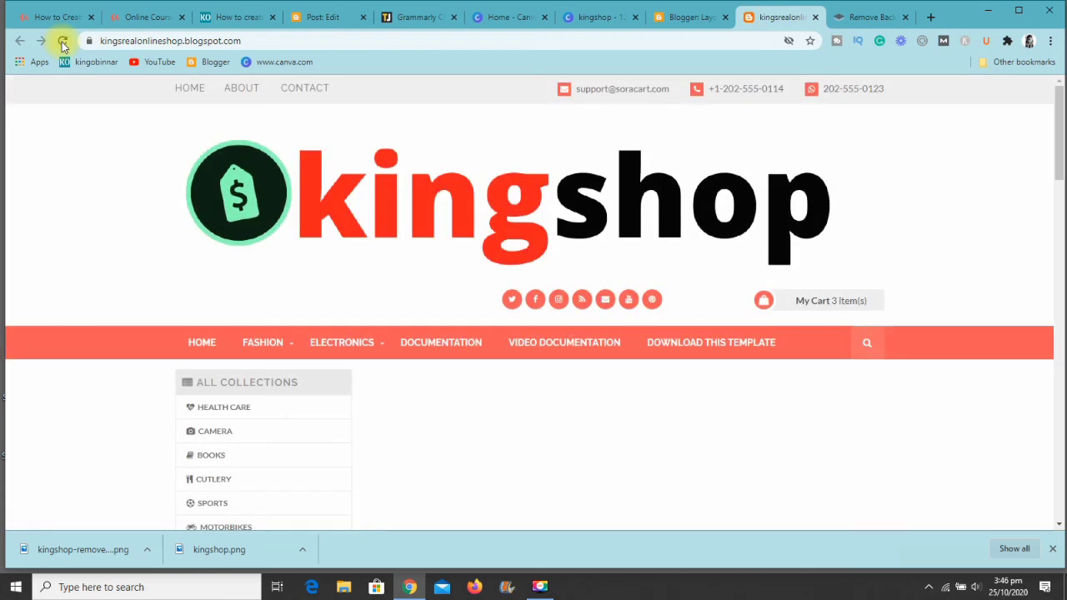
click(61, 40)
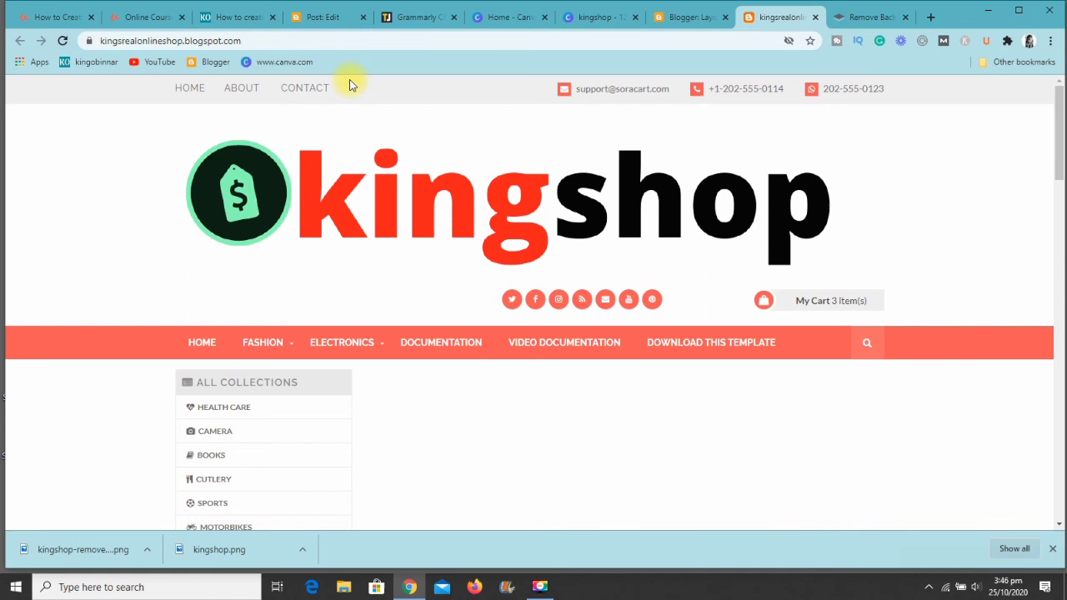
mouse_move(809, 185)
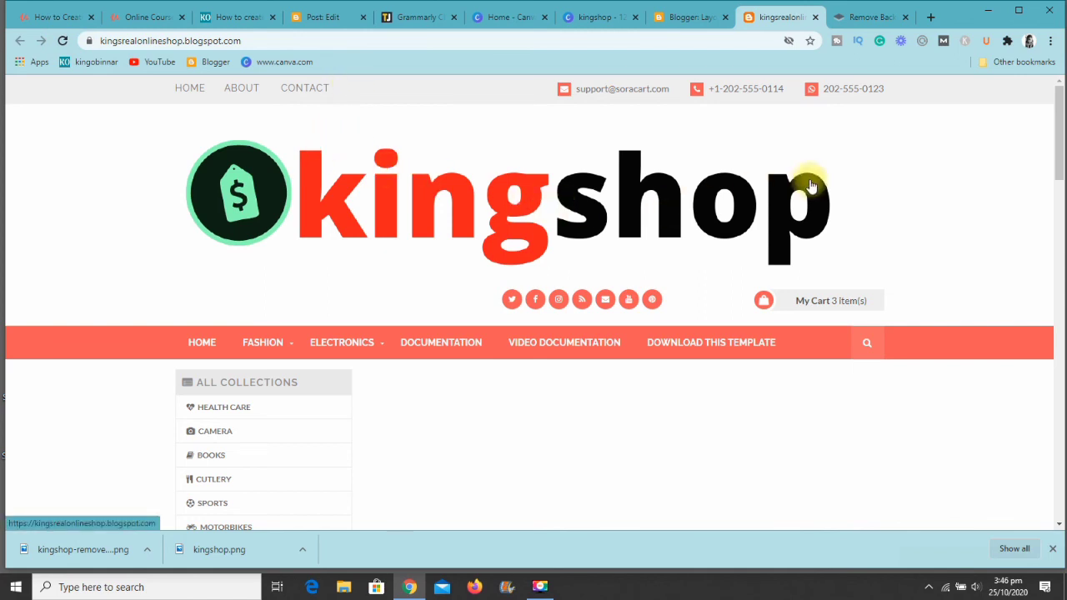
scroll(down, 3)
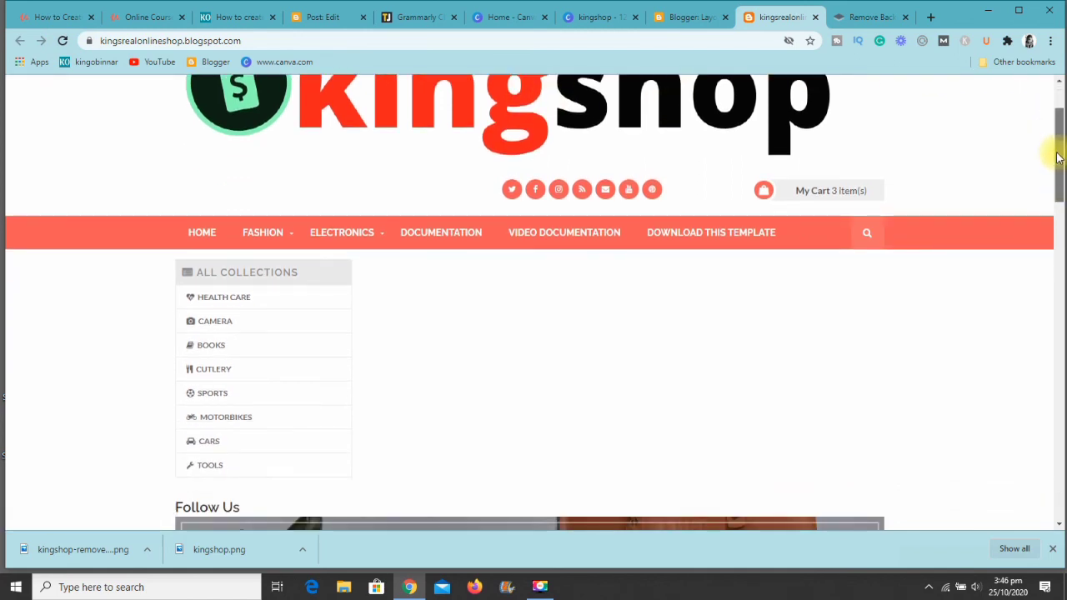
scroll(up, 3)
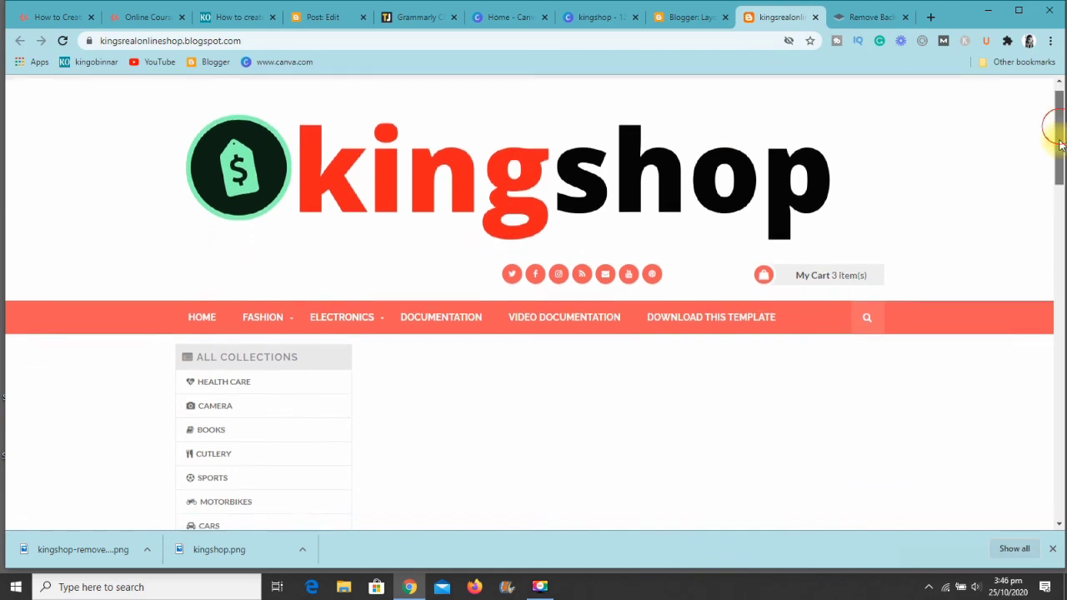
scroll(up, 3)
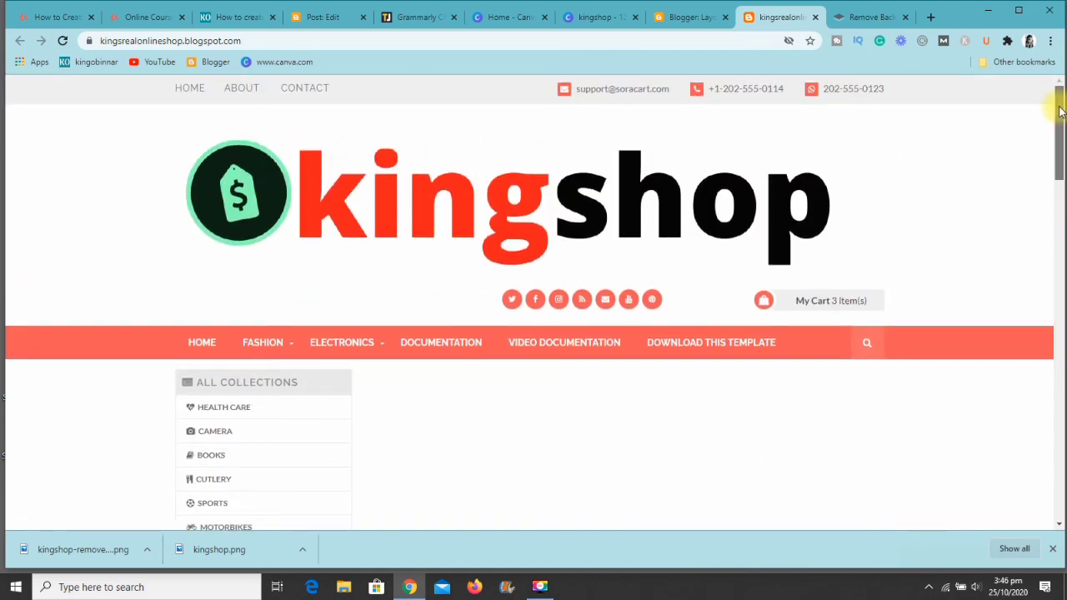
scroll(down, 3)
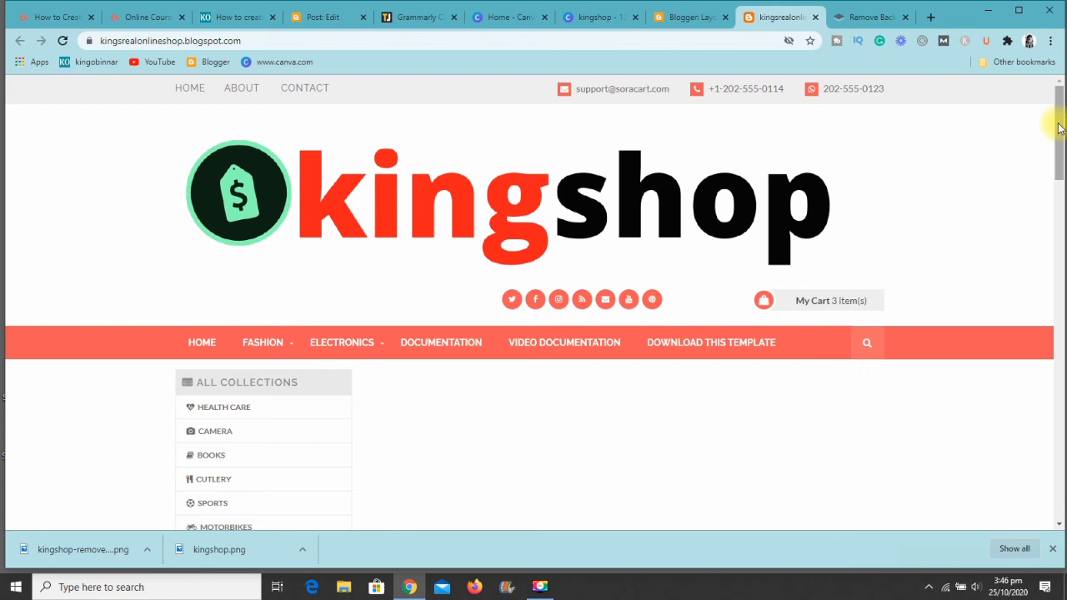
scroll(down, 3)
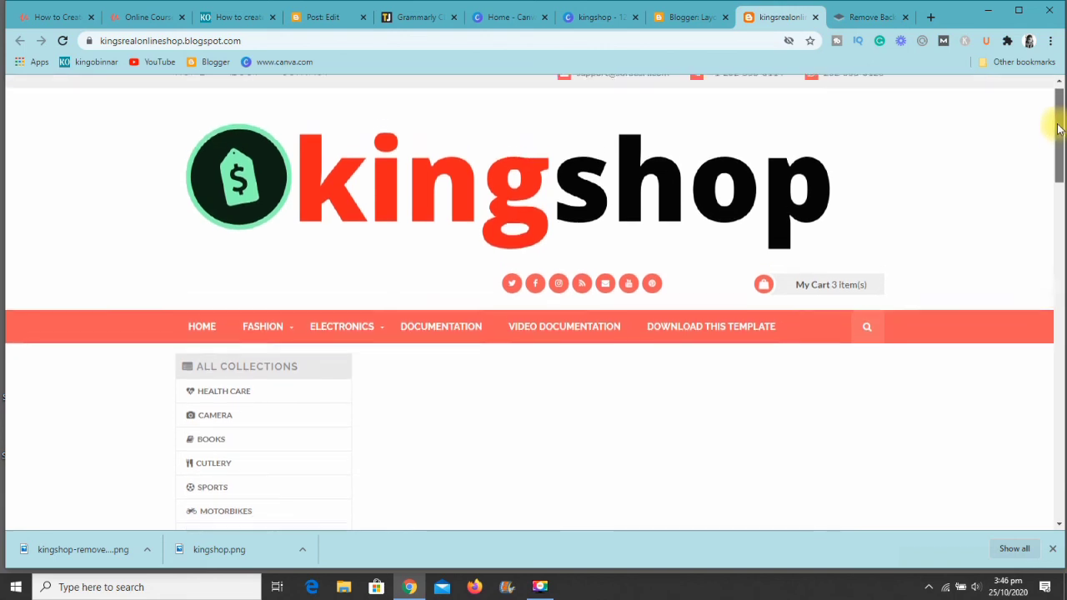
scroll(up, 3)
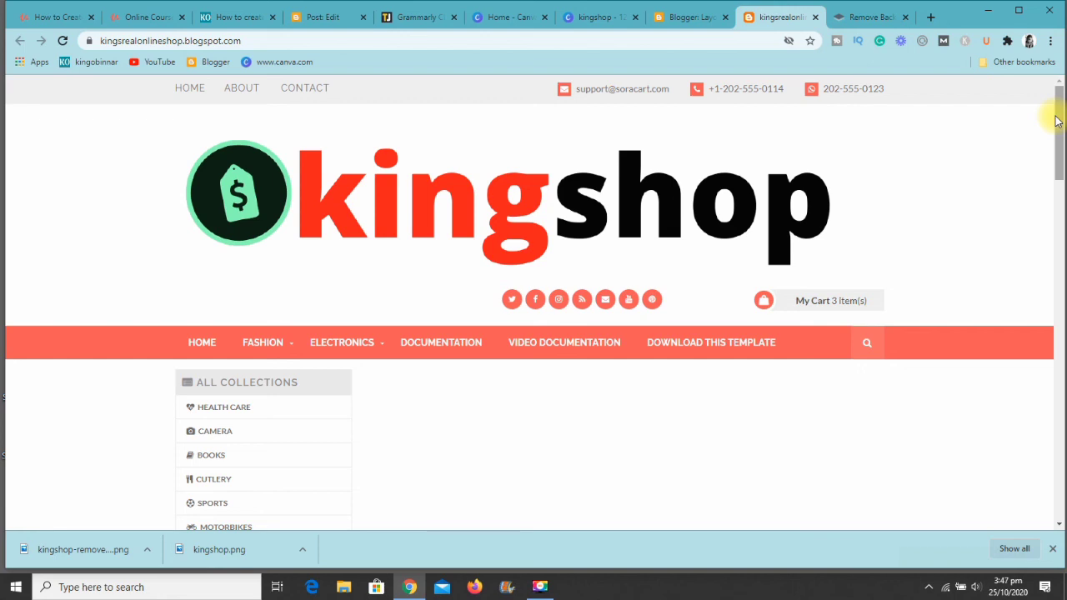
scroll(down, 3)
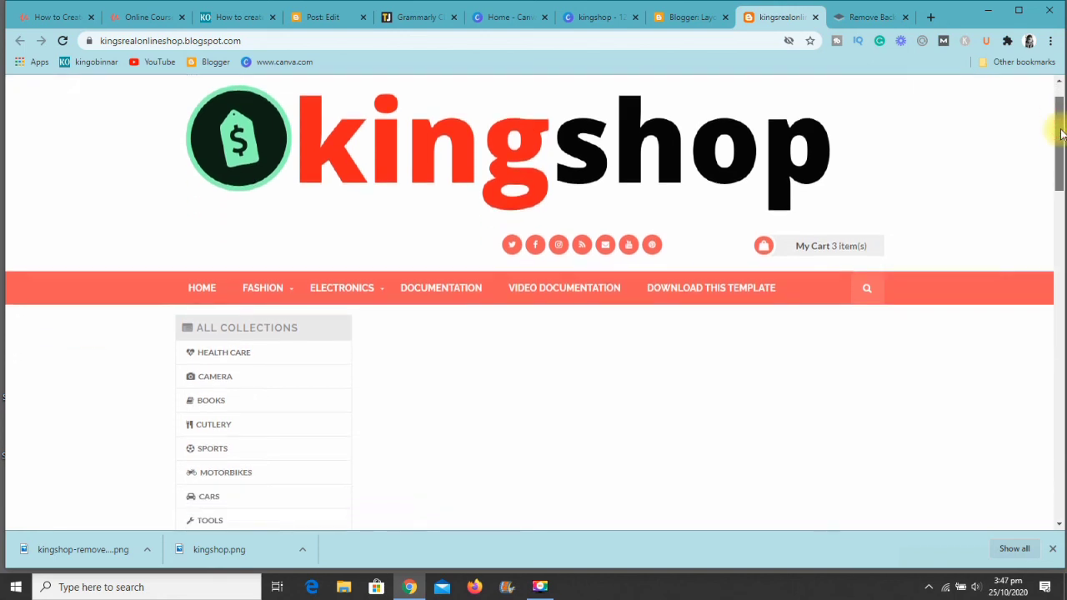
scroll(down, 3)
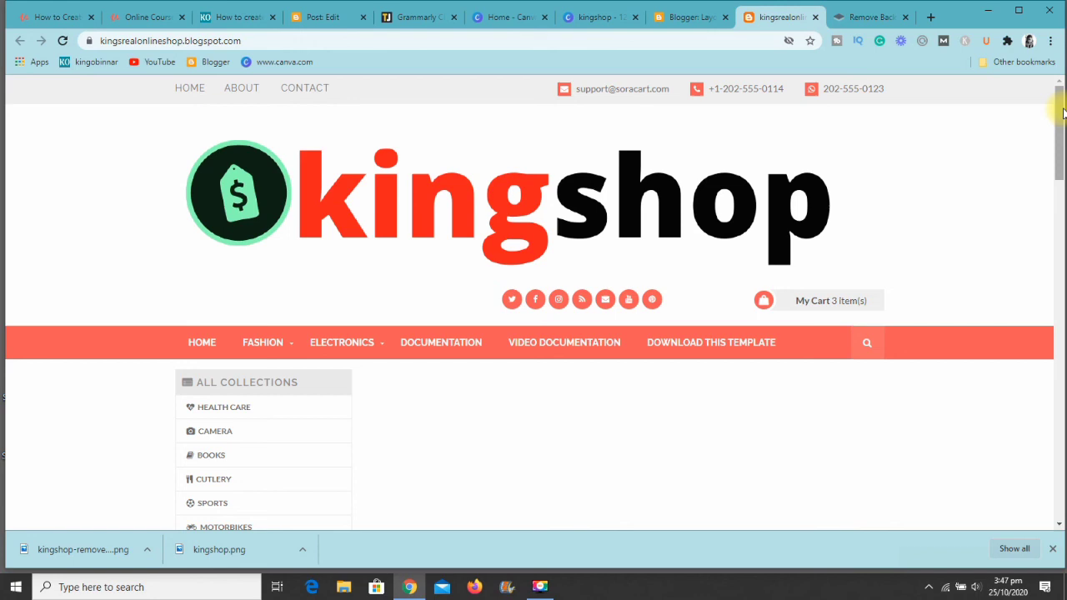
scroll(down, 3)
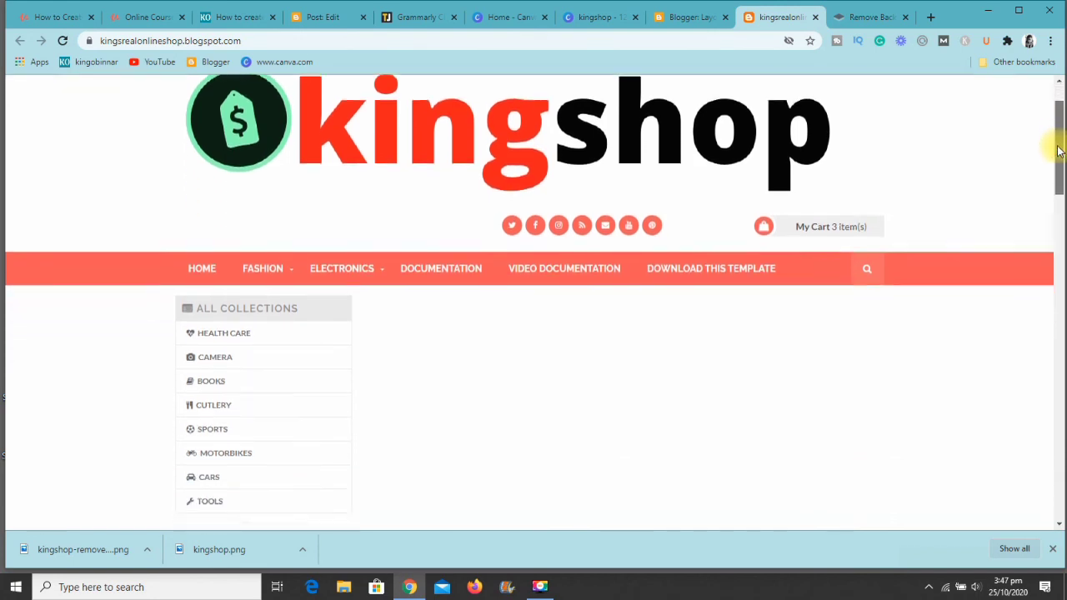
scroll(down, 3)
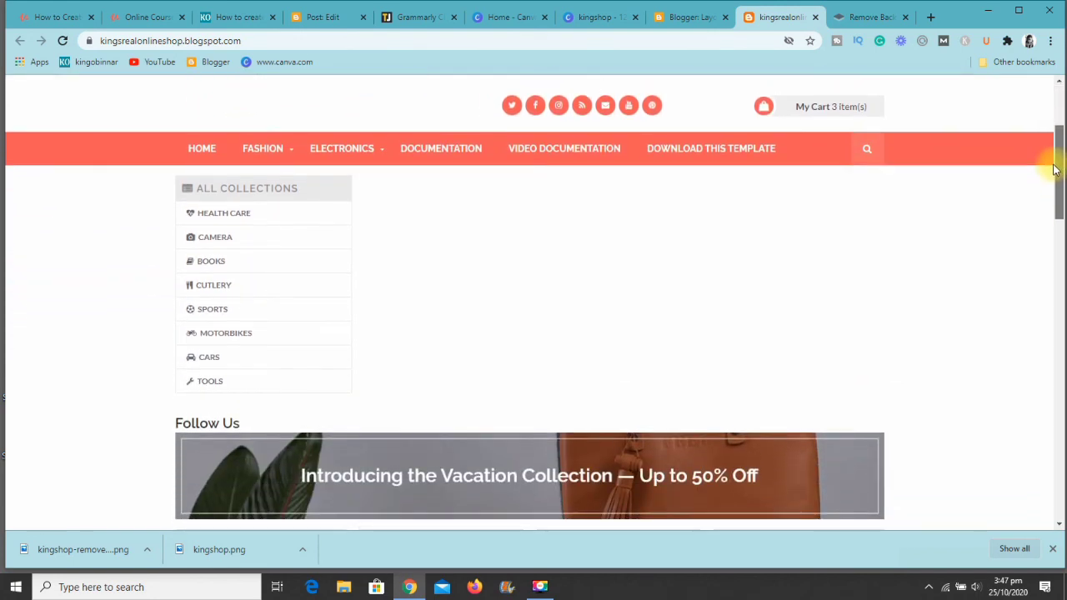
scroll(down, 3)
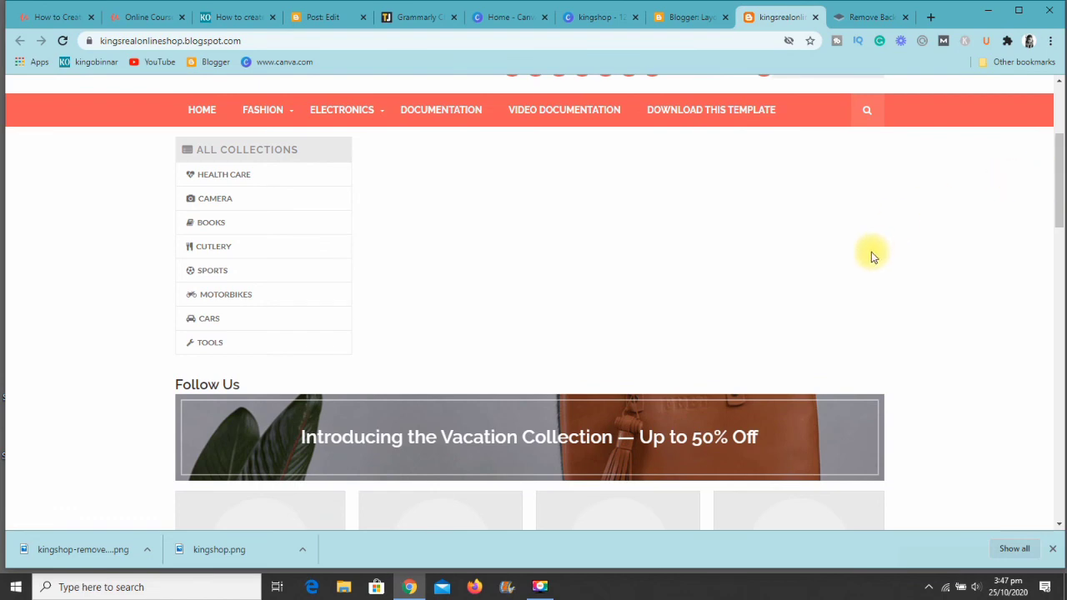
scroll(down, 3)
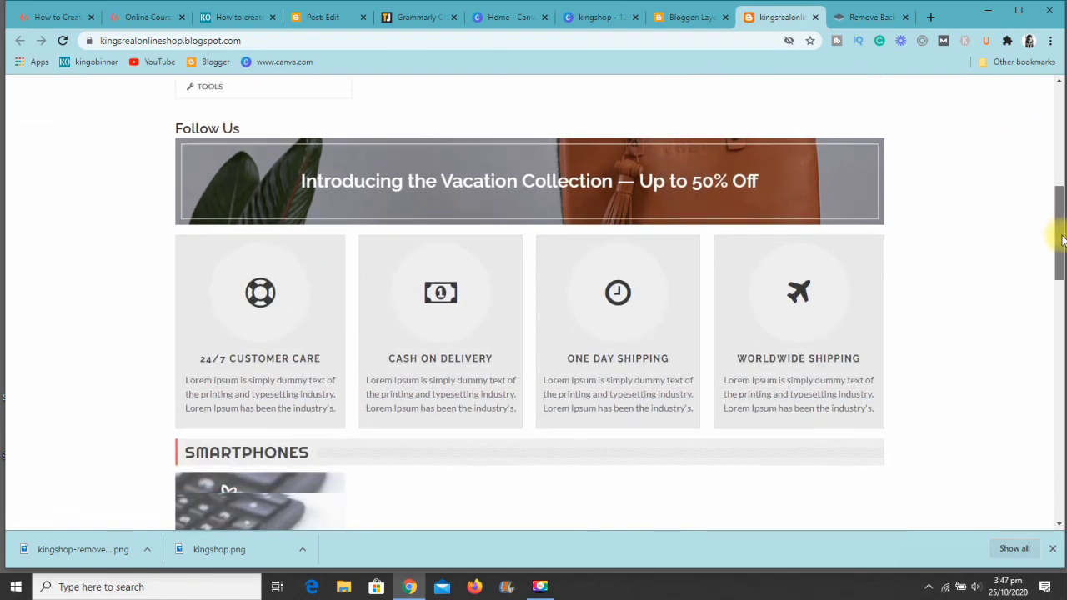
scroll(down, 3)
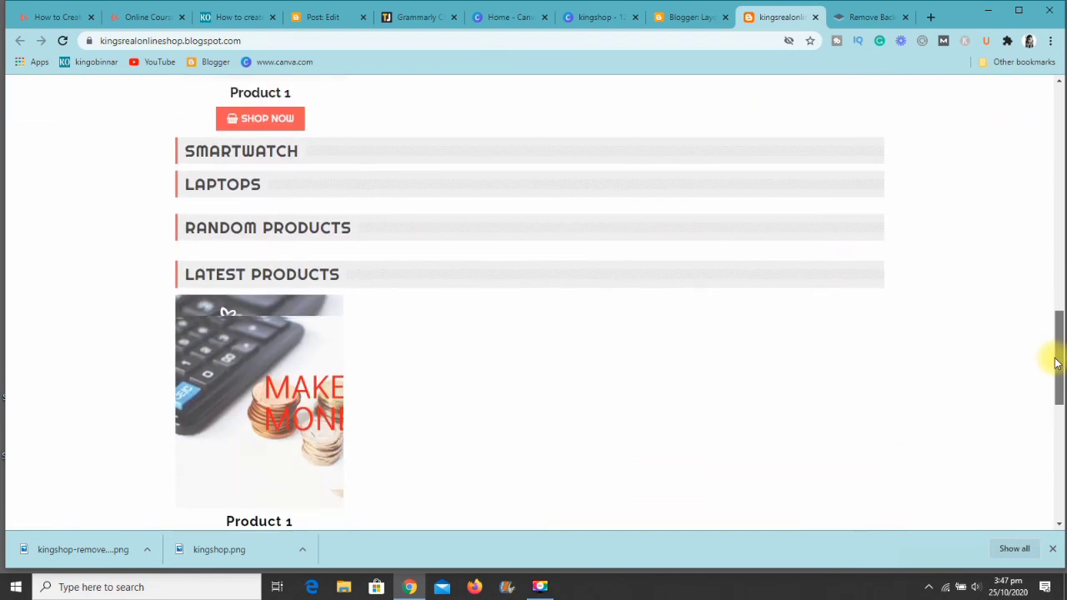
scroll(down, 3)
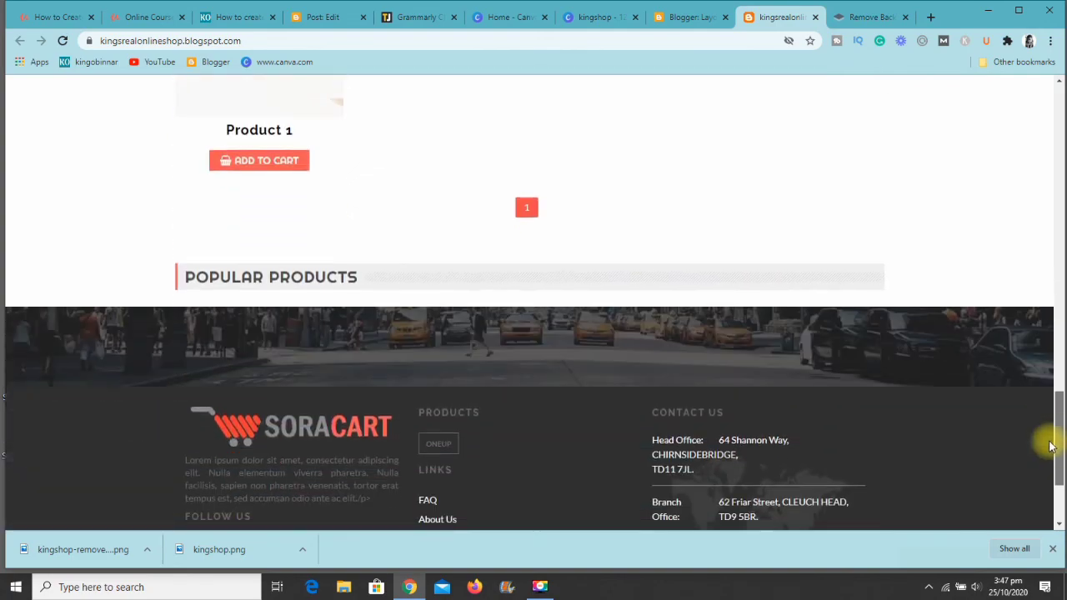
scroll(up, 3)
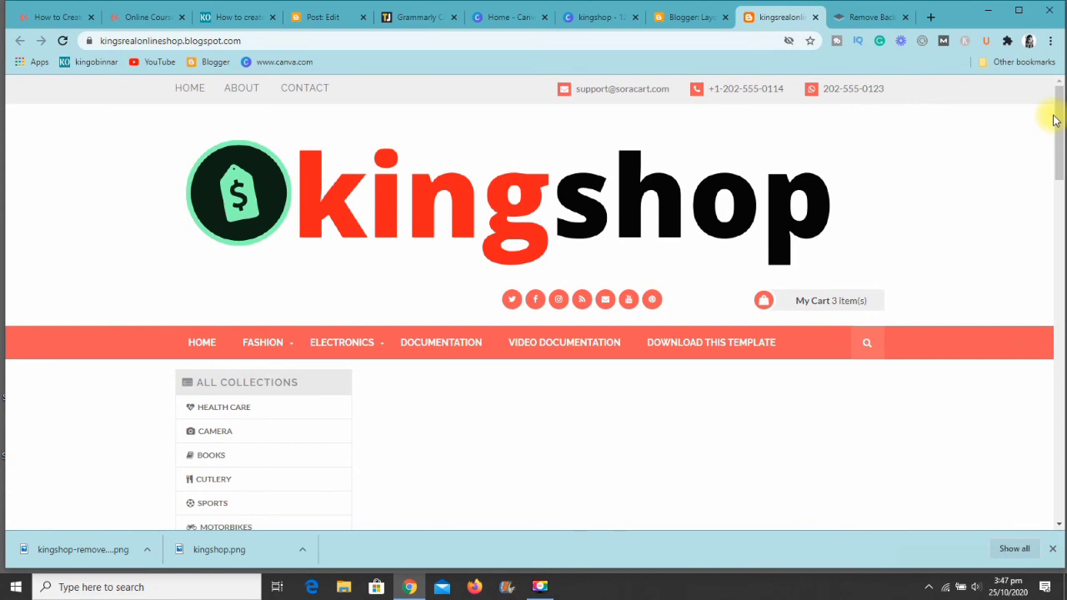
mouse_move(1055, 248)
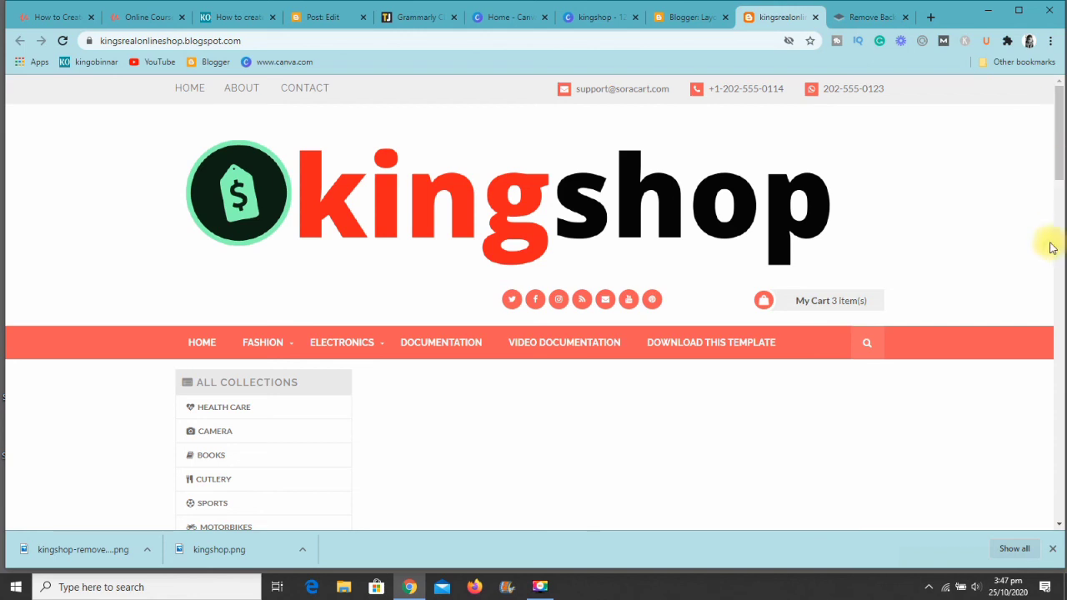